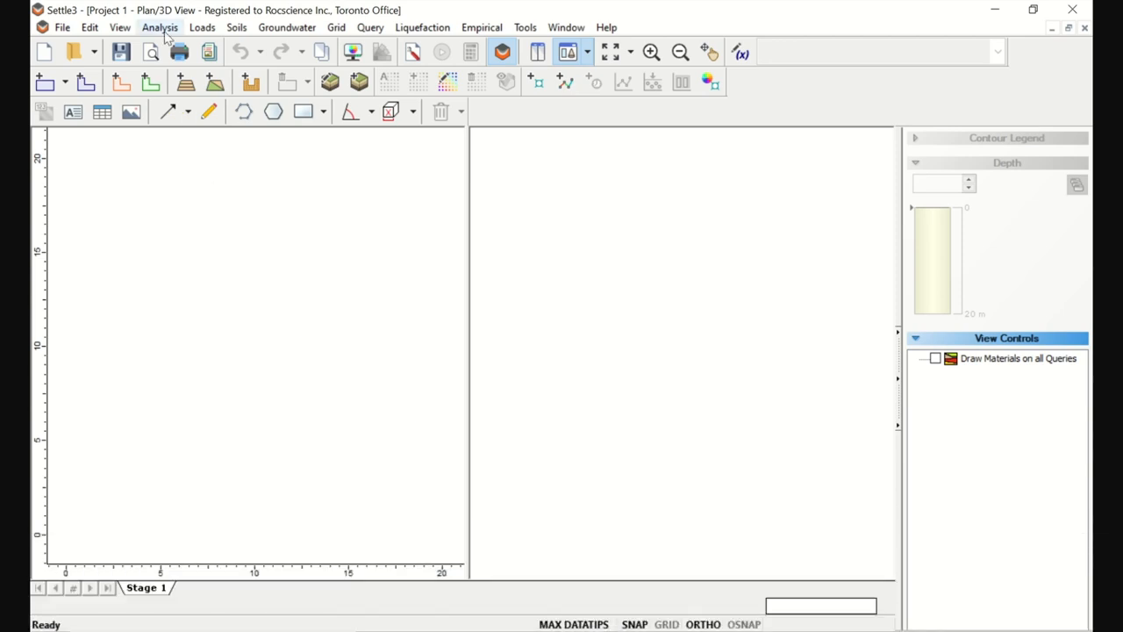
Review the settlement units list in Project Settings and keep Centimeters selected
left_click(160, 29)
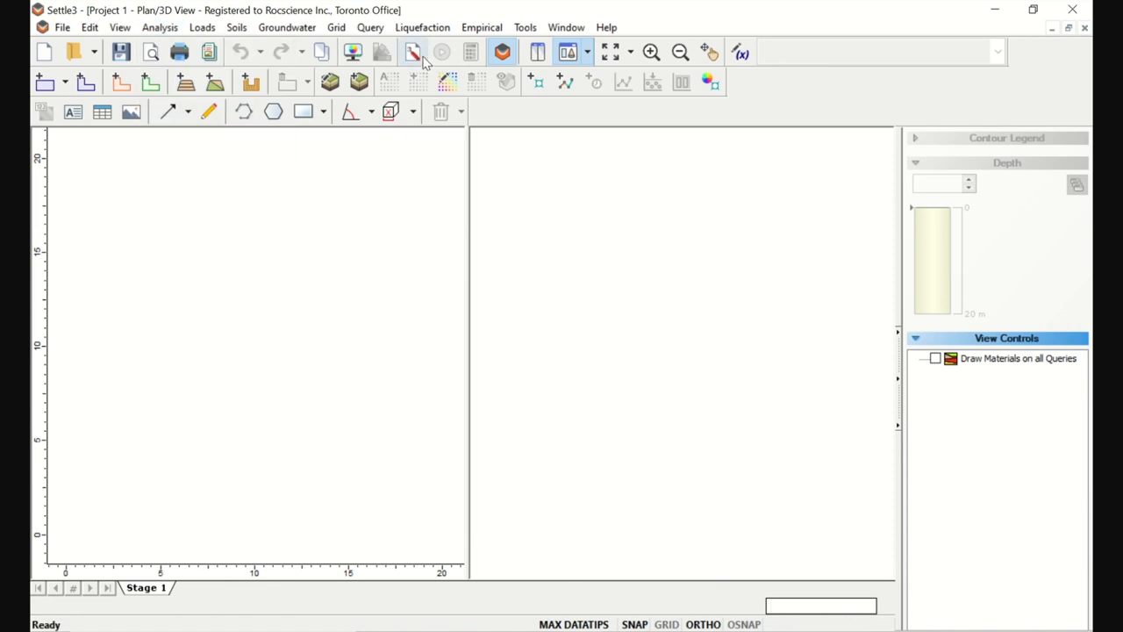
left_click(413, 52)
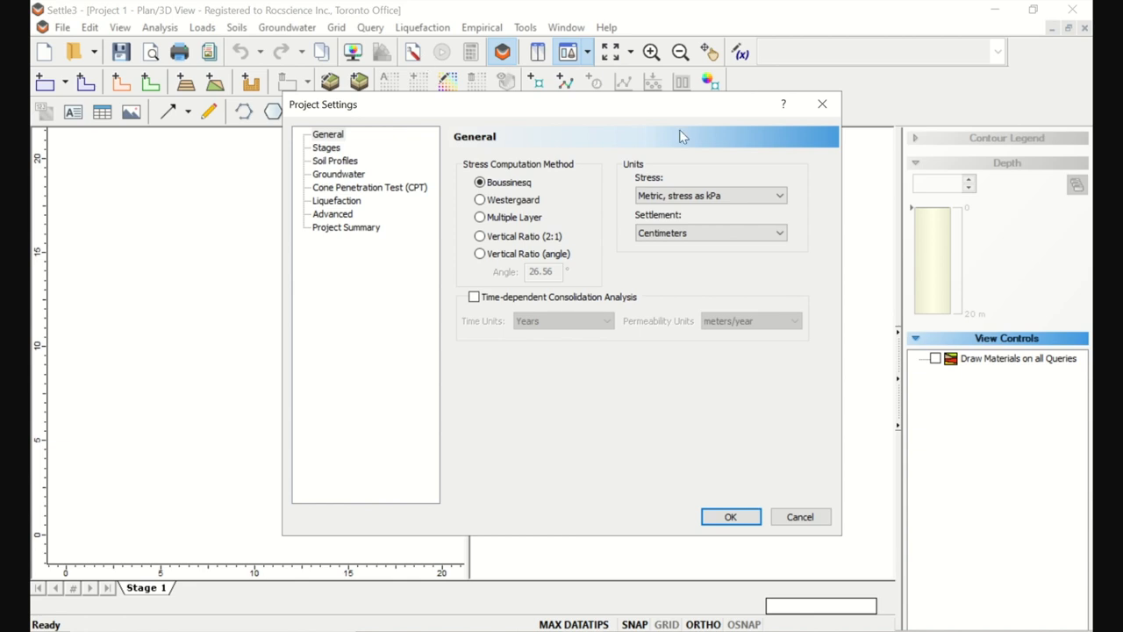
left_click(776, 231)
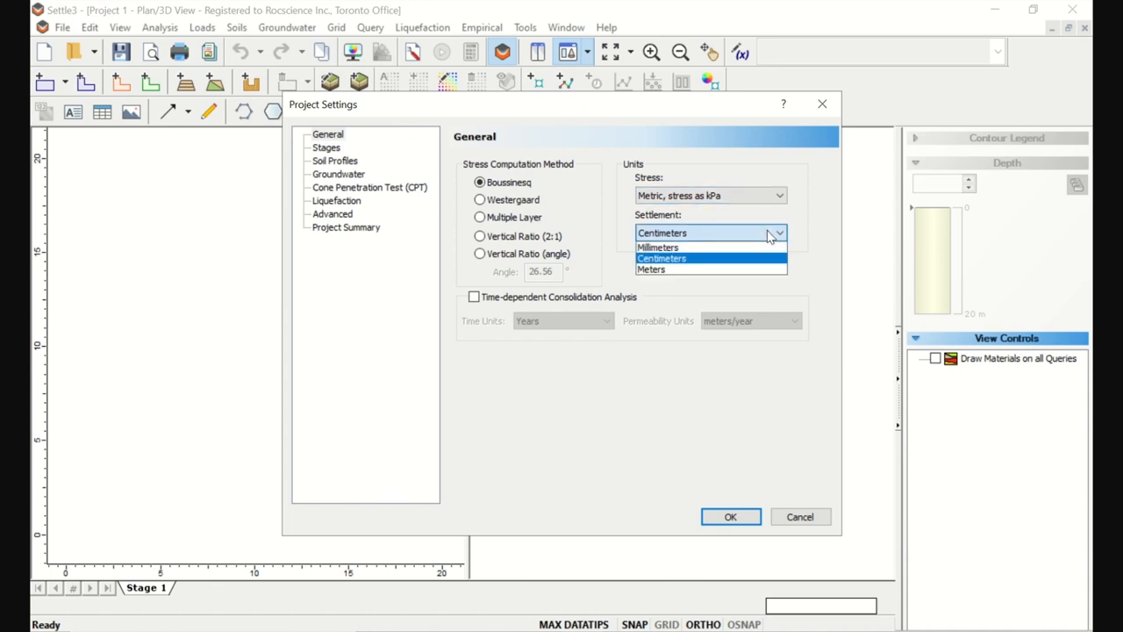
mouse_move(765, 269)
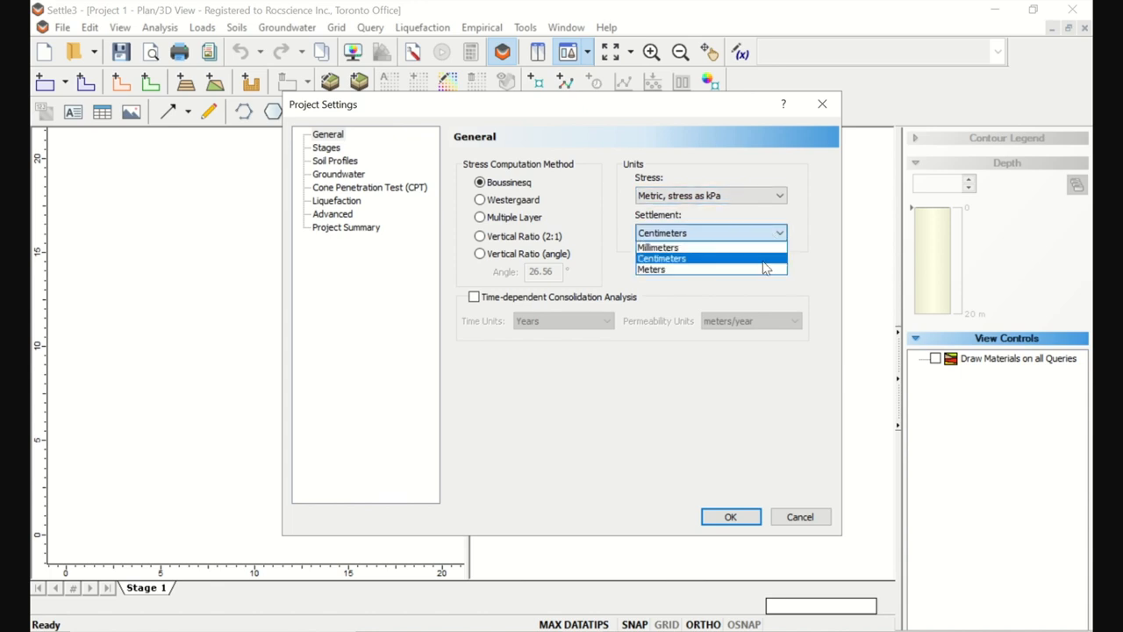
left_click(661, 258)
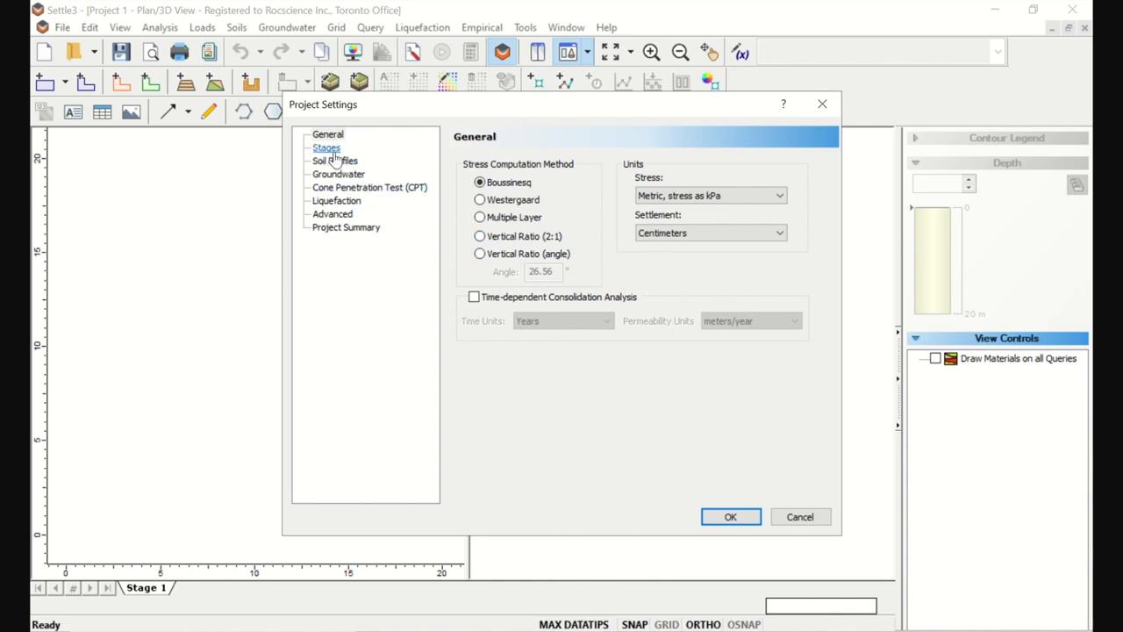
Set Number of Stages to 11 on the Stages page and confirm the project settings
left_click(327, 148)
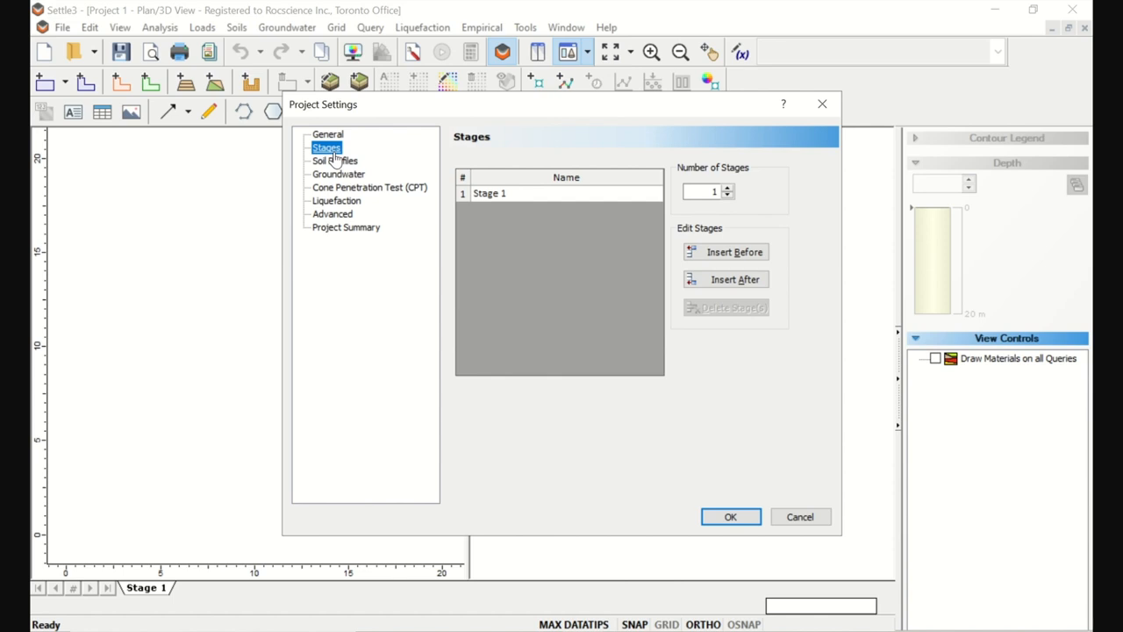
left_click(702, 191)
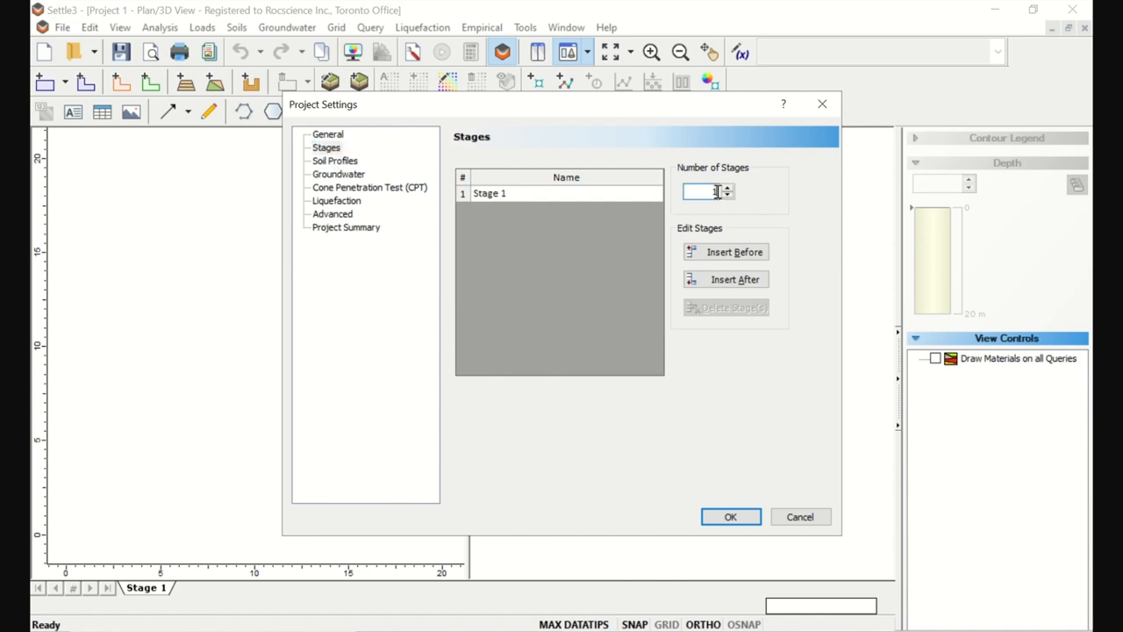
type("11")
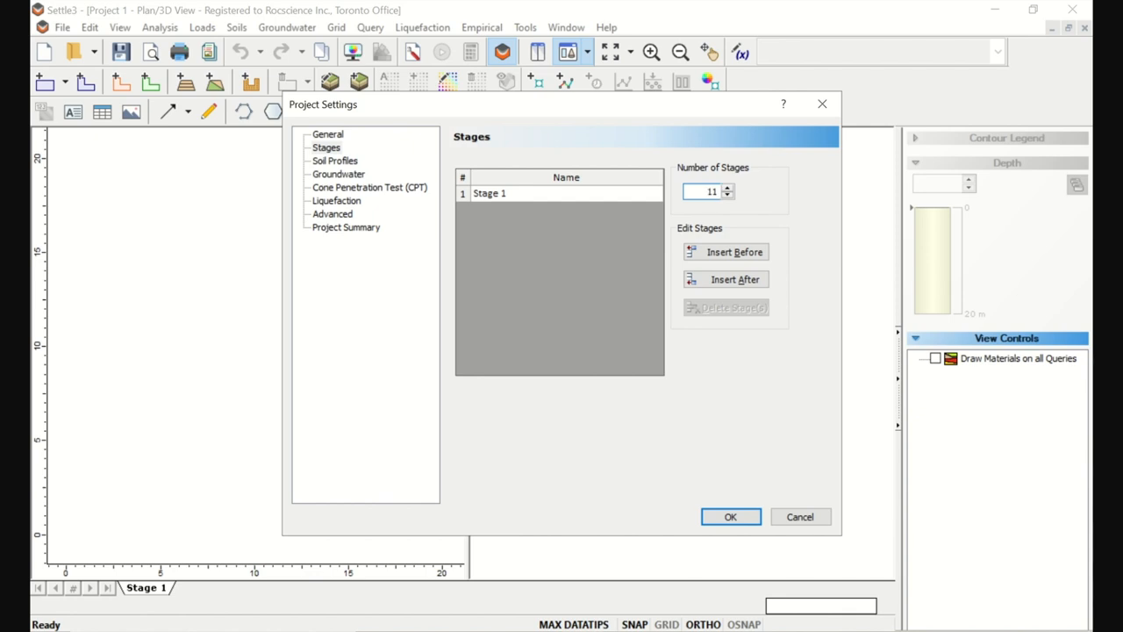
left_click(726, 186)
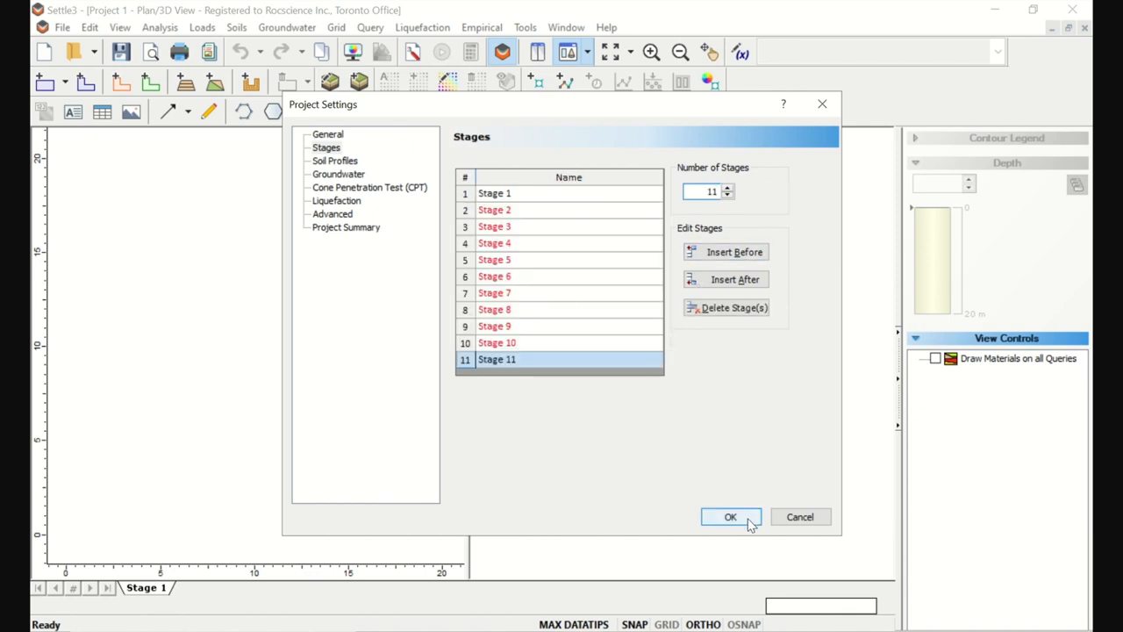
left_click(730, 516)
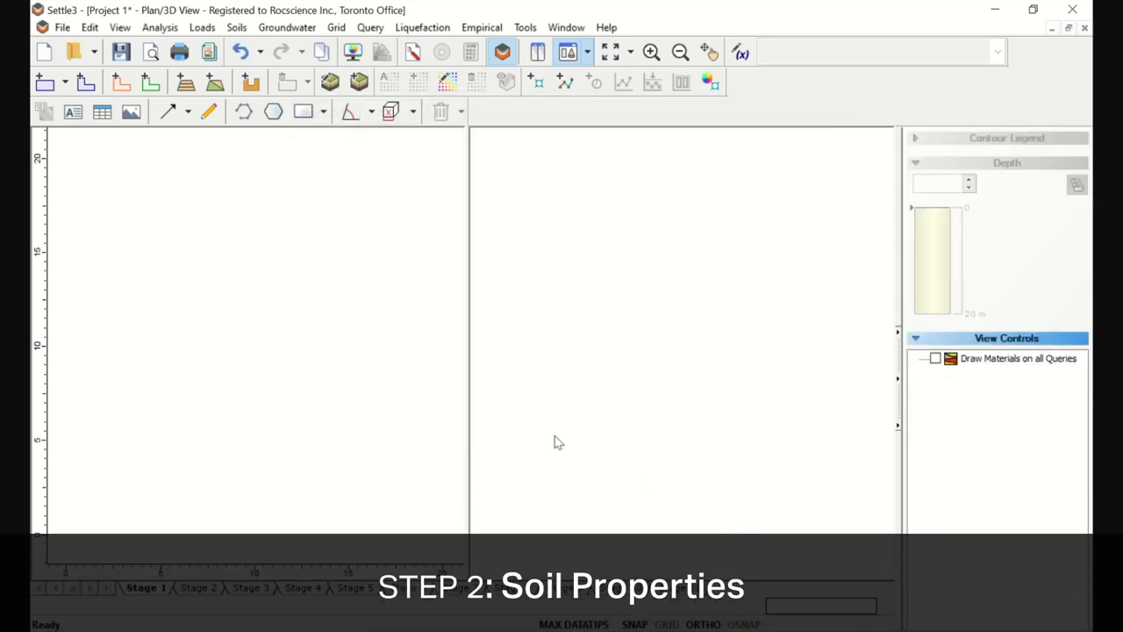
Rename Soil Property 1 to Sand in the Soil Properties dialog
left_click(236, 28)
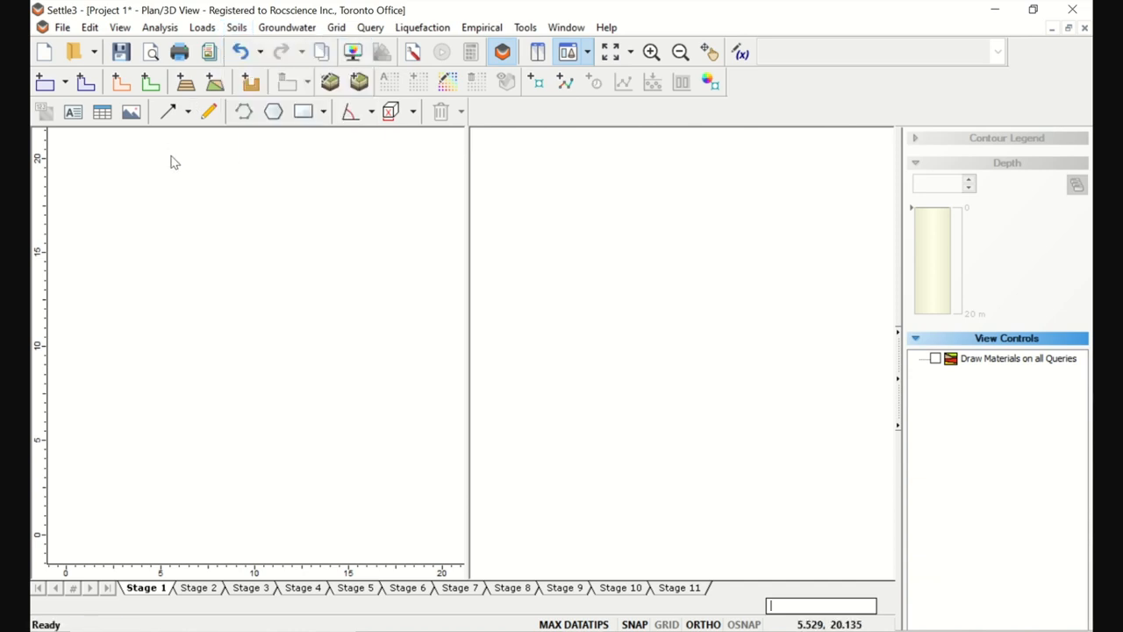
mouse_move(330, 83)
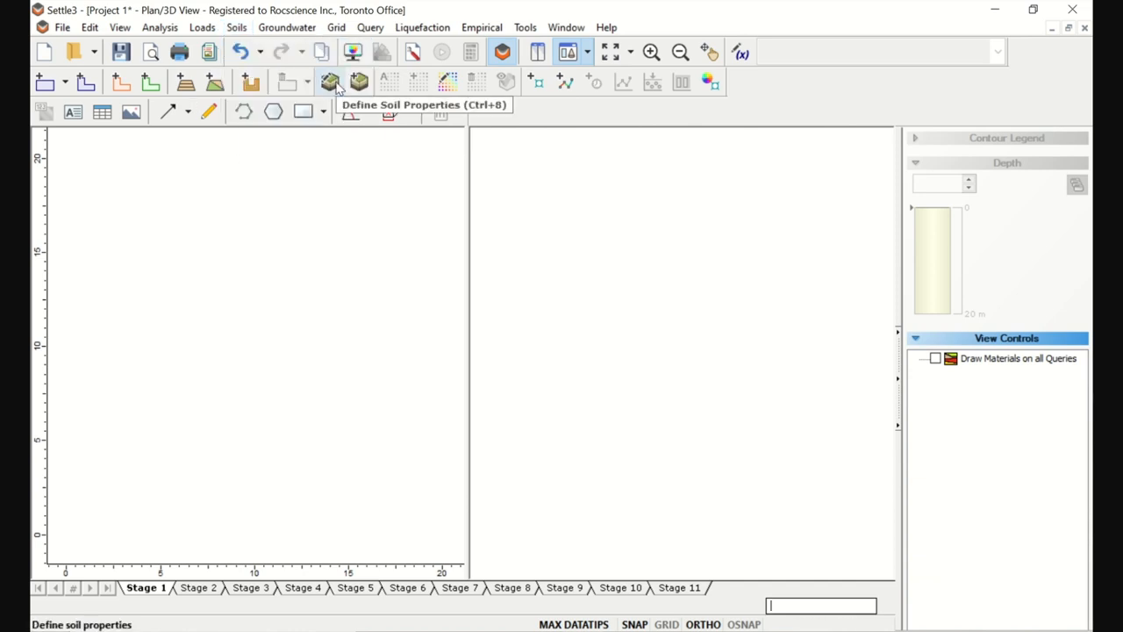
left_click(330, 80)
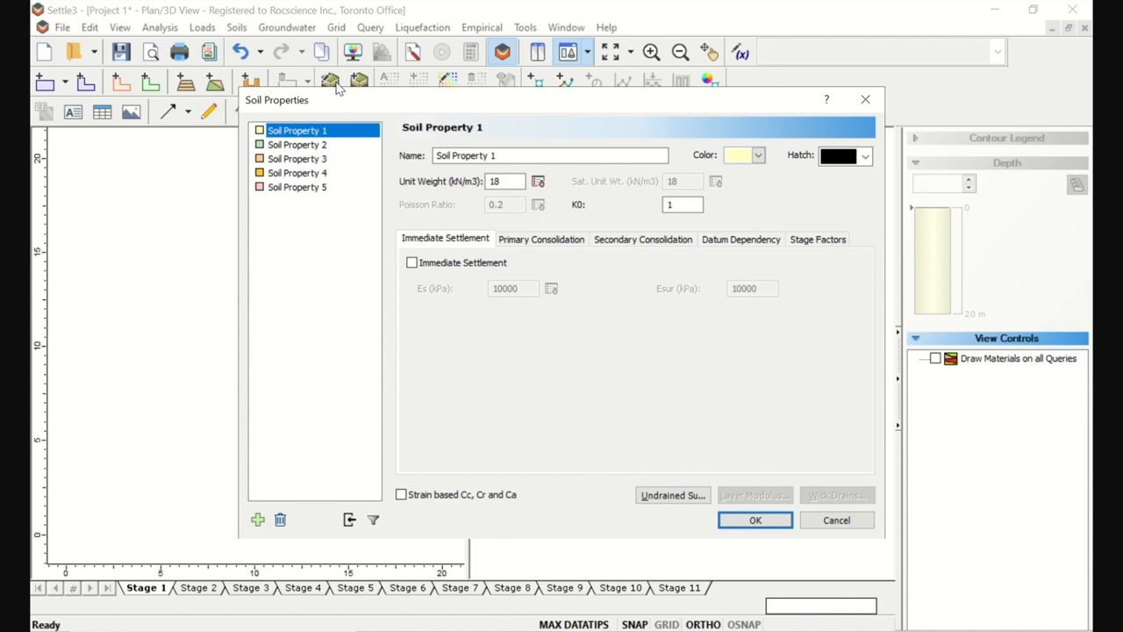
triple_click(551, 154)
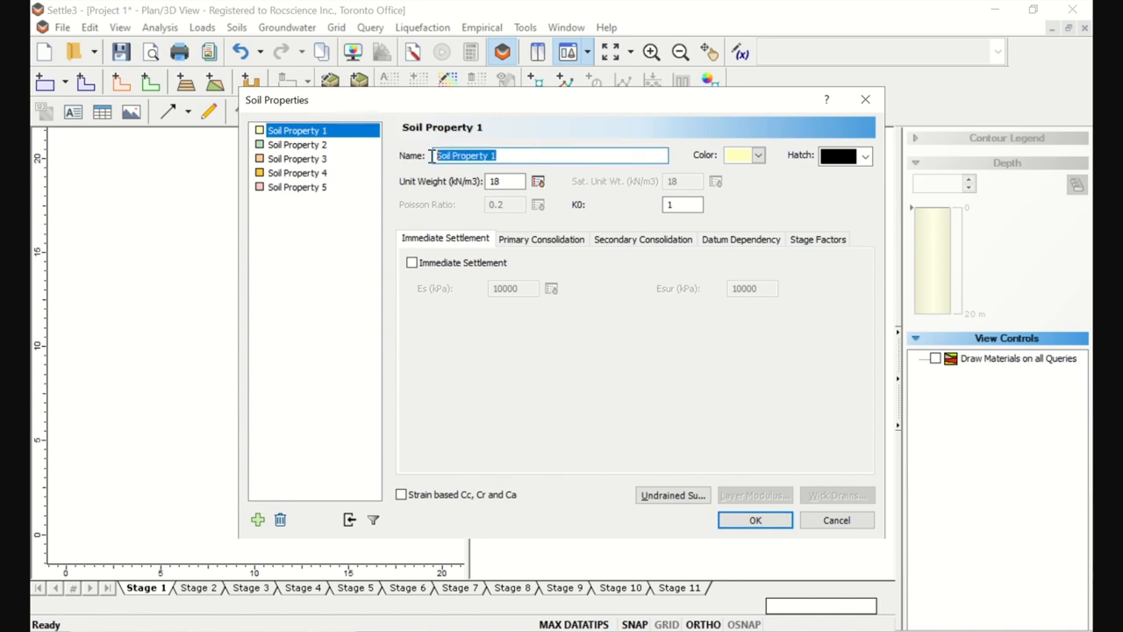
type("S")
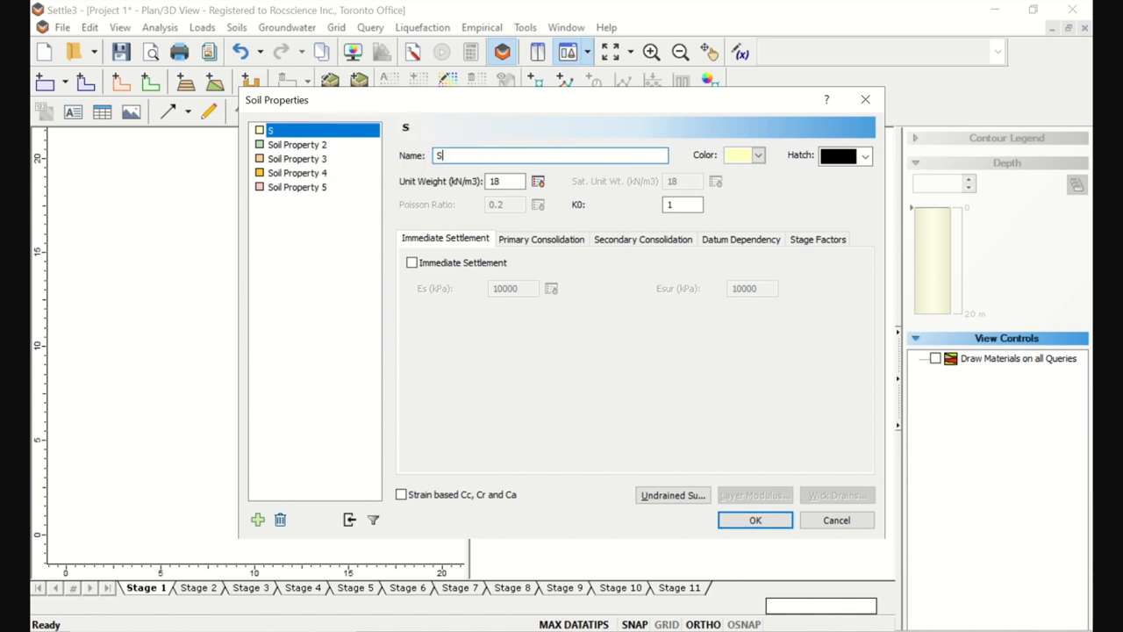
type("and")
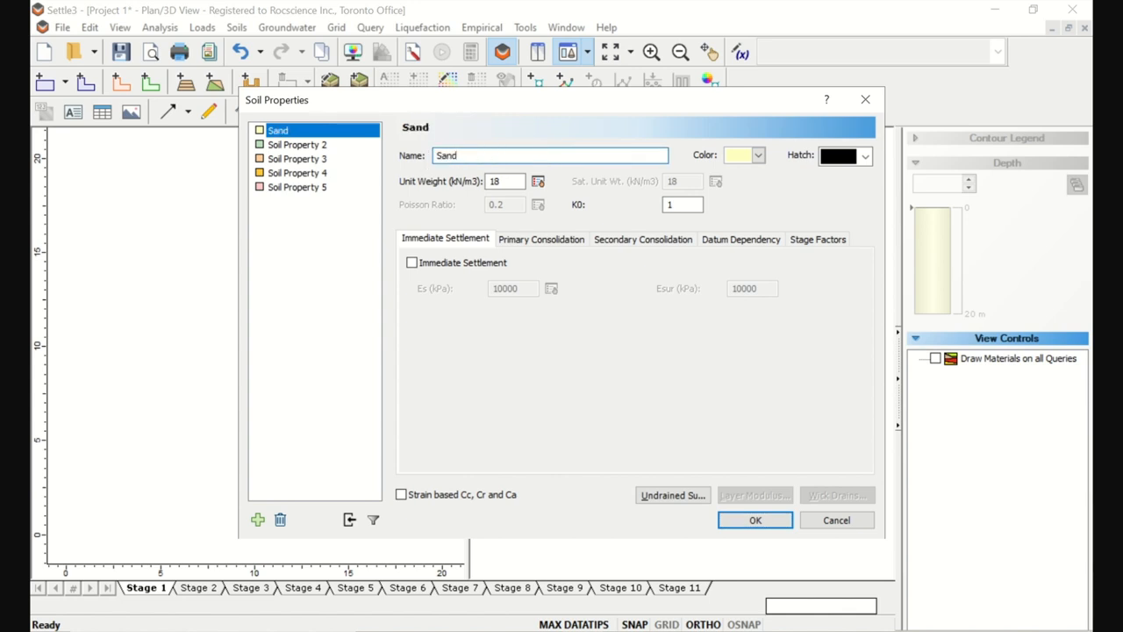
left_click(549, 155)
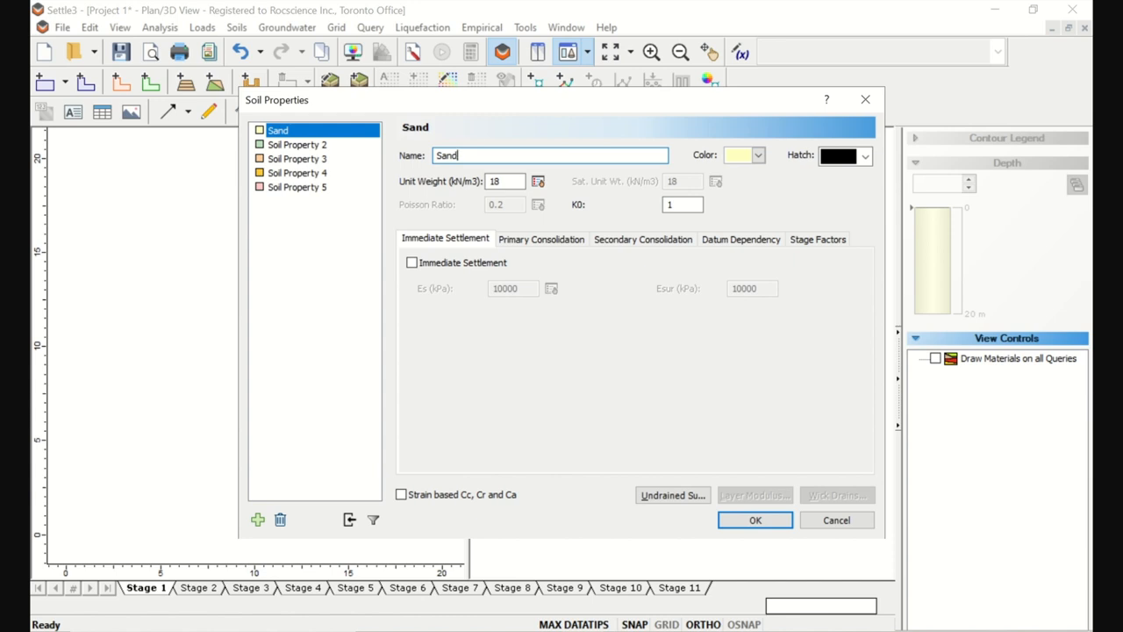
mouse_move(537, 181)
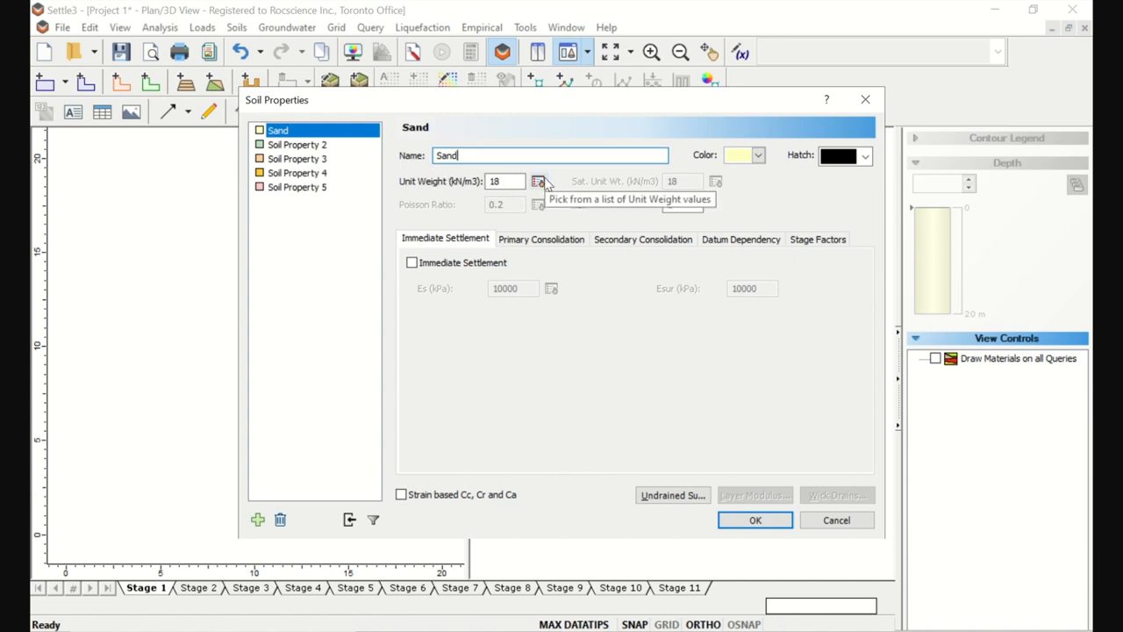
Pick the poorly-graded sands unit weight of 13.73 kN/m³ from the typical values list
left_click(541, 181)
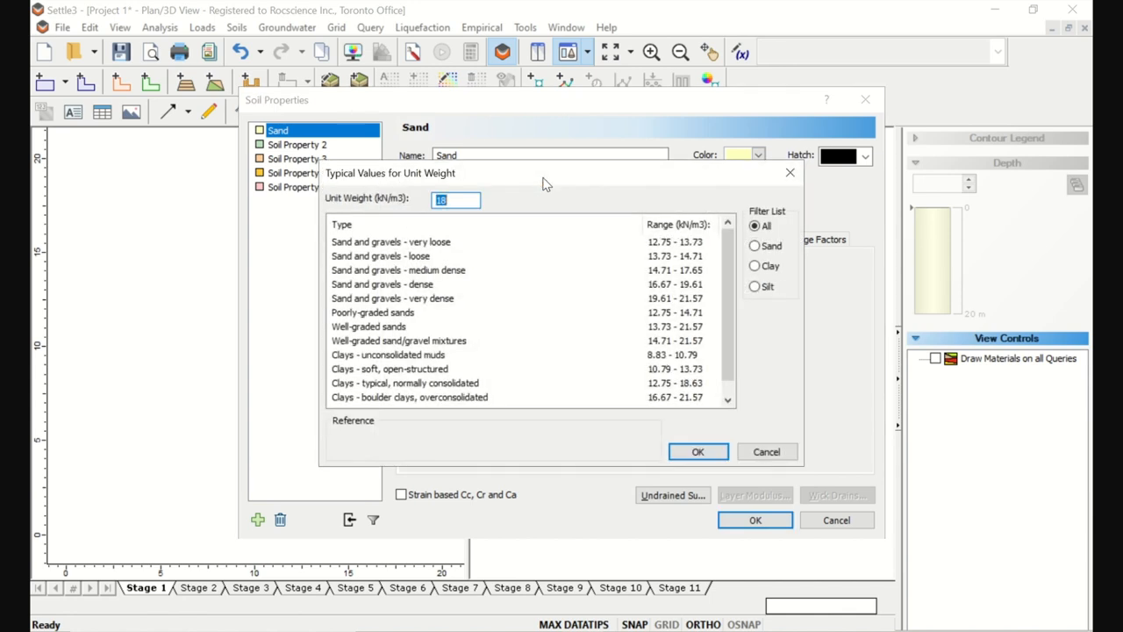
left_click(754, 245)
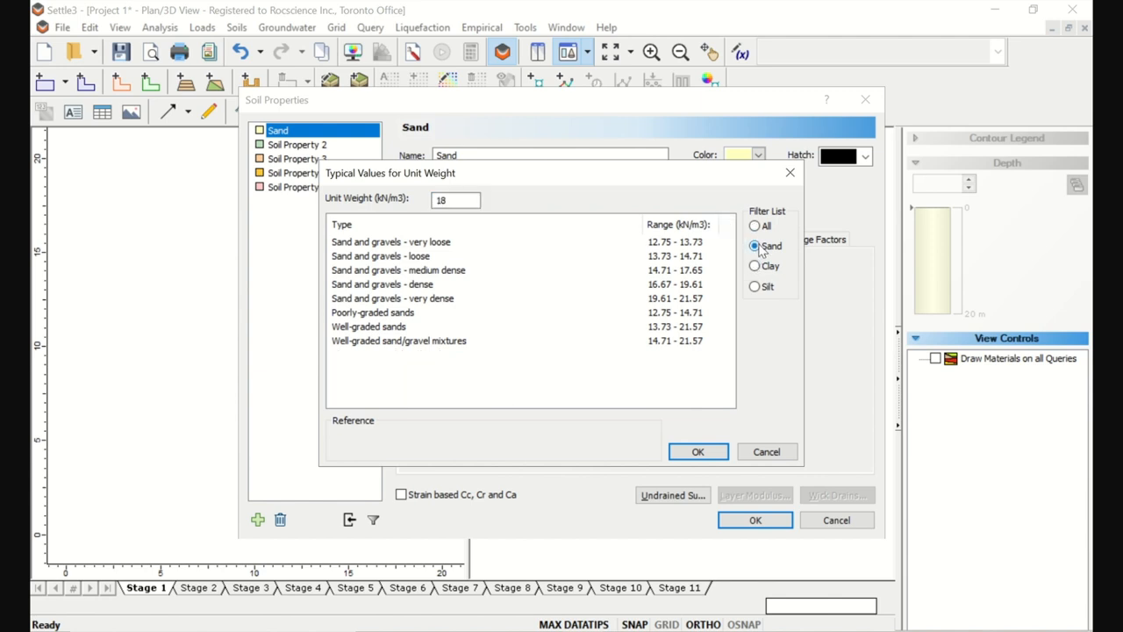
mouse_move(761, 249)
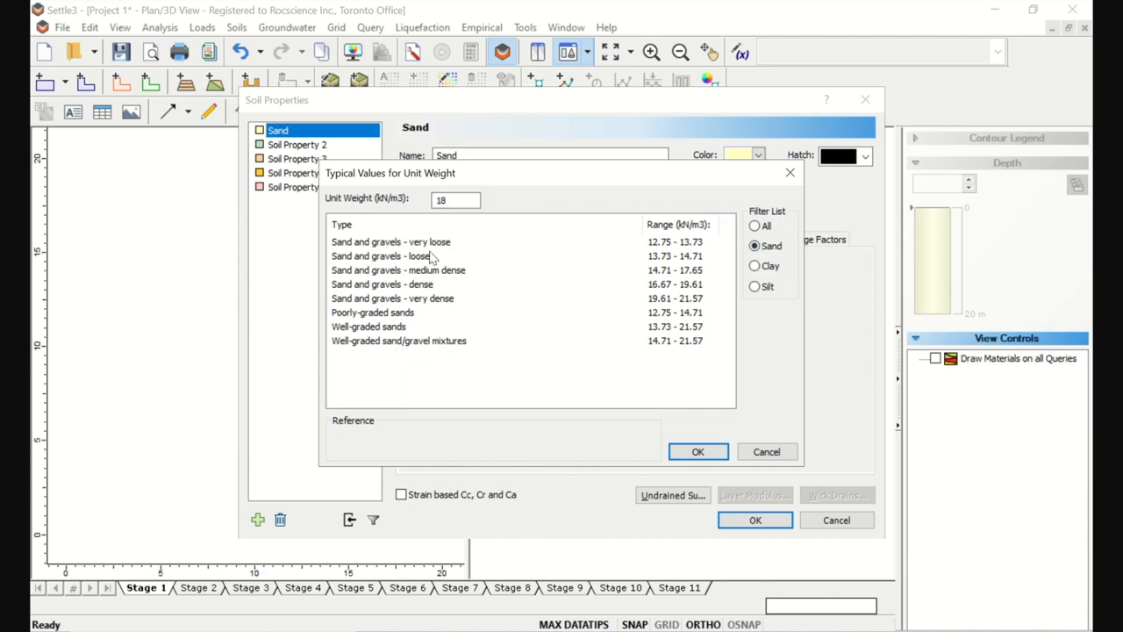
left_click(372, 312)
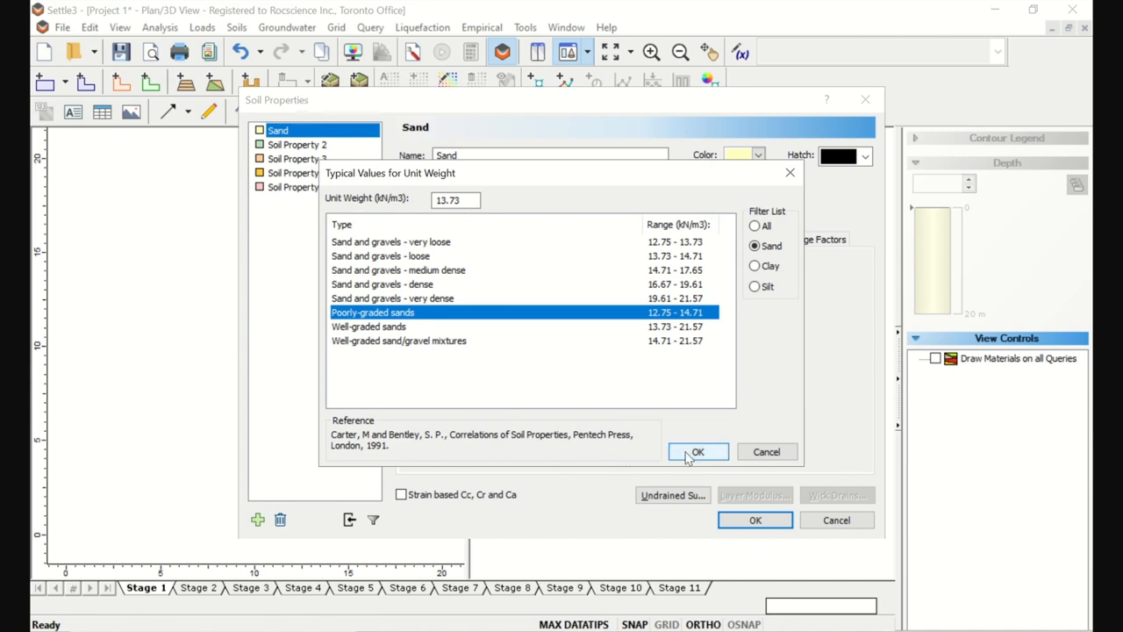
left_click(698, 451)
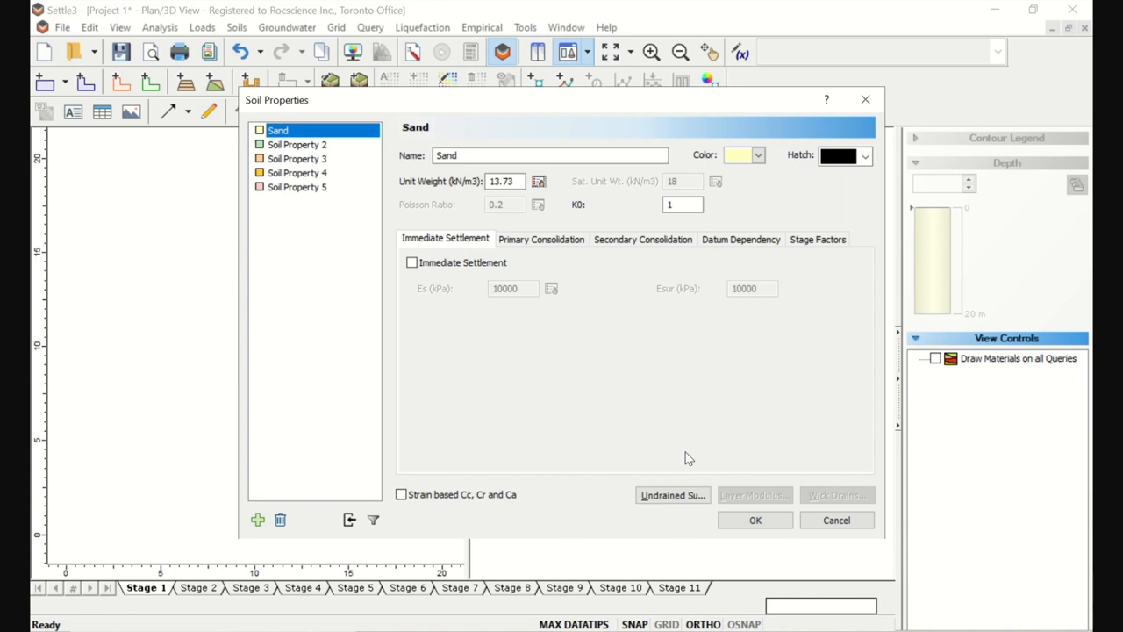
mouse_move(570, 253)
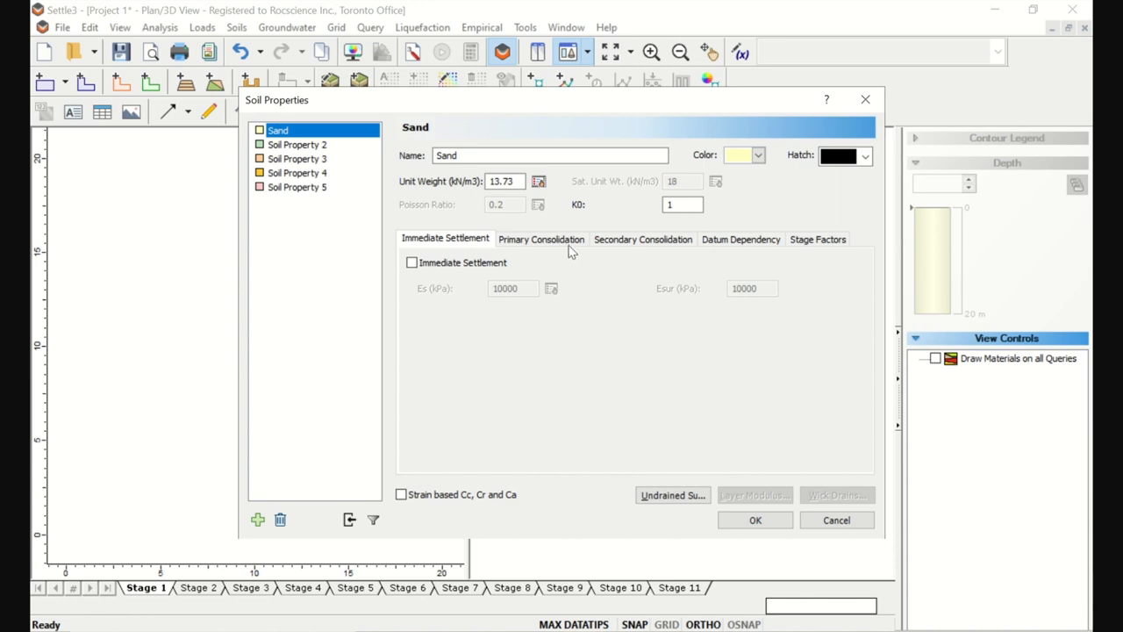
Switch Sand's primary consolidation material type from Non-Linear to Linear
left_click(540, 238)
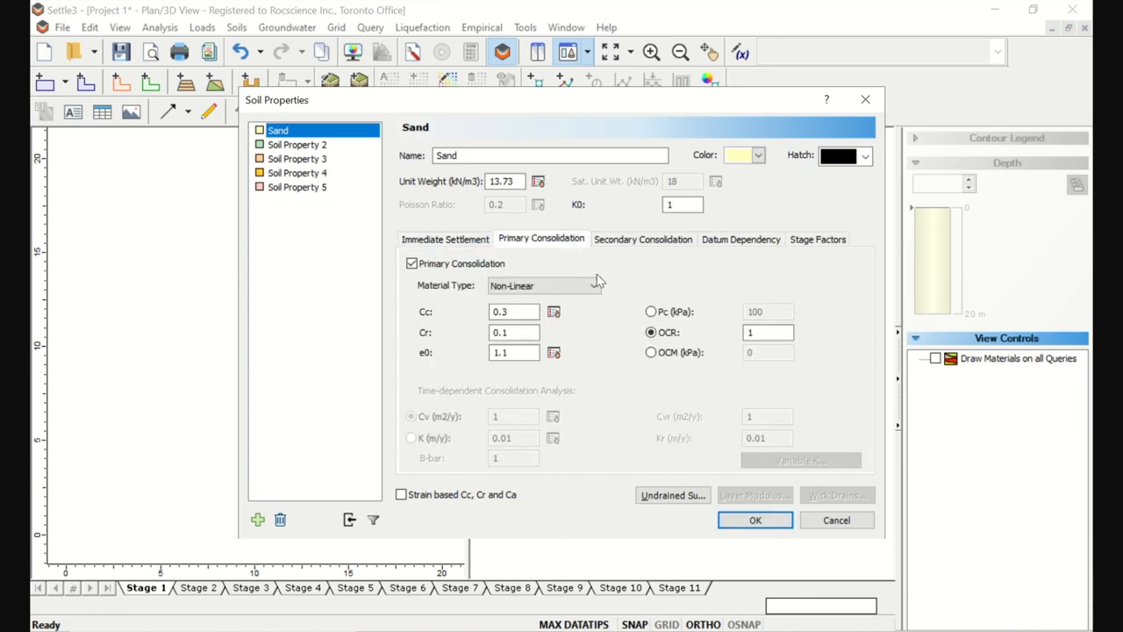
left_click(593, 284)
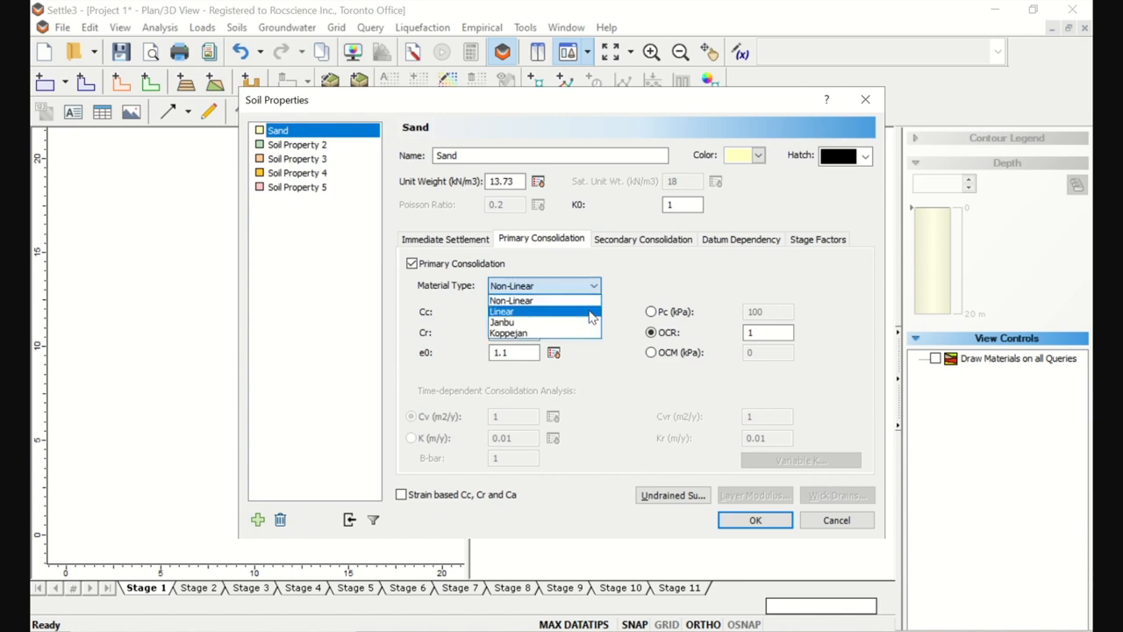
left_click(502, 312)
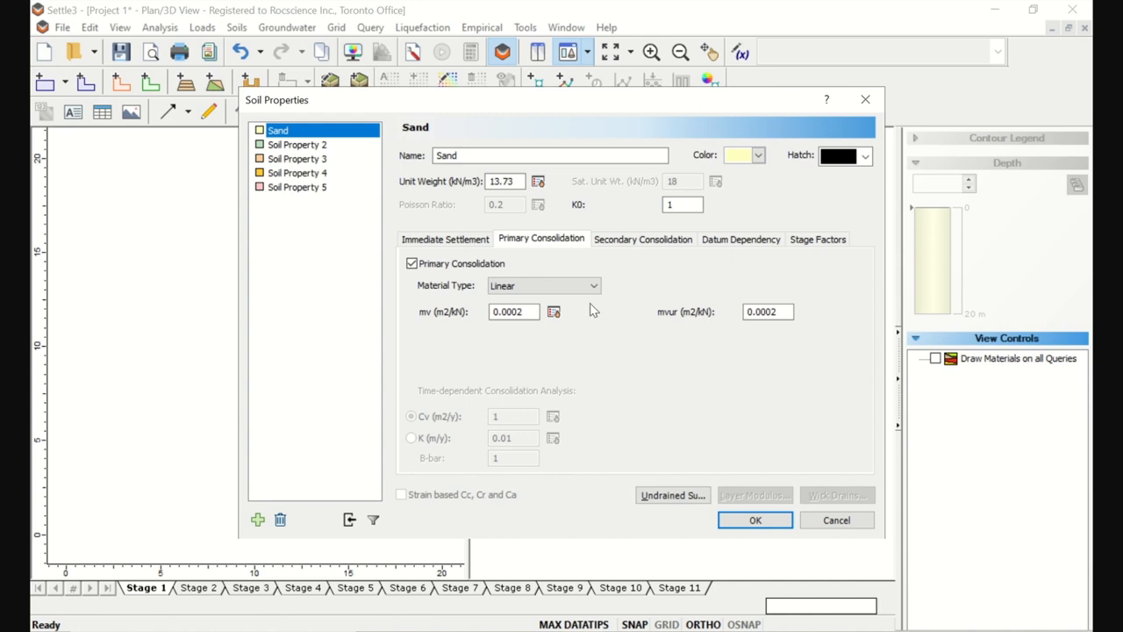
left_click(296, 144)
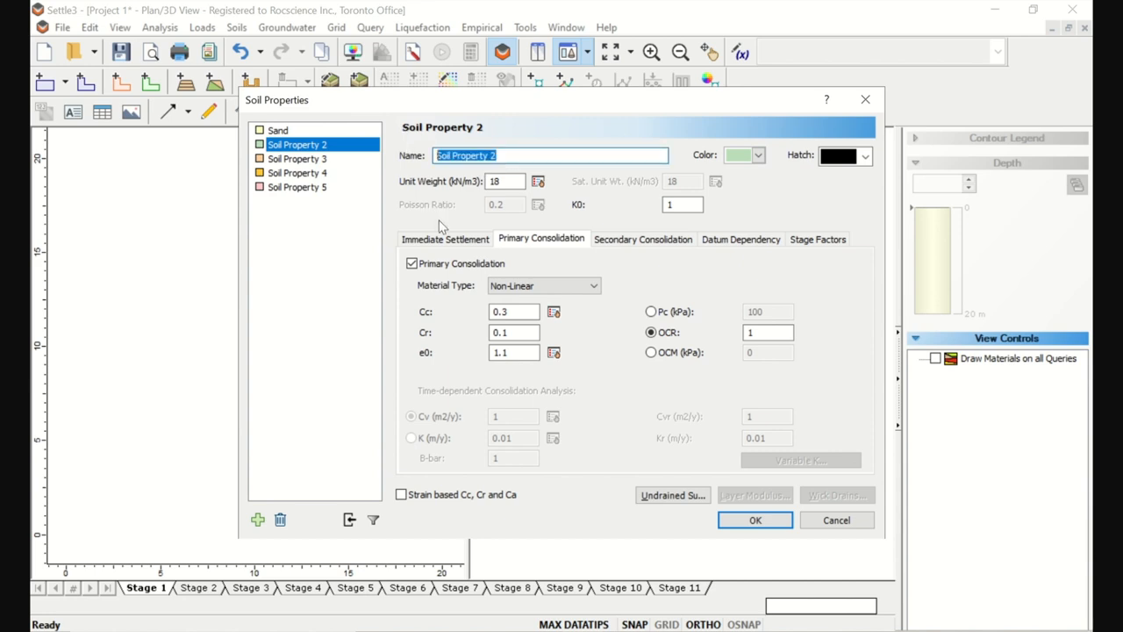
Name the second soil Clay and pick the typical clay unit weight of 15.69 kN/m³
type("Cla")
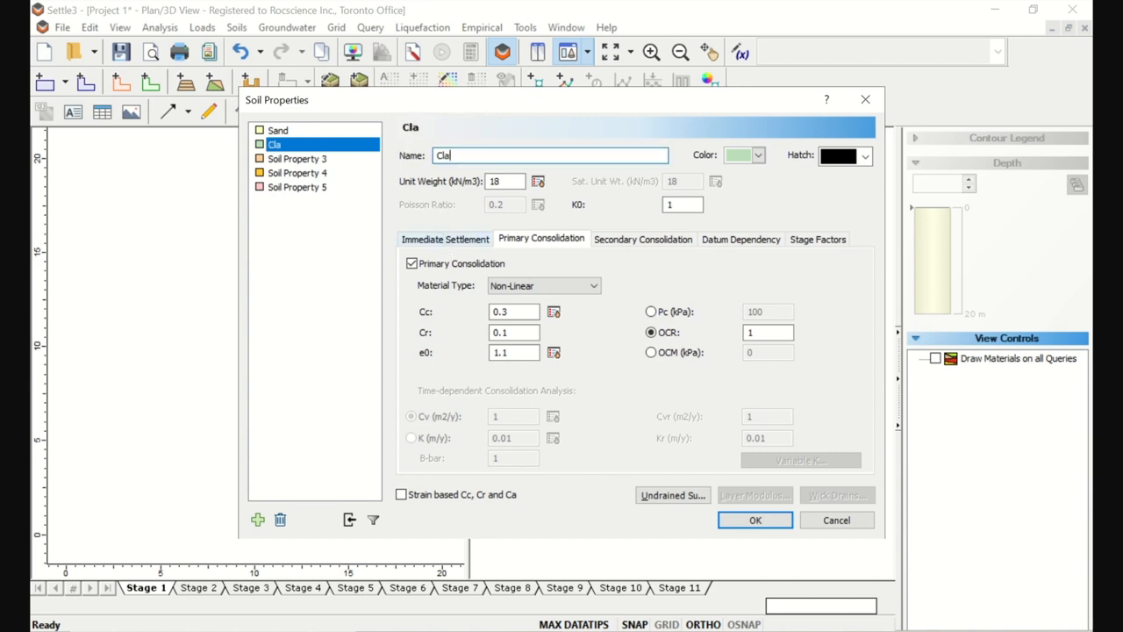
type("y")
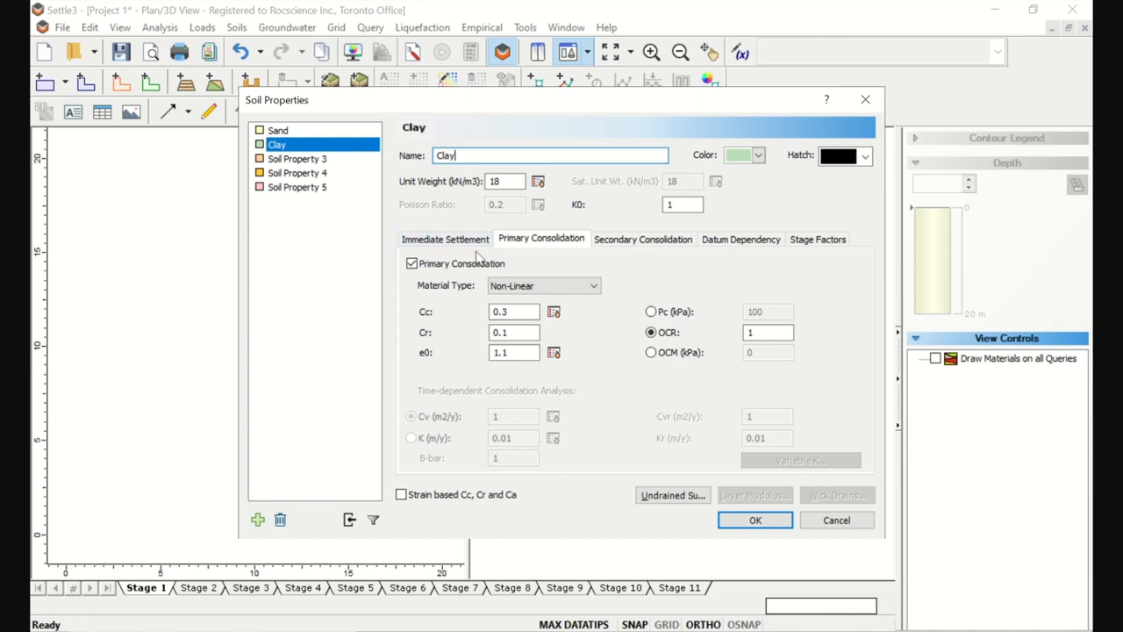
left_click(537, 181)
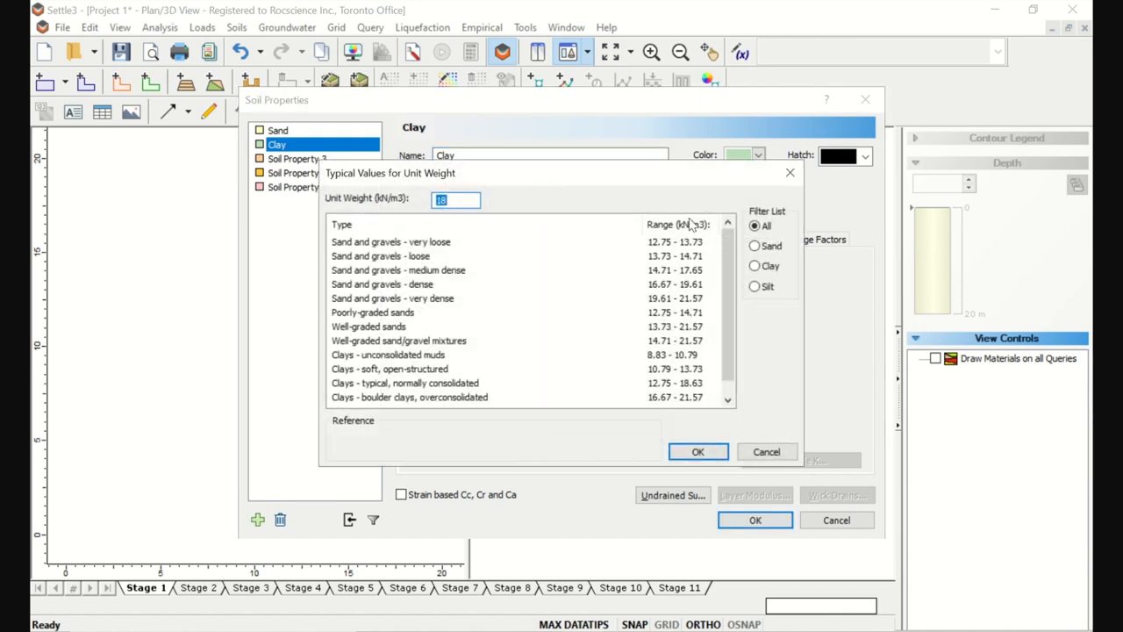
left_click(755, 266)
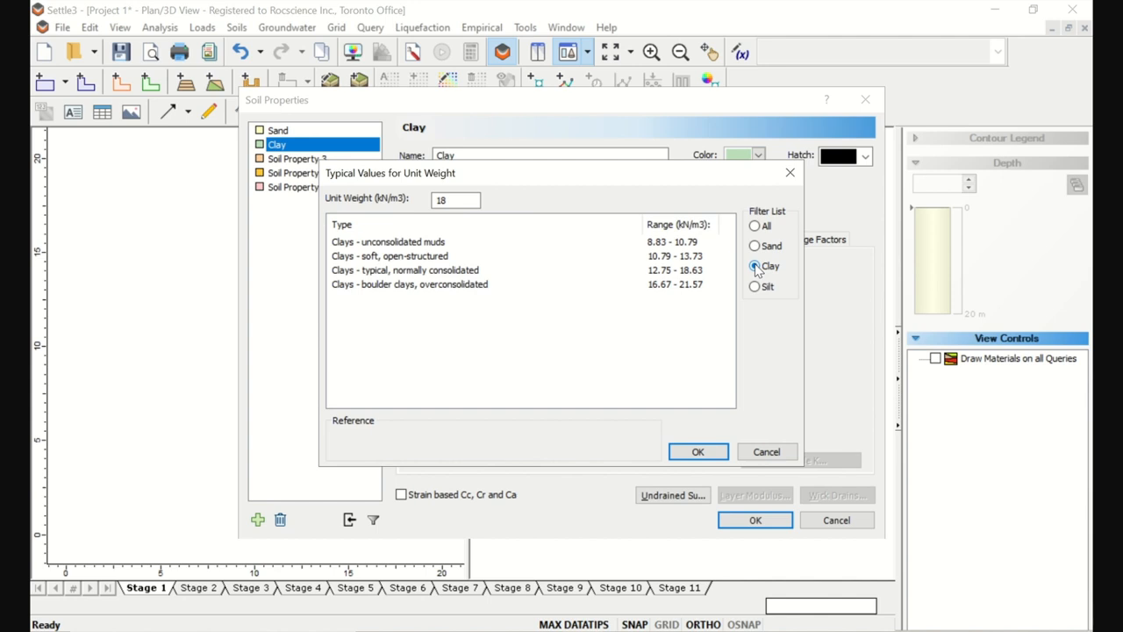
left_click(404, 270)
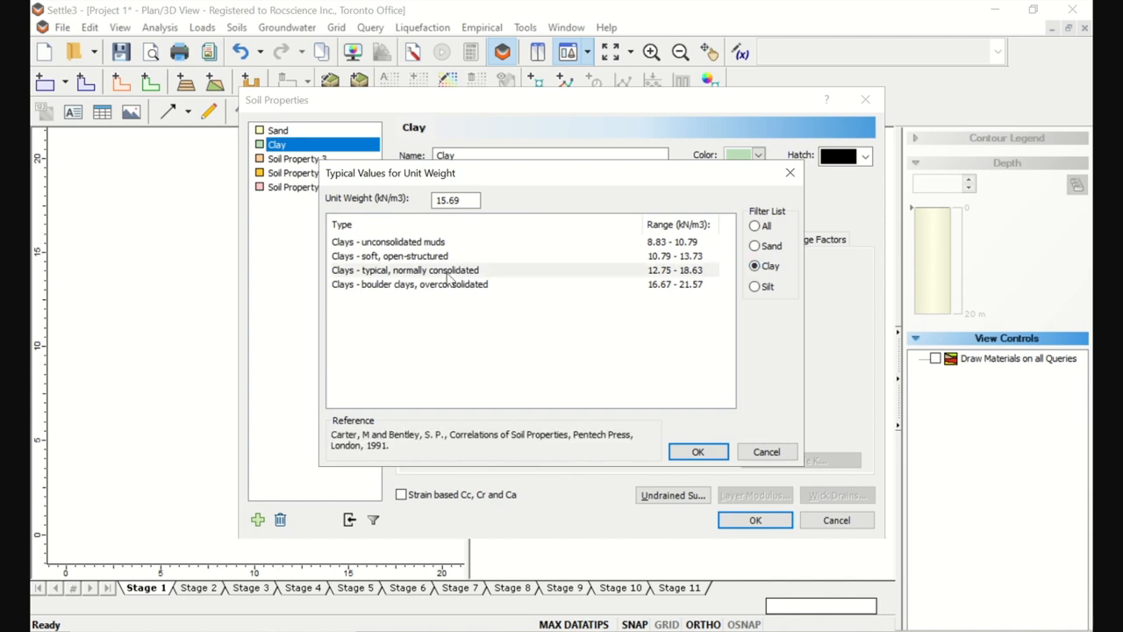
left_click(404, 270)
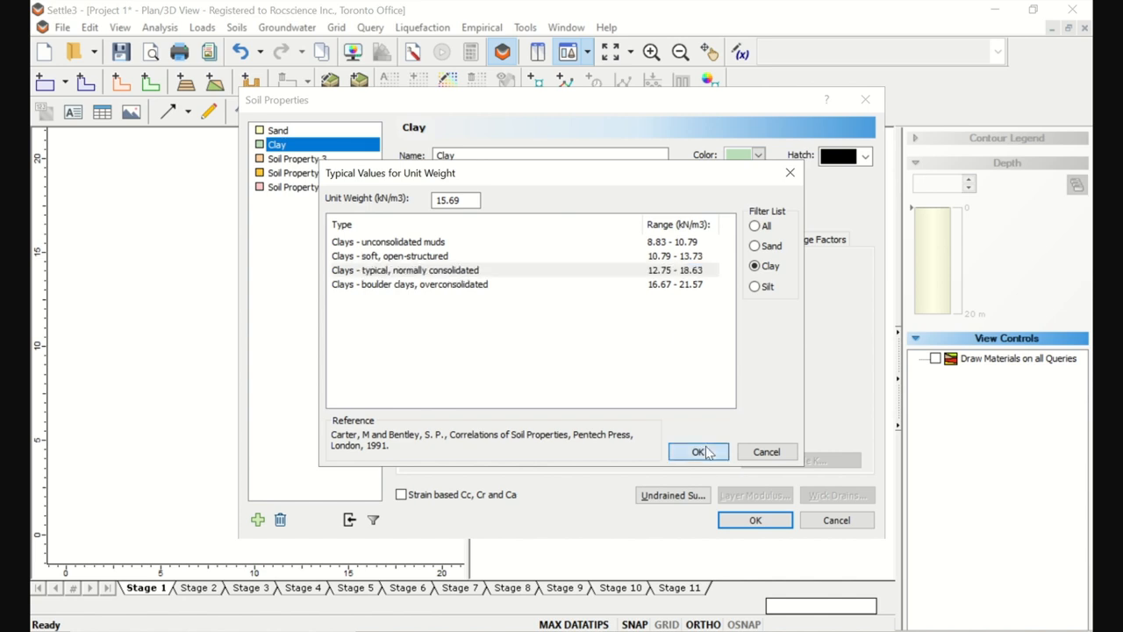
left_click(699, 451)
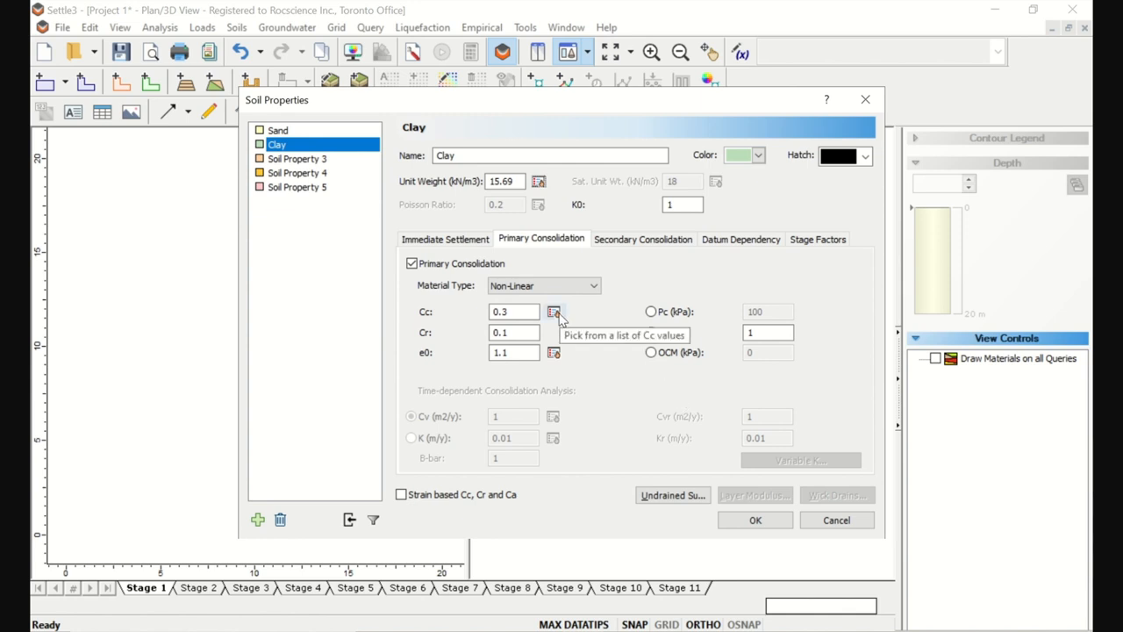
Pick typical clay values Cc 0.35 and initial void ratio e0 0.841
left_click(554, 313)
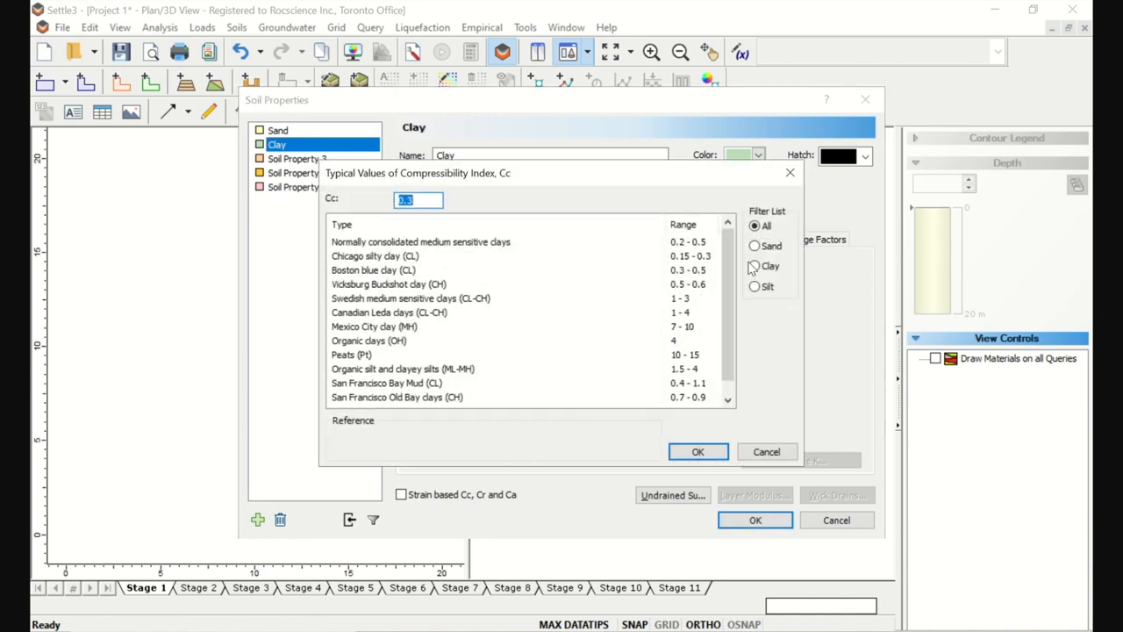
left_click(754, 266)
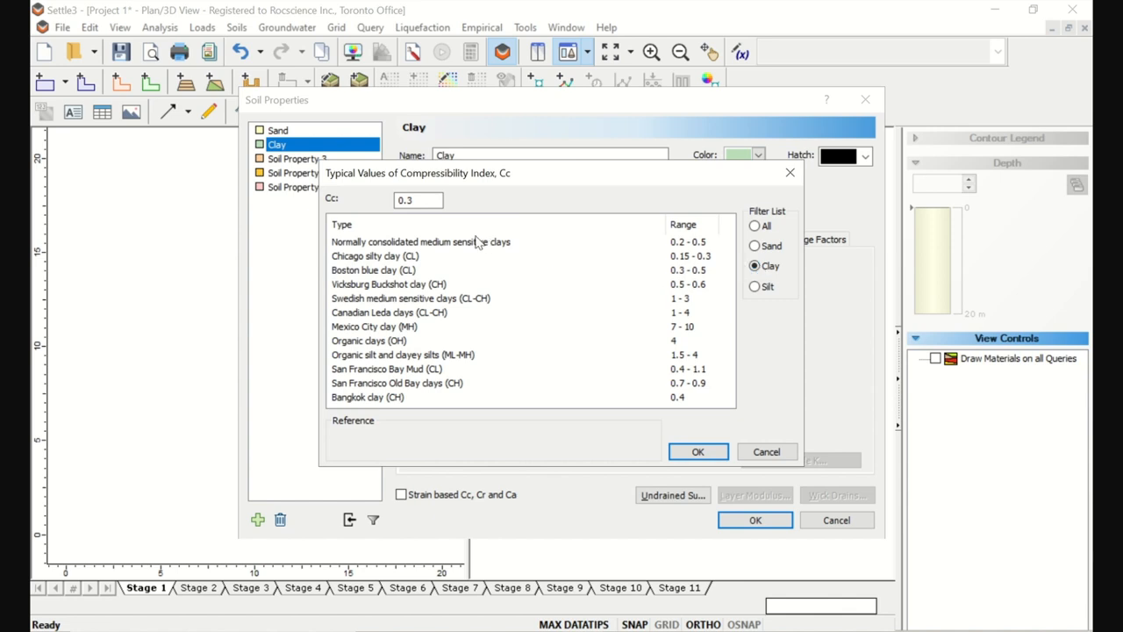
left_click(421, 242)
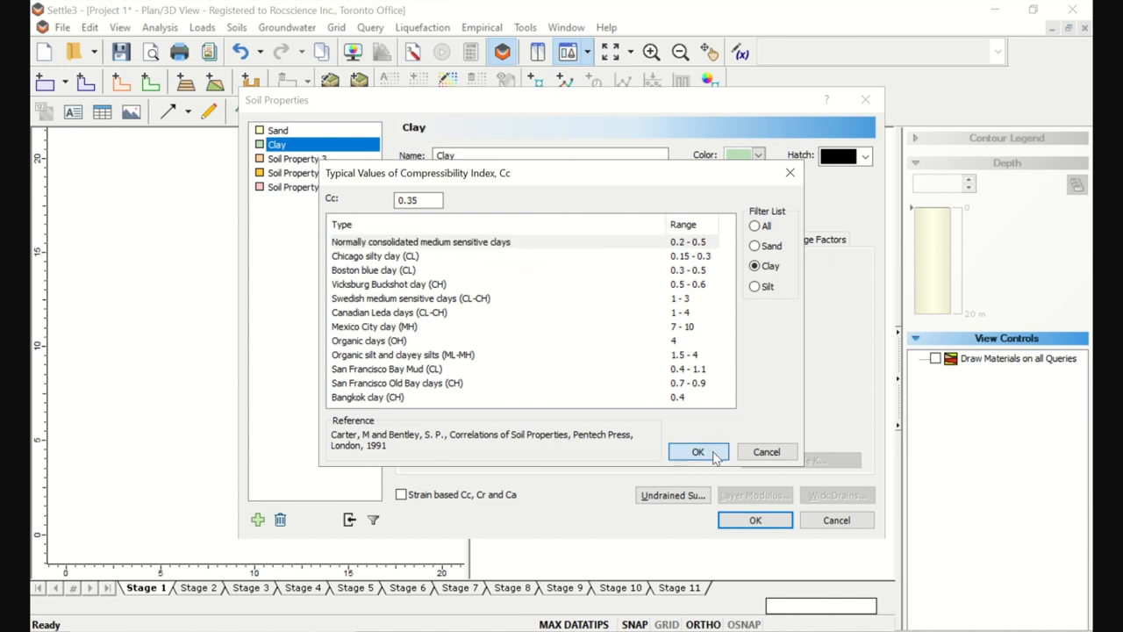
left_click(699, 451)
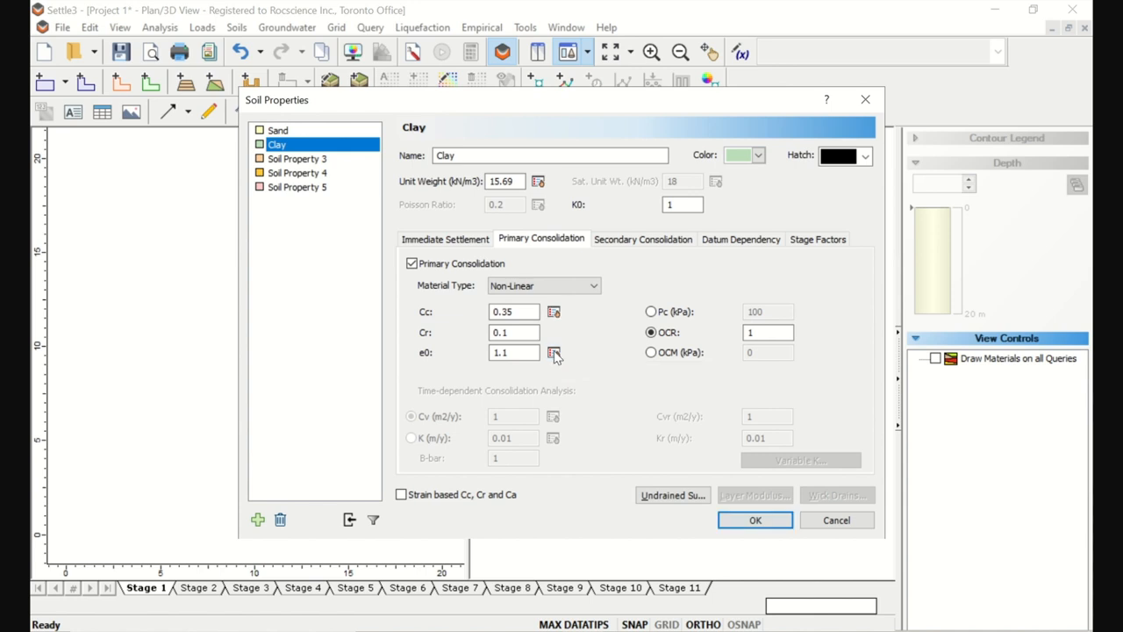
left_click(554, 351)
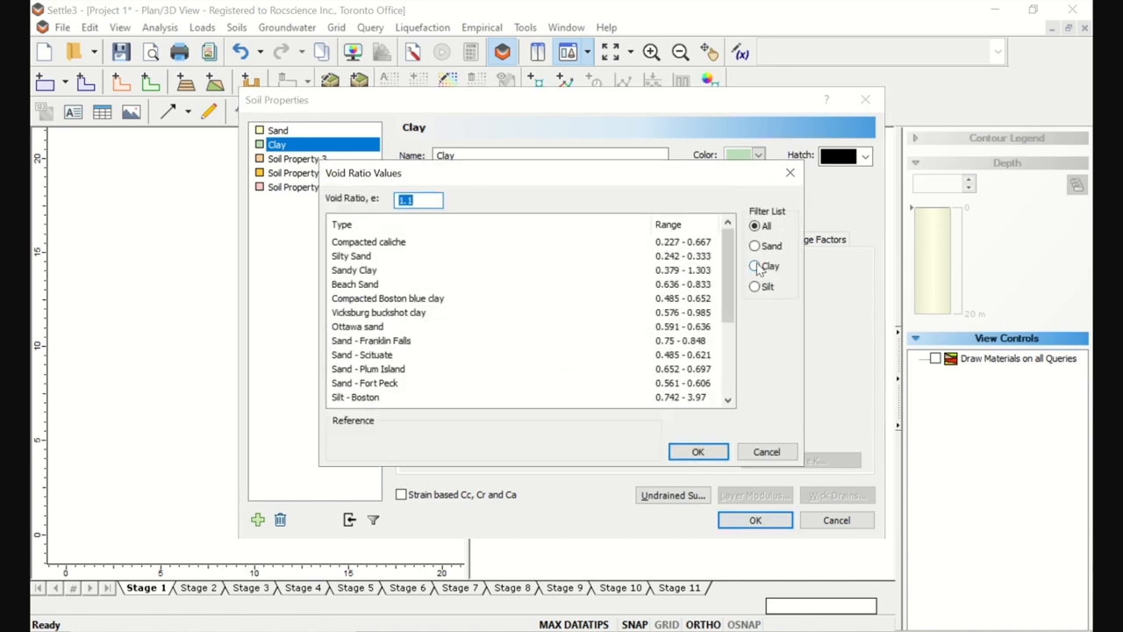
left_click(754, 266)
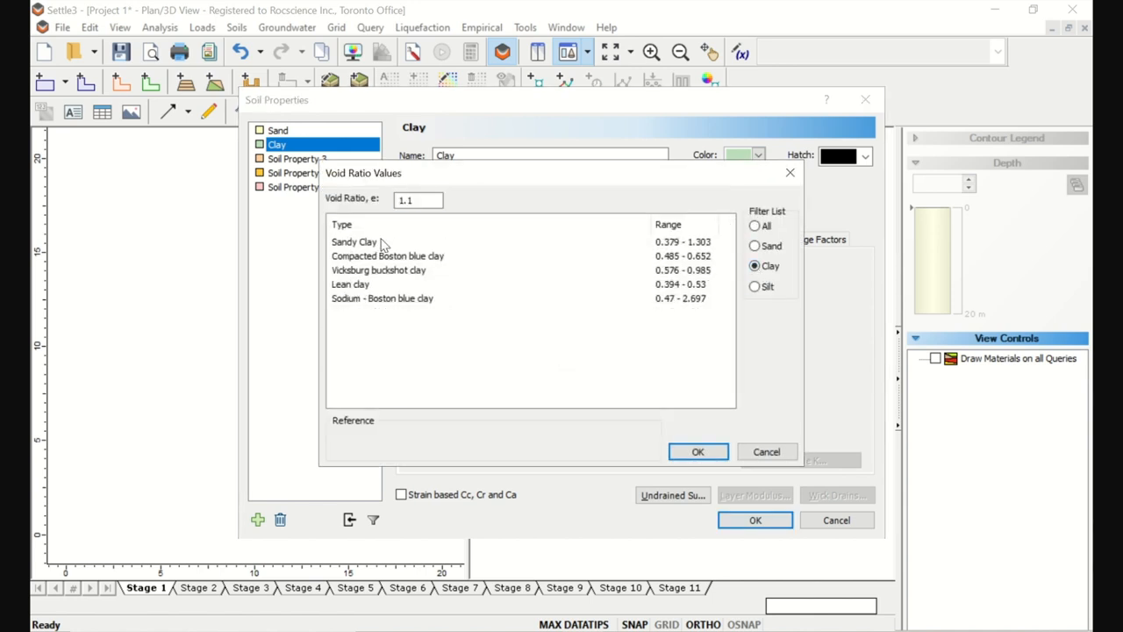
left_click(355, 242)
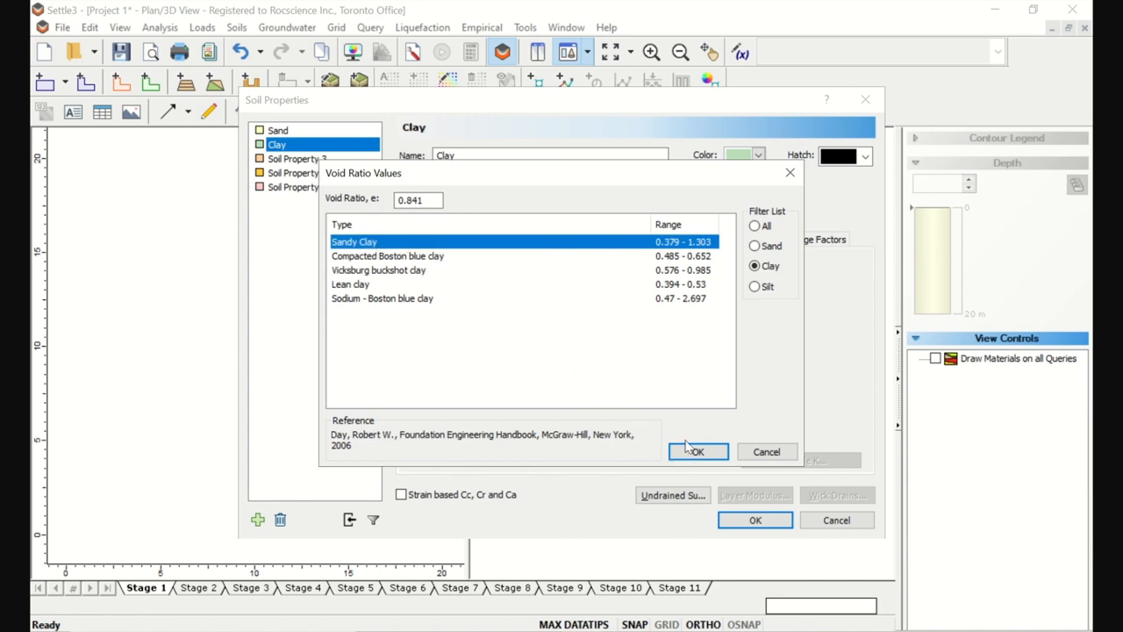
left_click(695, 451)
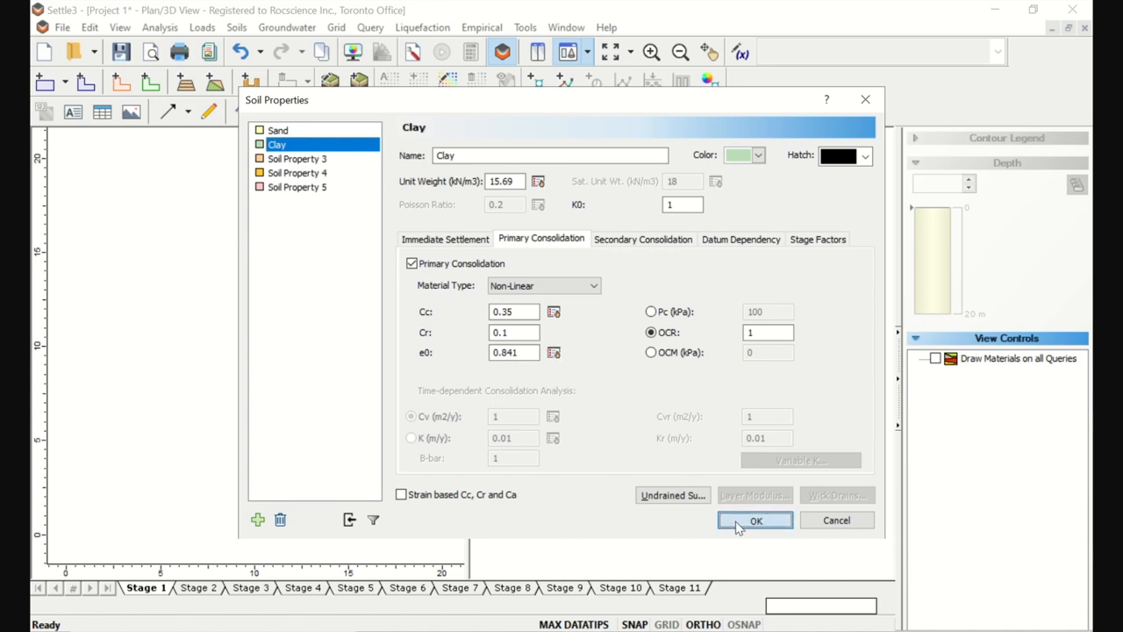
Save the Clay properties and set the Sand layer thickness to 2 m in Soil Layers
left_click(755, 519)
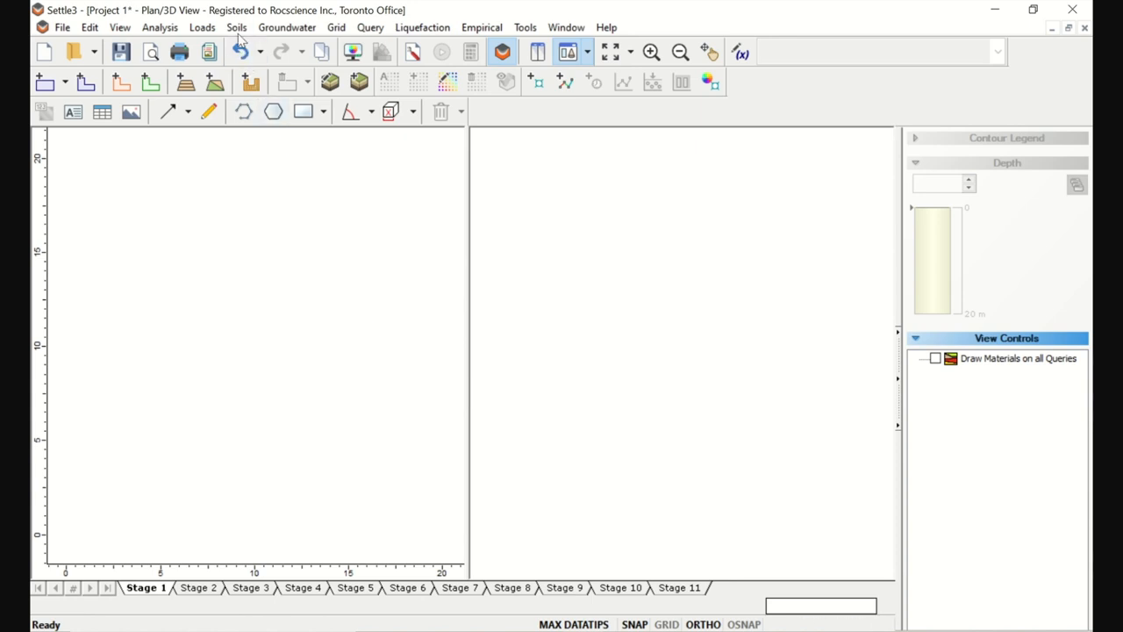
left_click(236, 27)
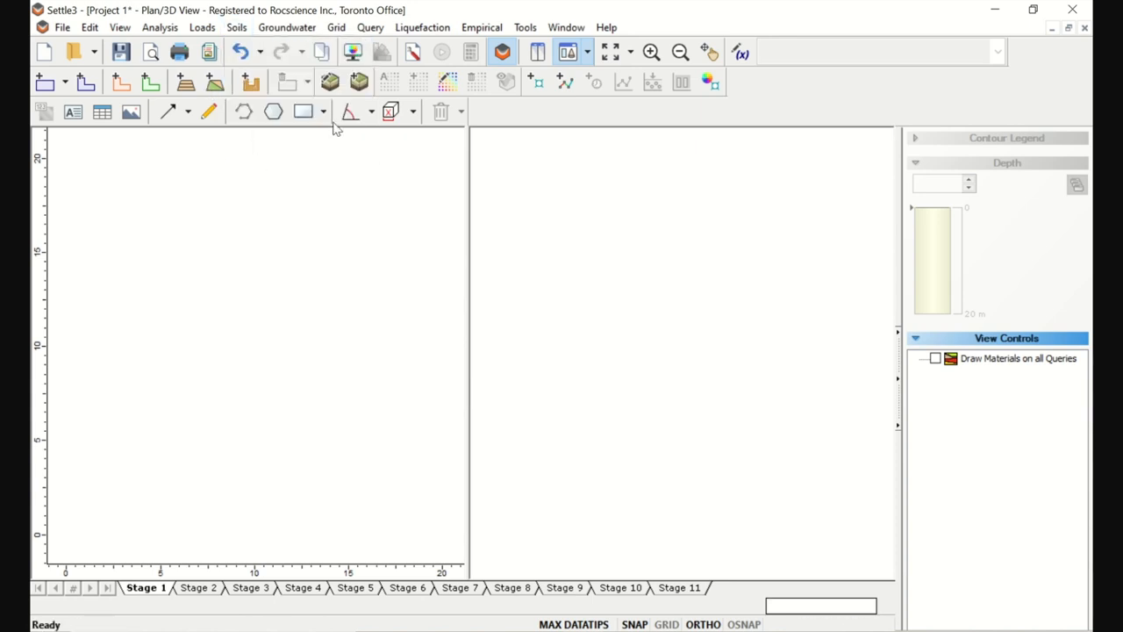
left_click(358, 83)
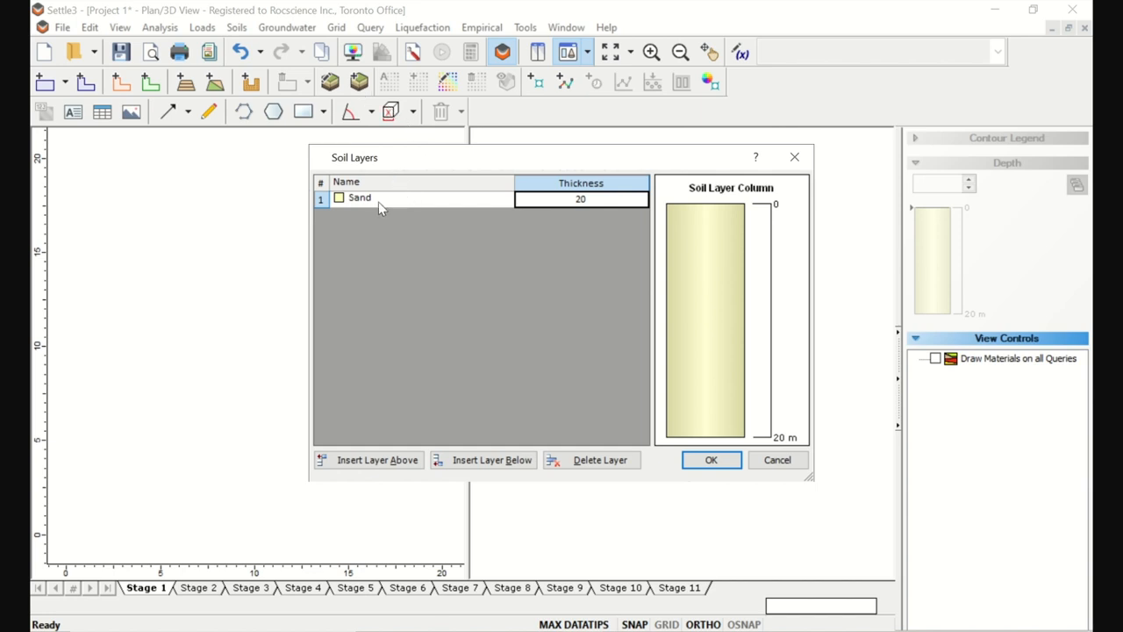
left_click(579, 199)
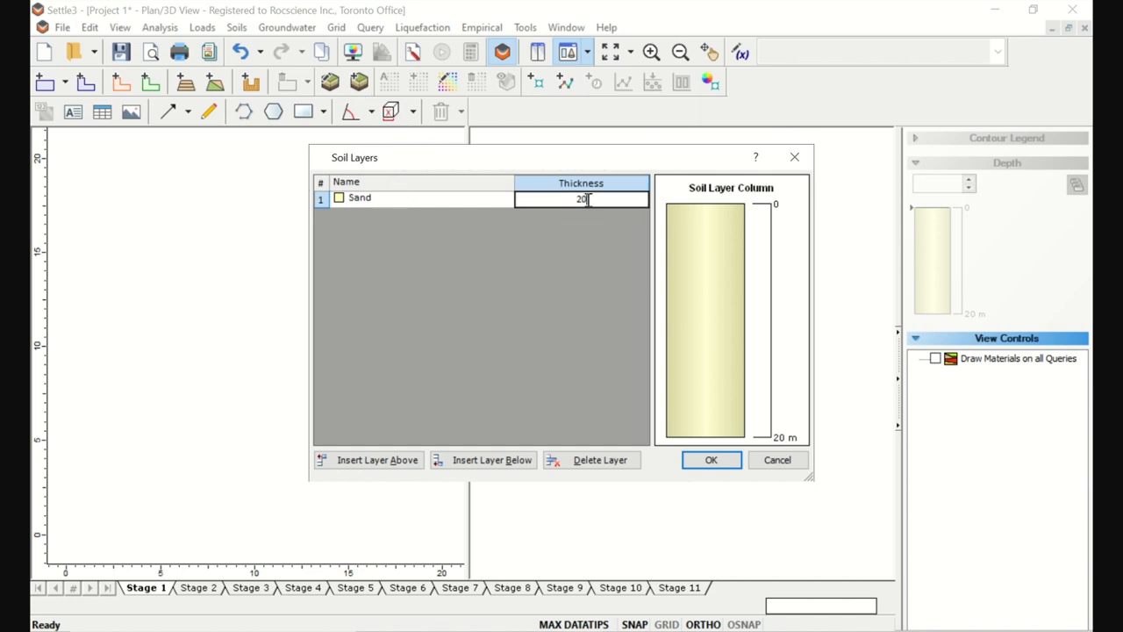
key("BackSpace")
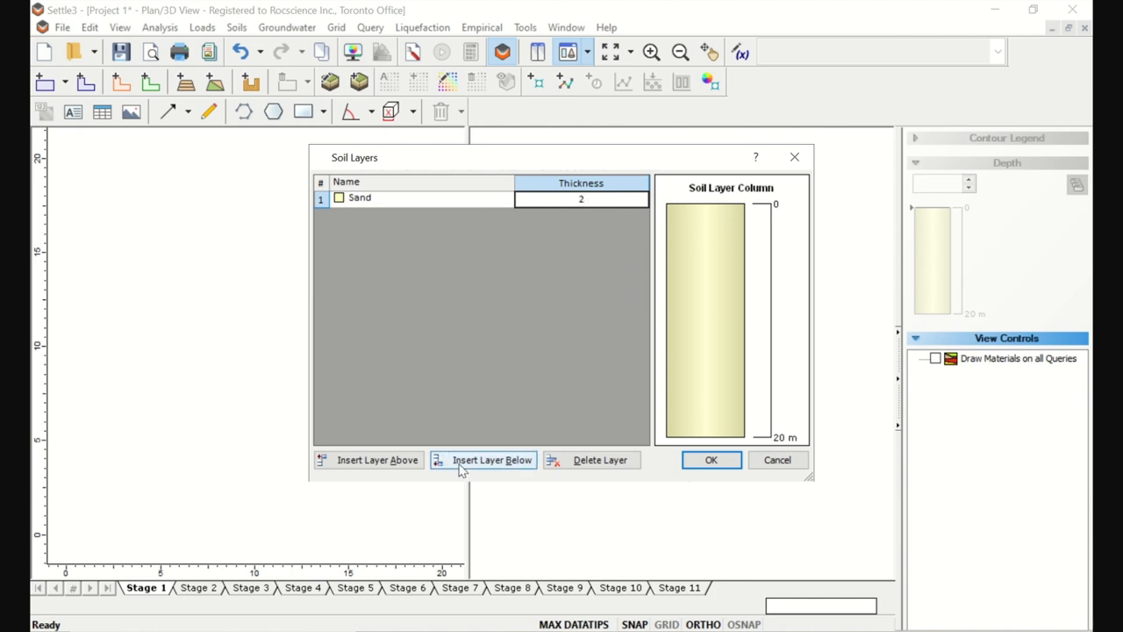
Insert a 10 m Clay layer below the Sand and apply the two-layer profile
left_click(483, 460)
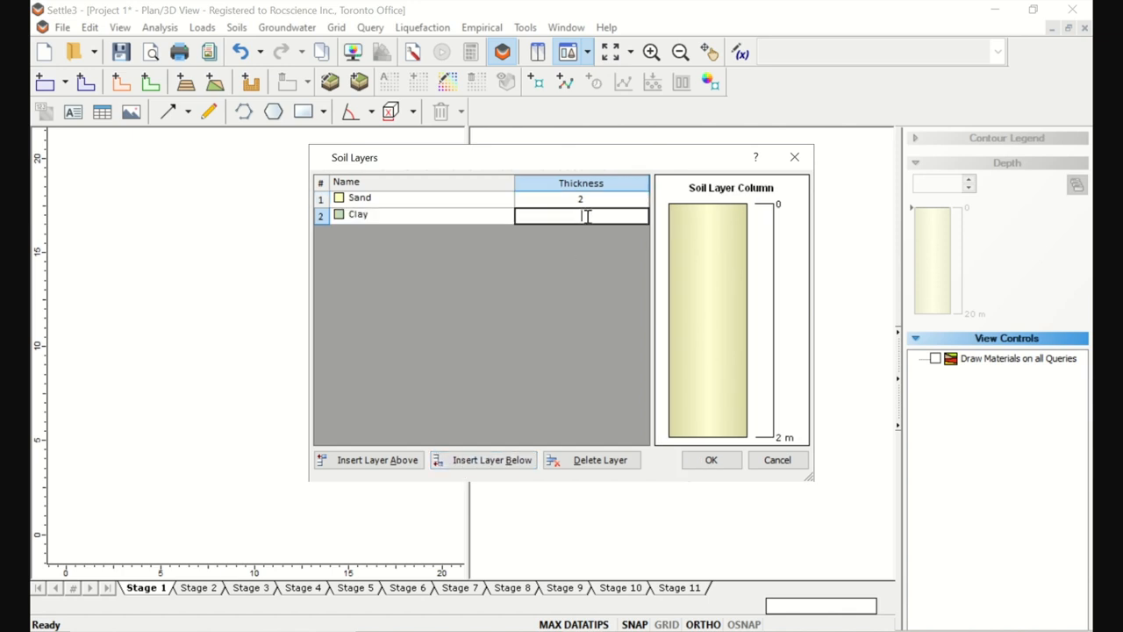
type("10")
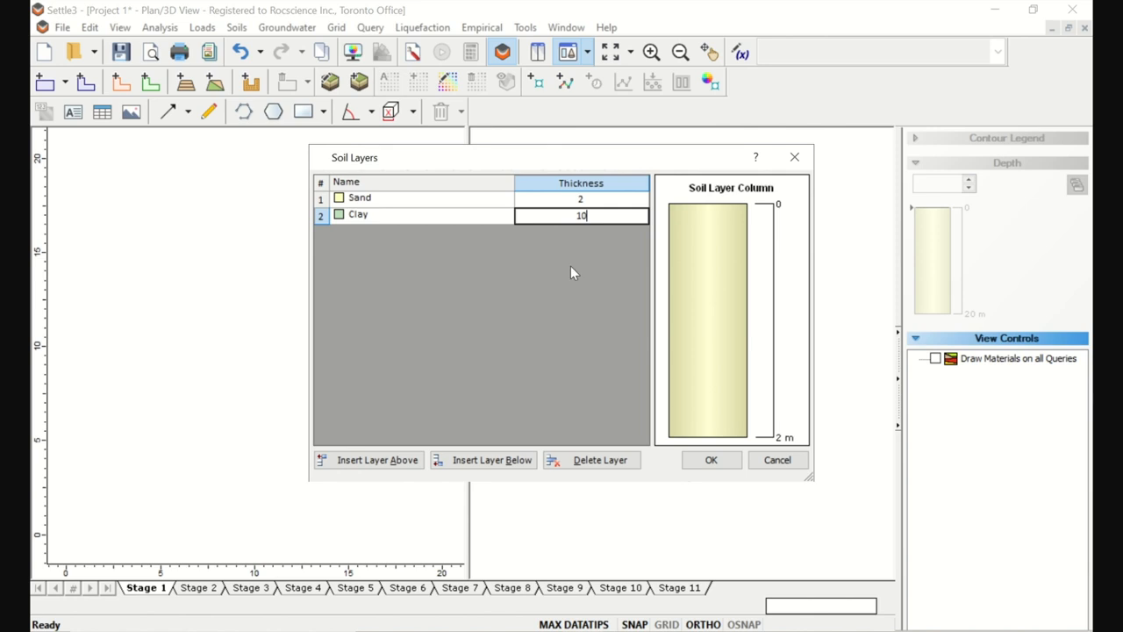
left_click(711, 460)
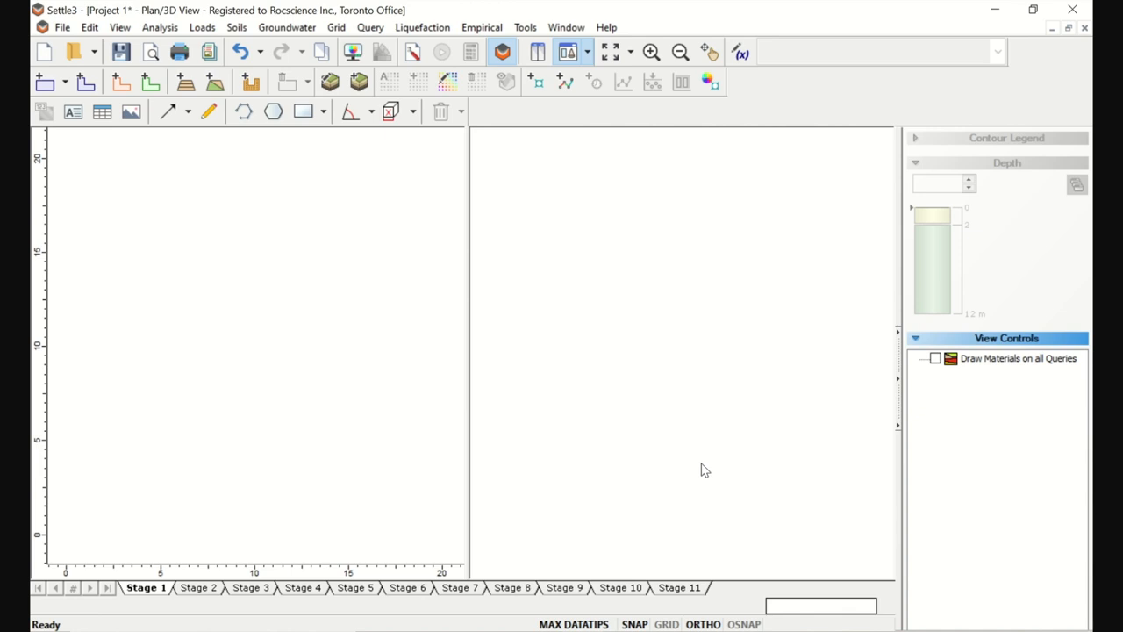
mouse_move(442, 144)
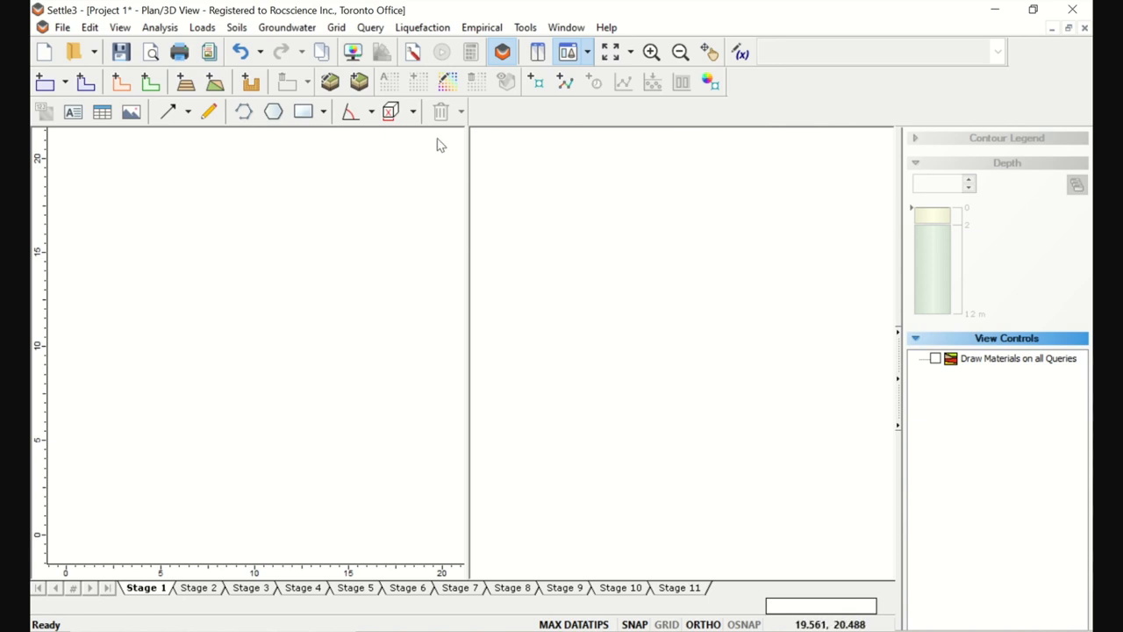
left_click(202, 28)
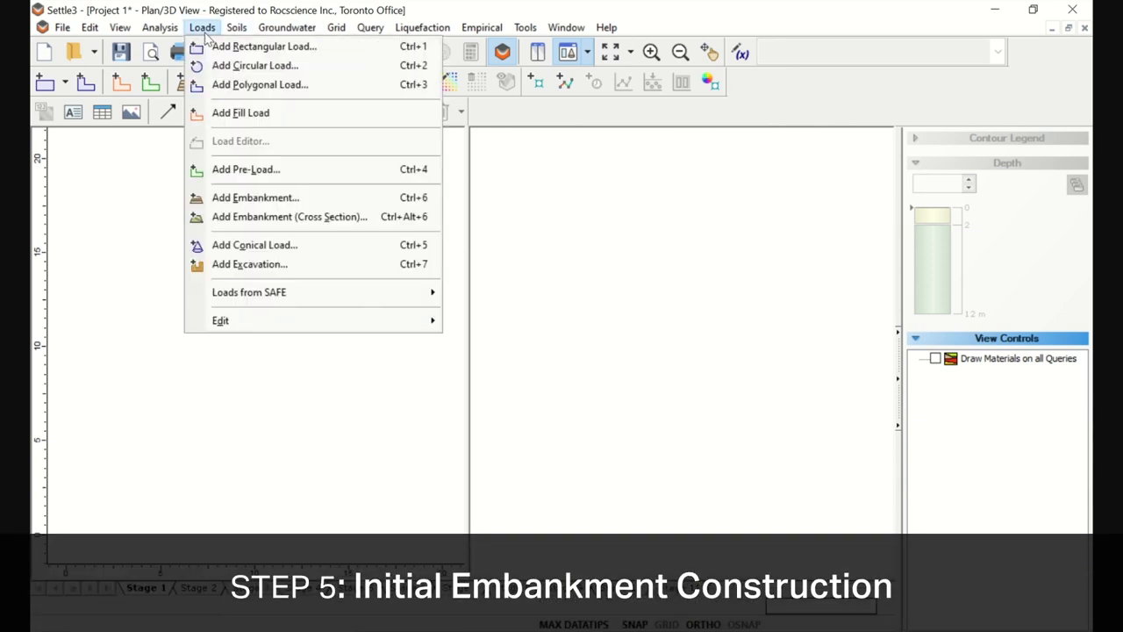
mouse_move(256, 197)
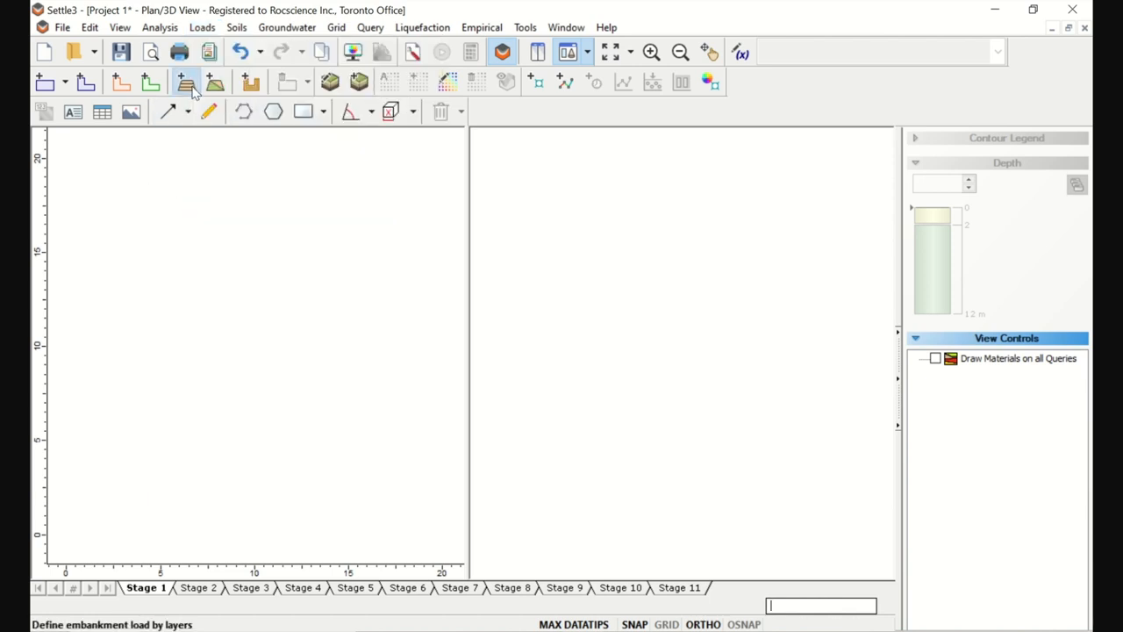
Design a three-layer embankment with 70° end angle, layers built in stages 1, 2 and 3
left_click(186, 83)
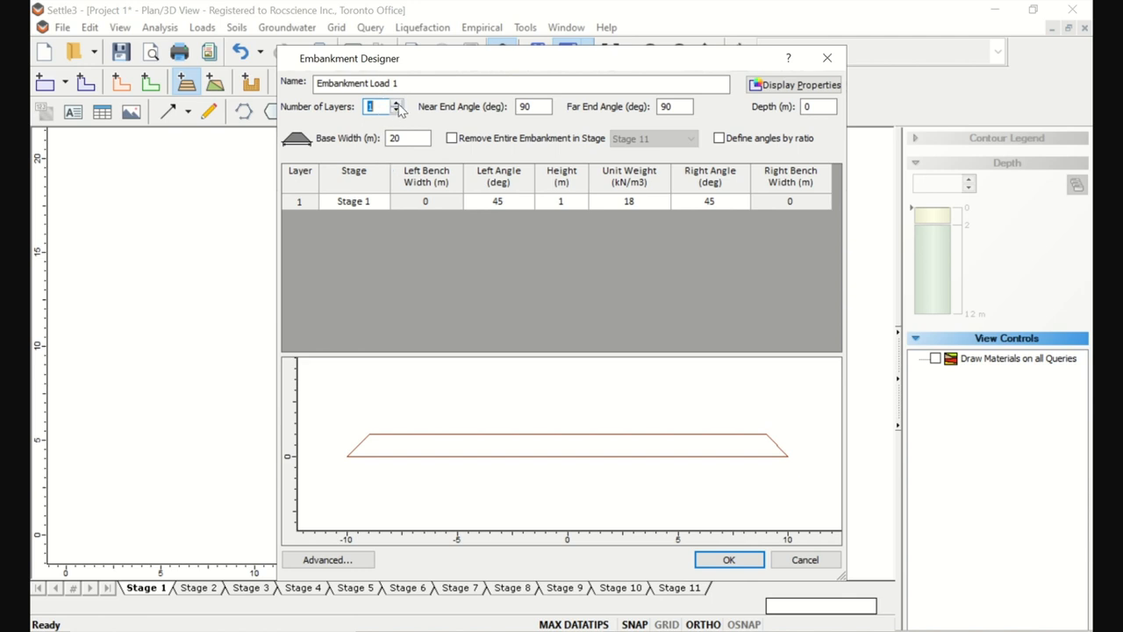
left_click(396, 101)
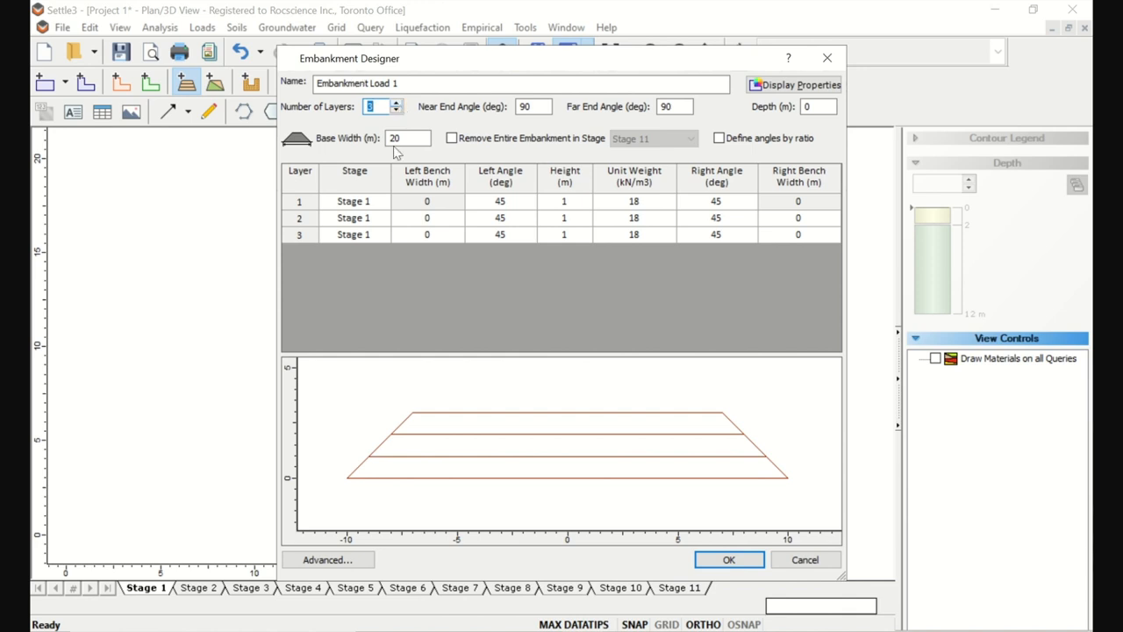
left_click(530, 107)
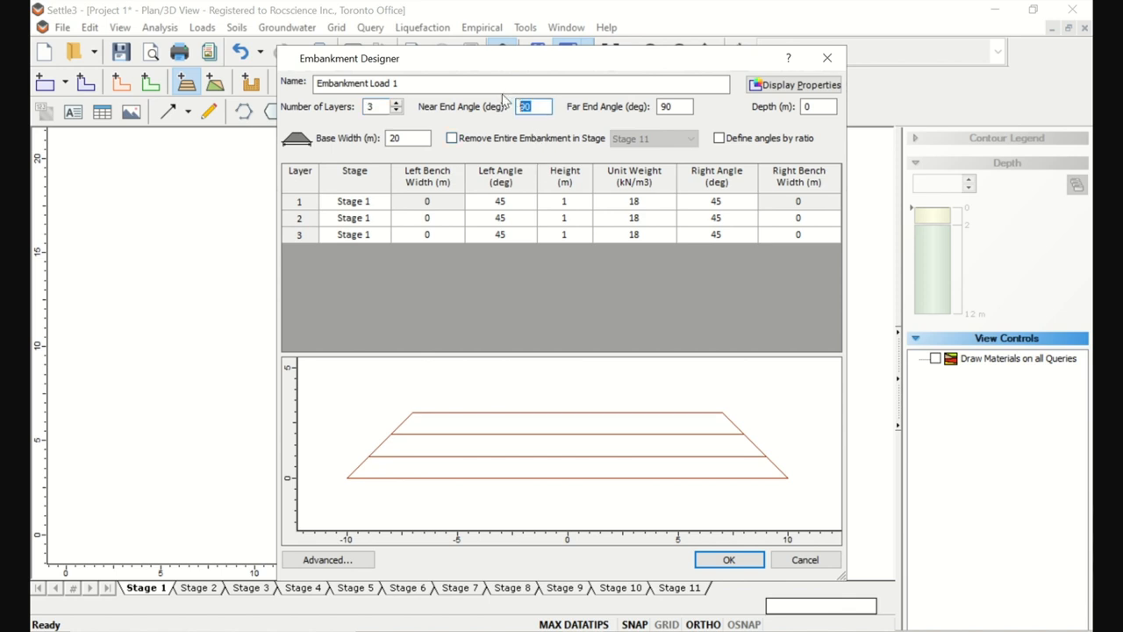
type("70")
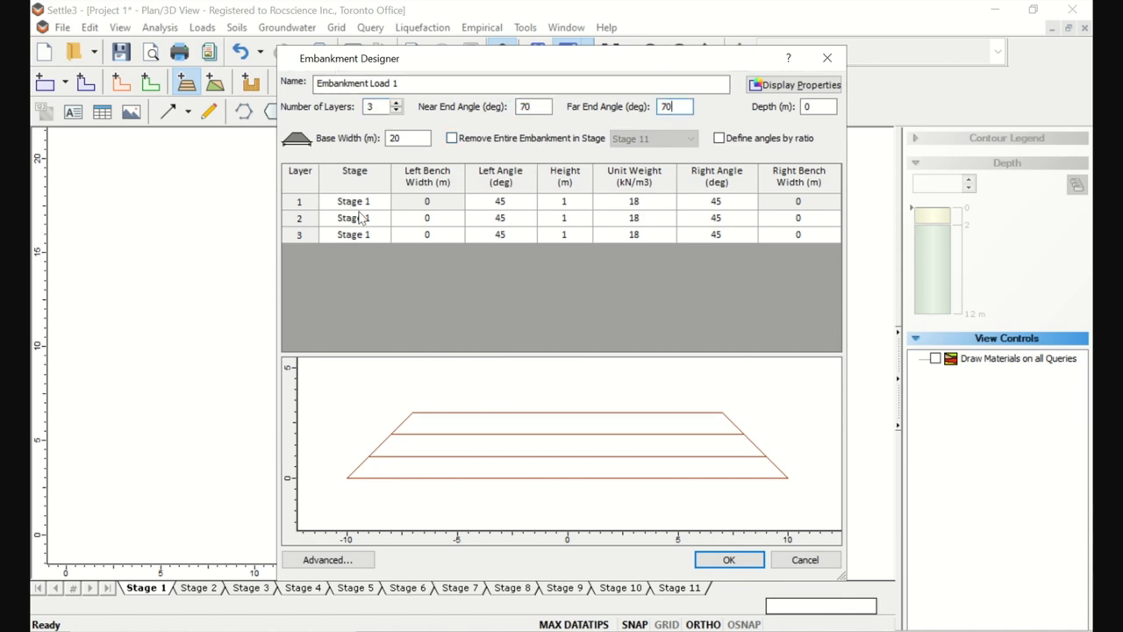
left_click(382, 218)
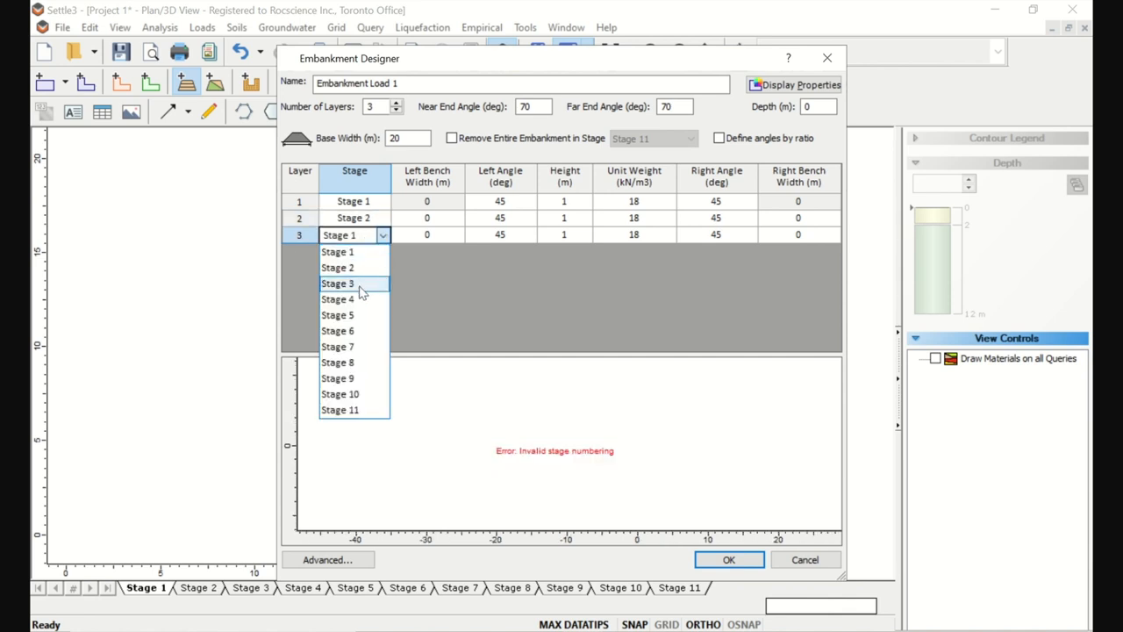
left_click(337, 284)
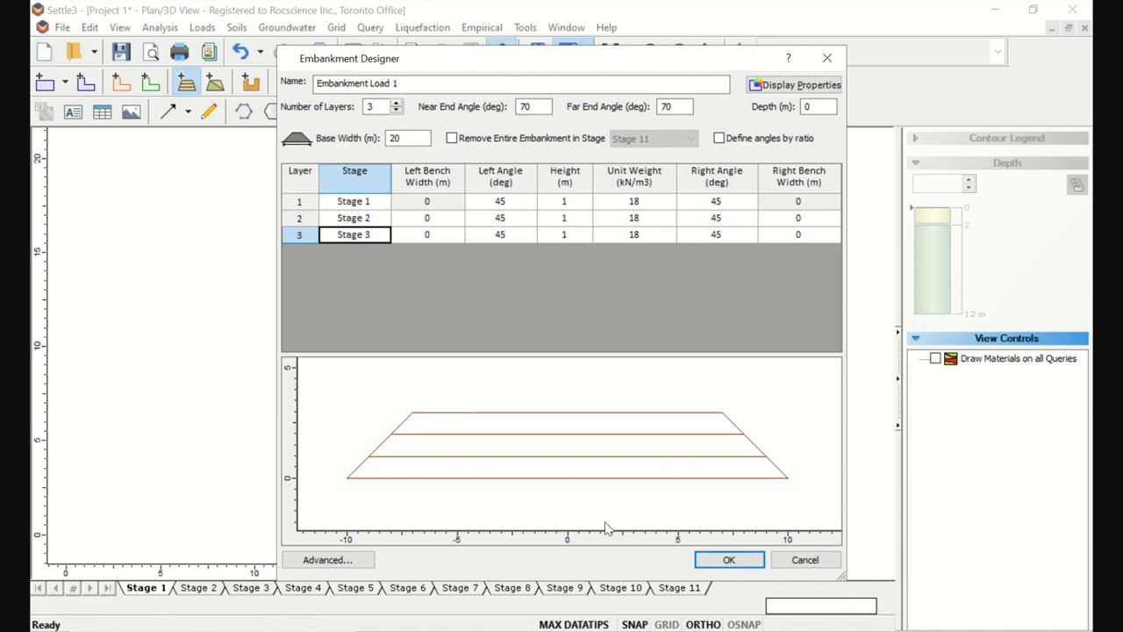
left_click(728, 560)
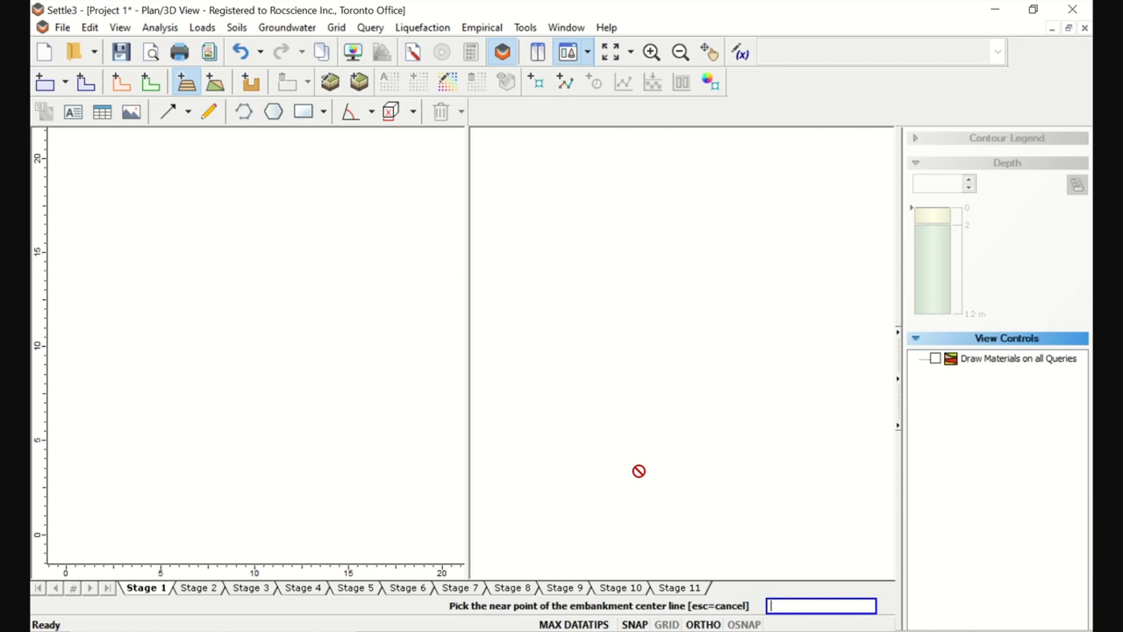
mouse_move(638, 491)
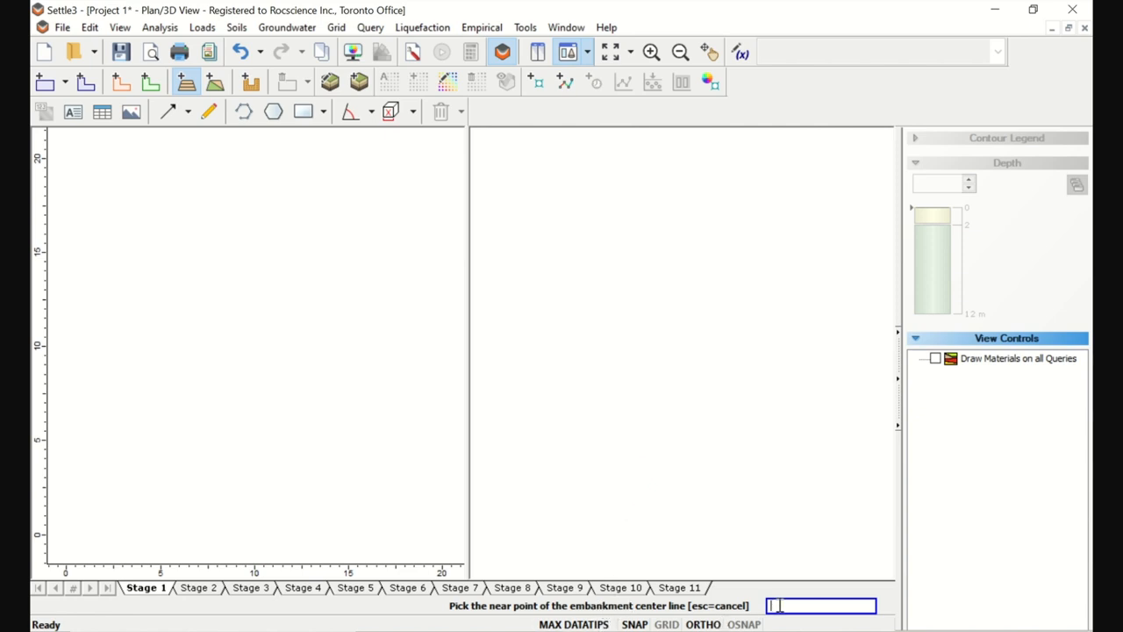
Enter the centre-line endpoint coordinates and fit the embankment in the plan view
type("0,-")
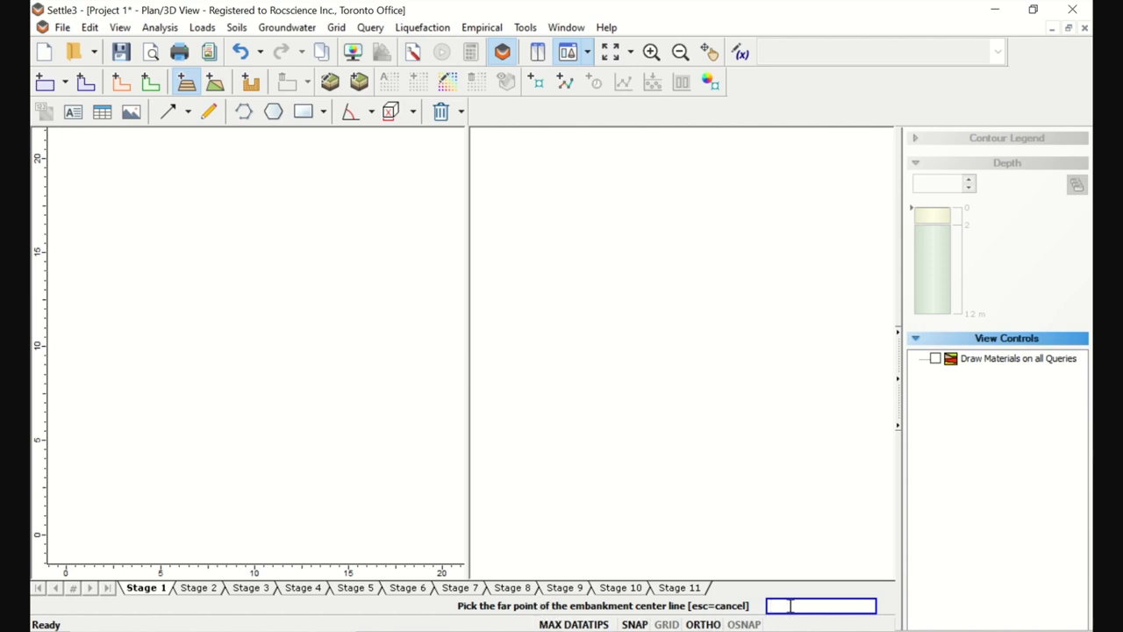
type("0,5")
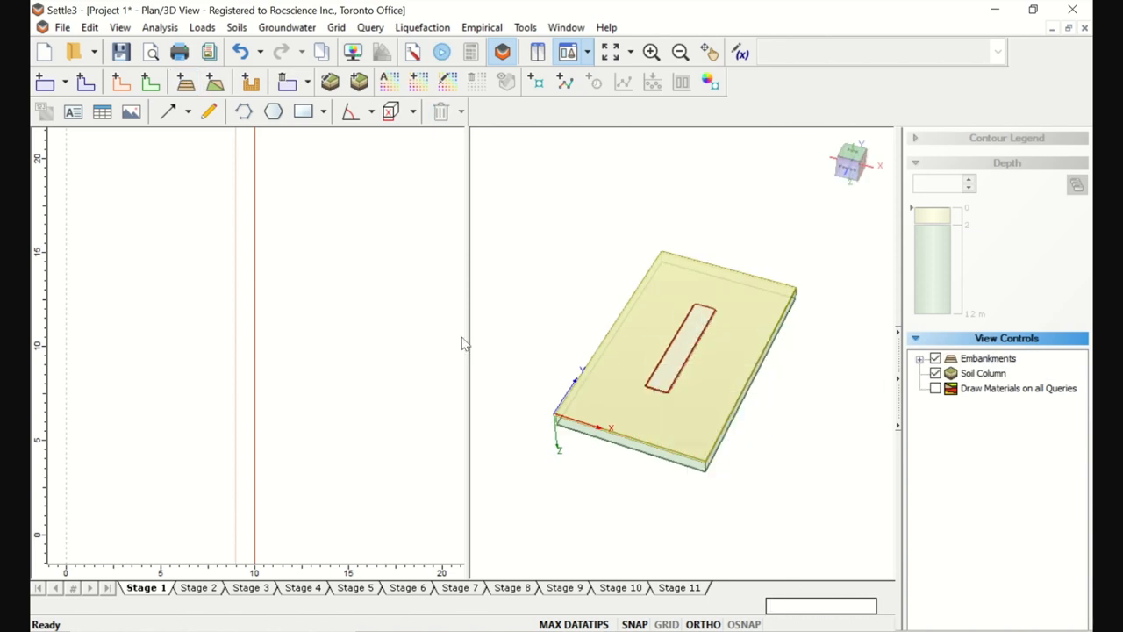
mouse_move(425, 242)
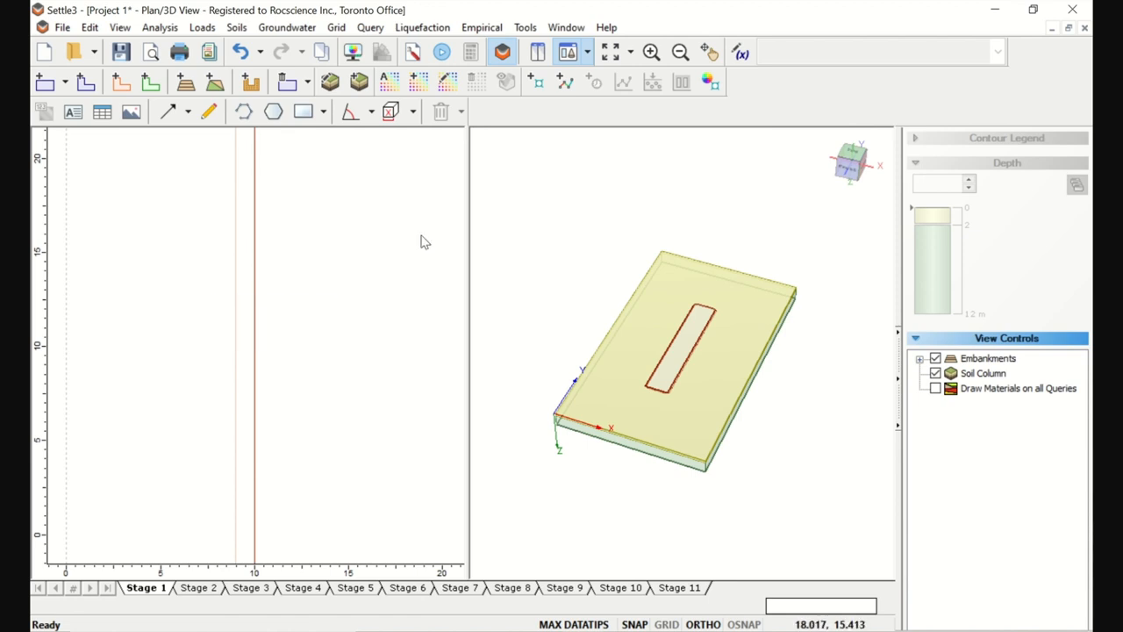
mouse_move(408, 207)
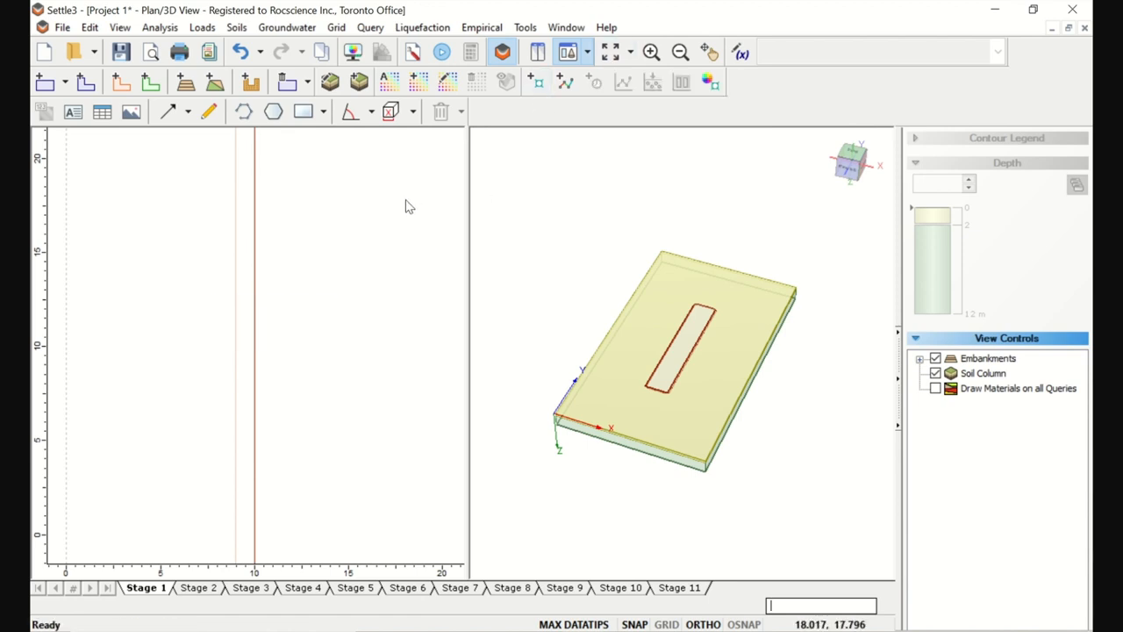
left_click(615, 53)
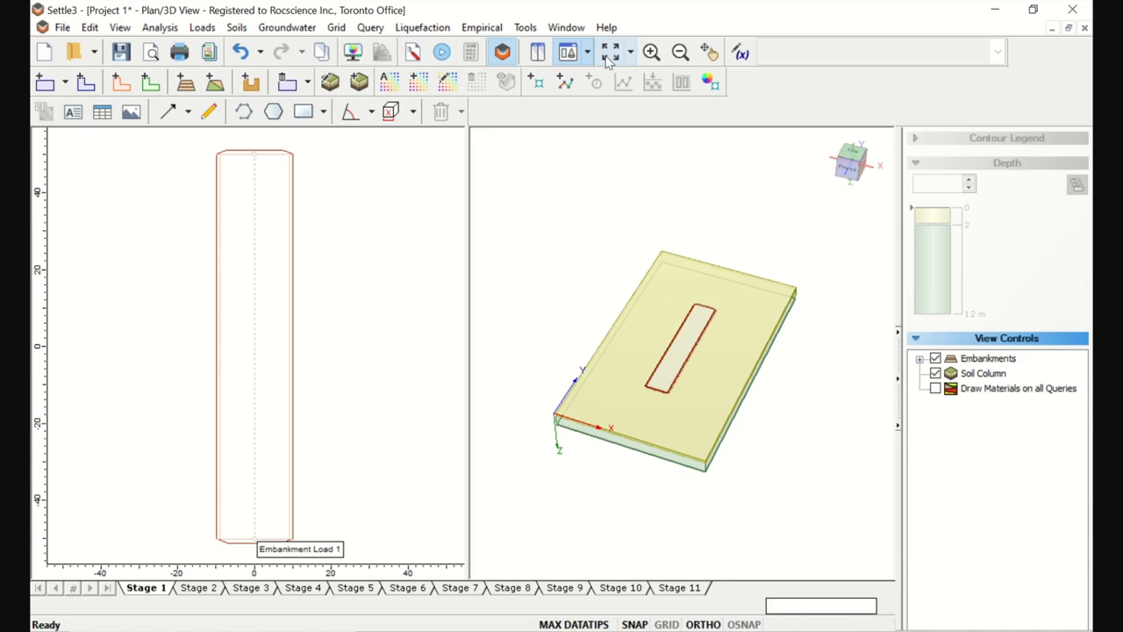
left_click(820, 606)
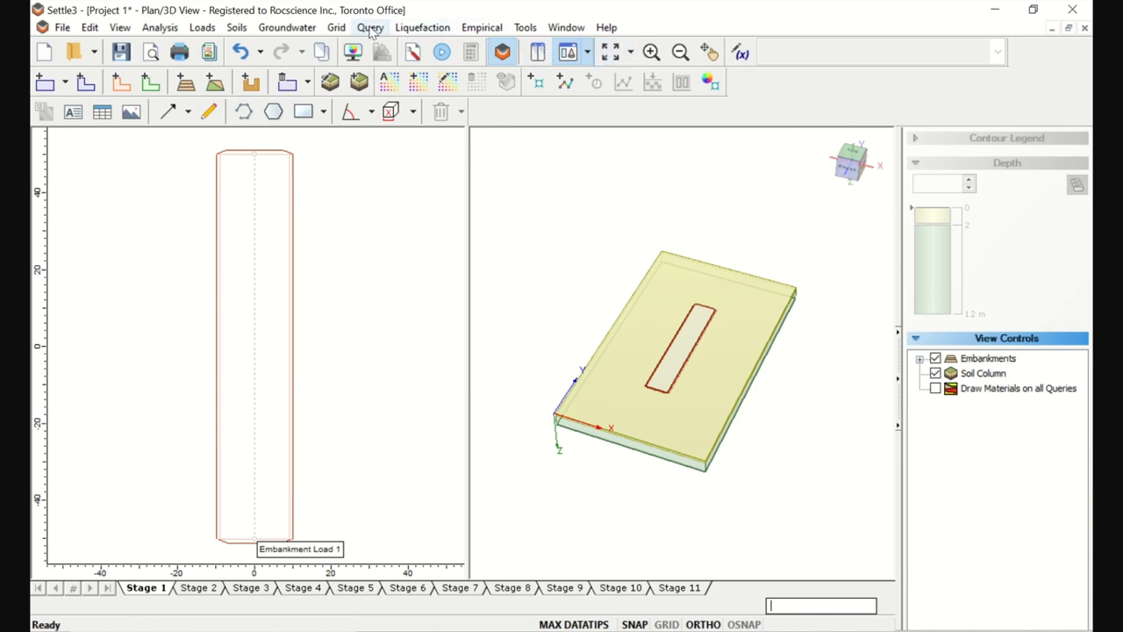
Add a query line across the embankment with its endpoint coordinates
left_click(370, 28)
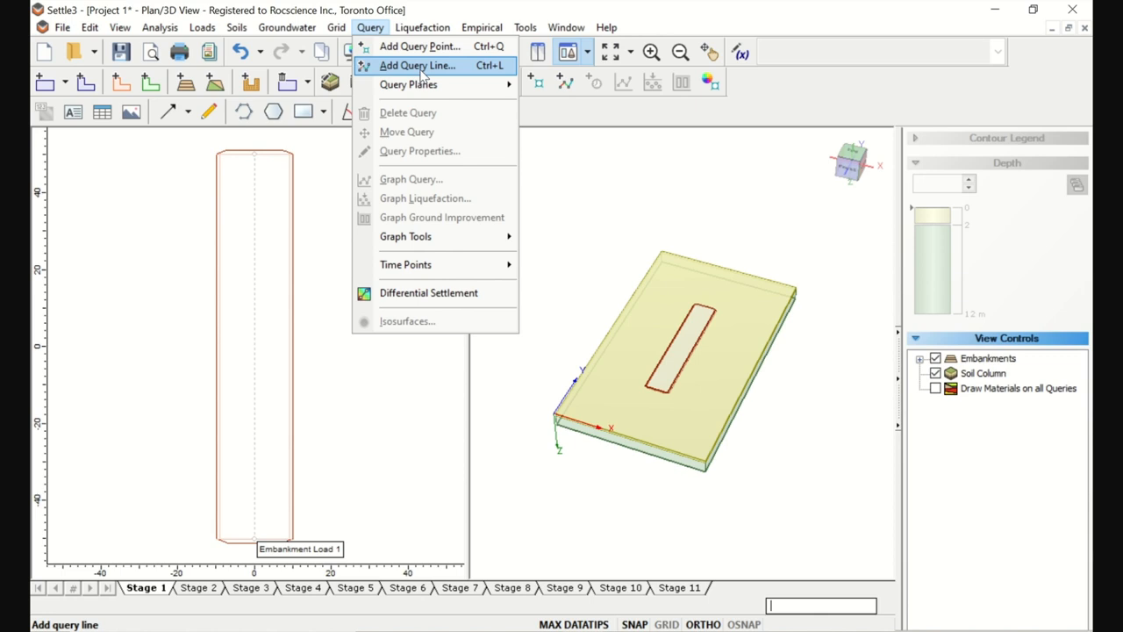
left_click(416, 65)
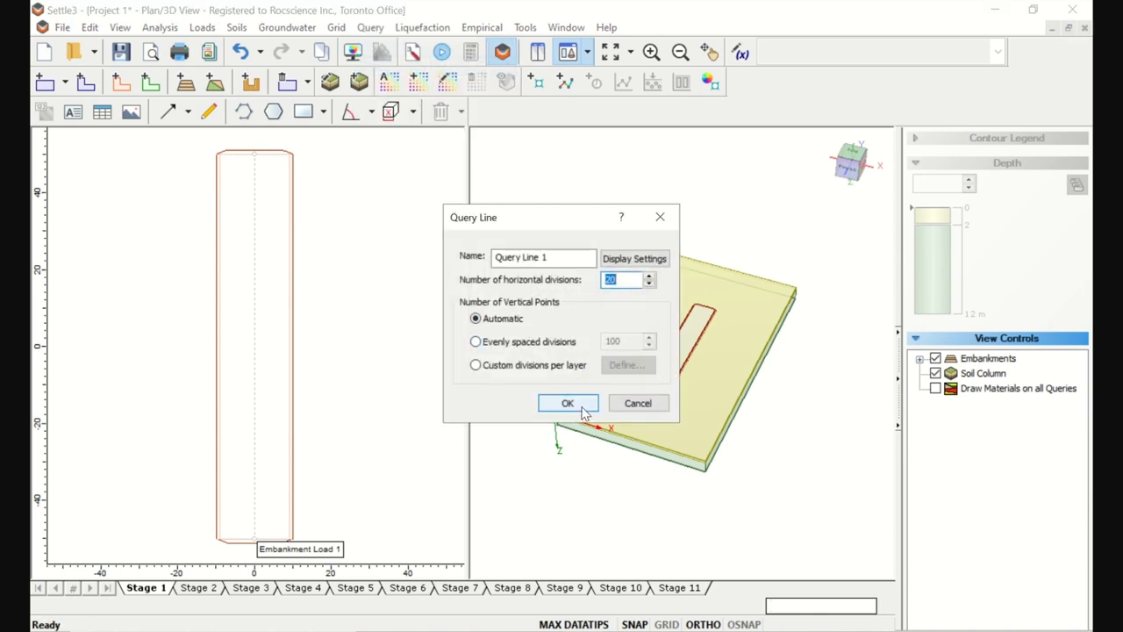
left_click(567, 402)
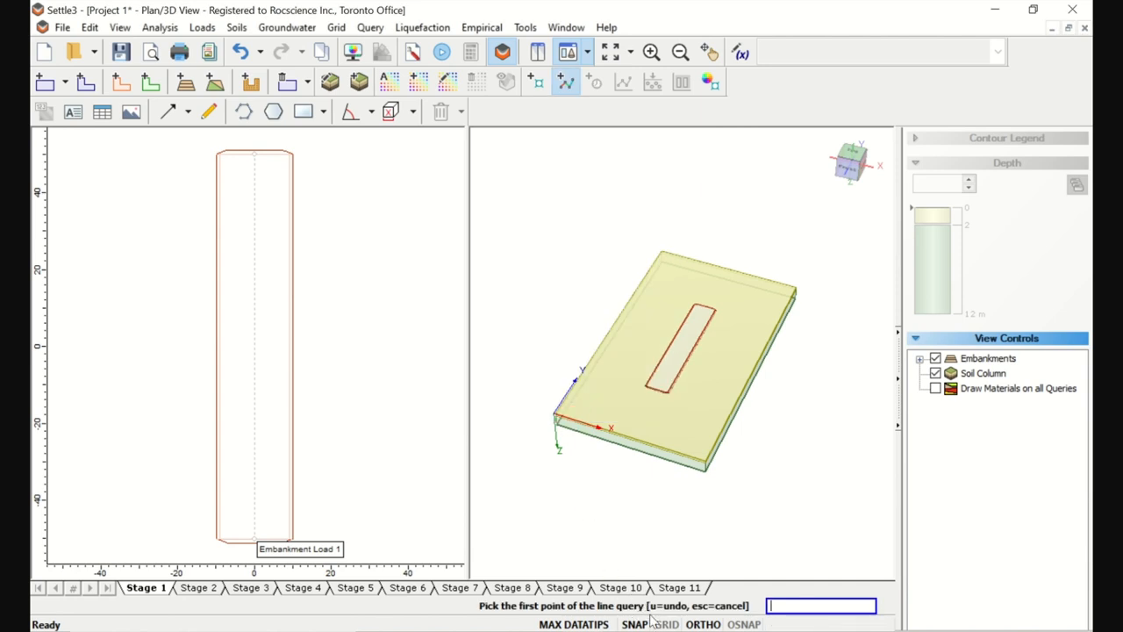
type("20")
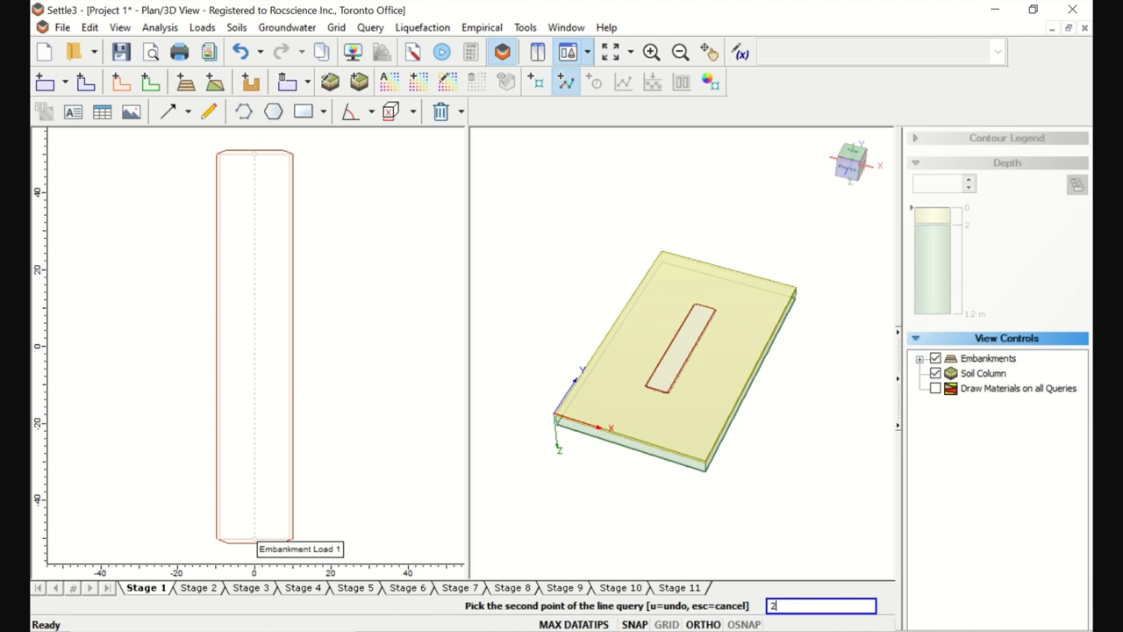
type("0,")
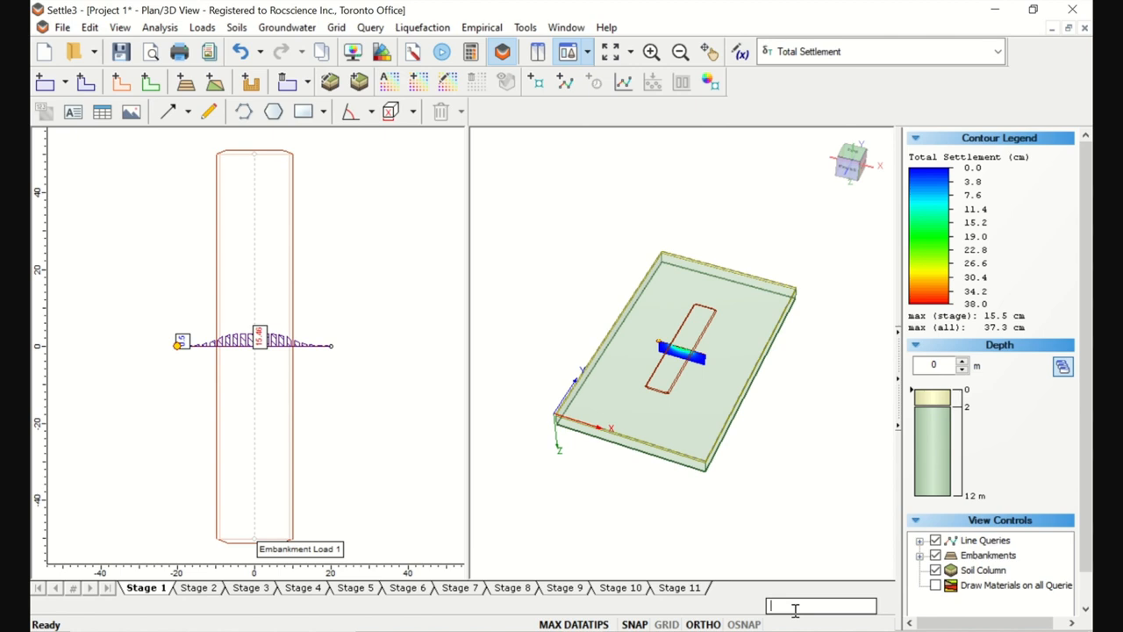
mouse_move(702, 411)
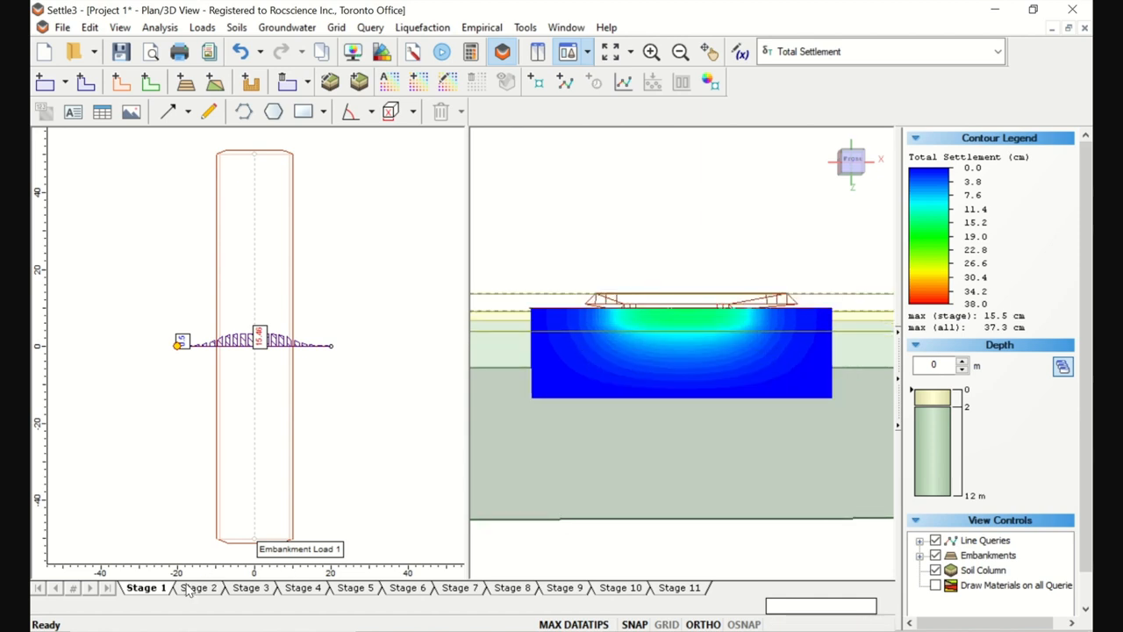
Review total settlement along the query line for Stage 2 and Stage 3
left_click(198, 586)
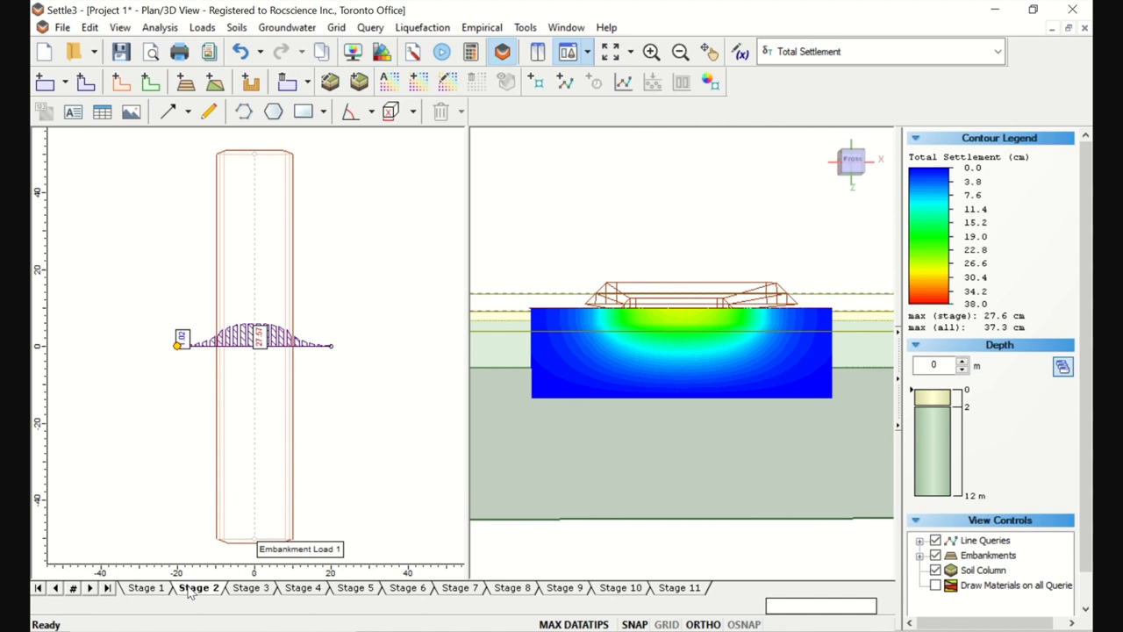
mouse_move(663, 291)
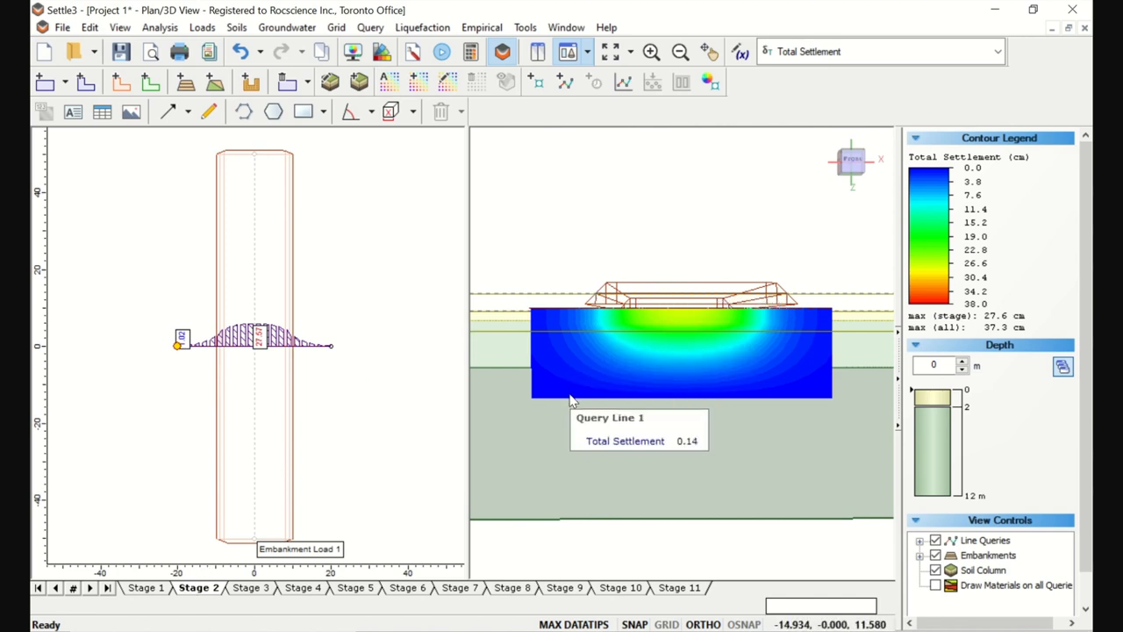
left_click(249, 586)
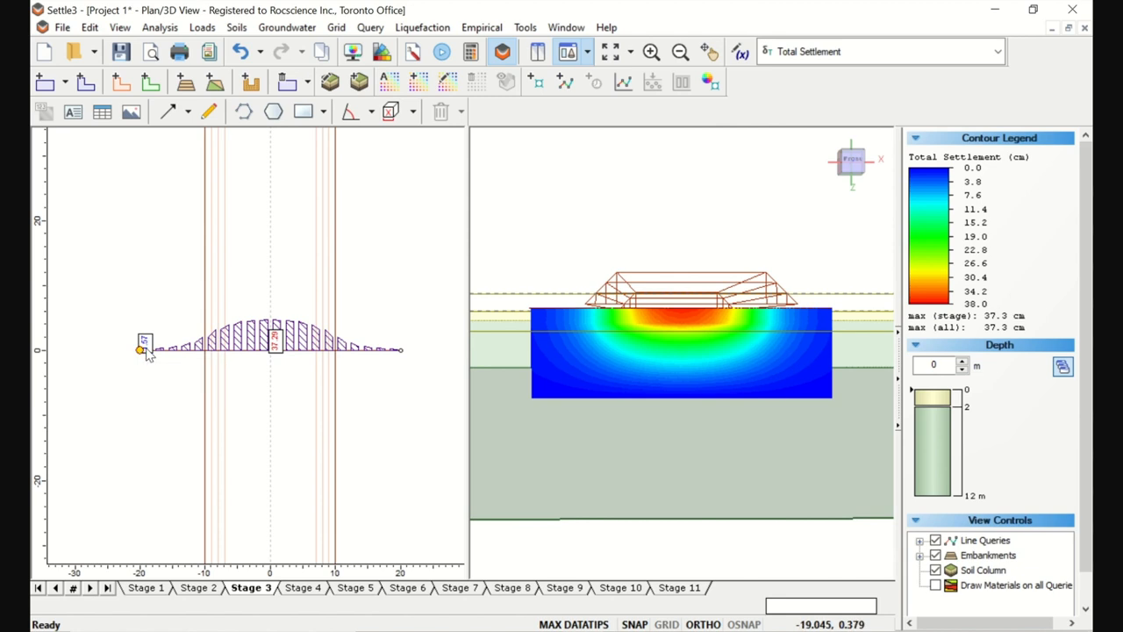
right_click(140, 349)
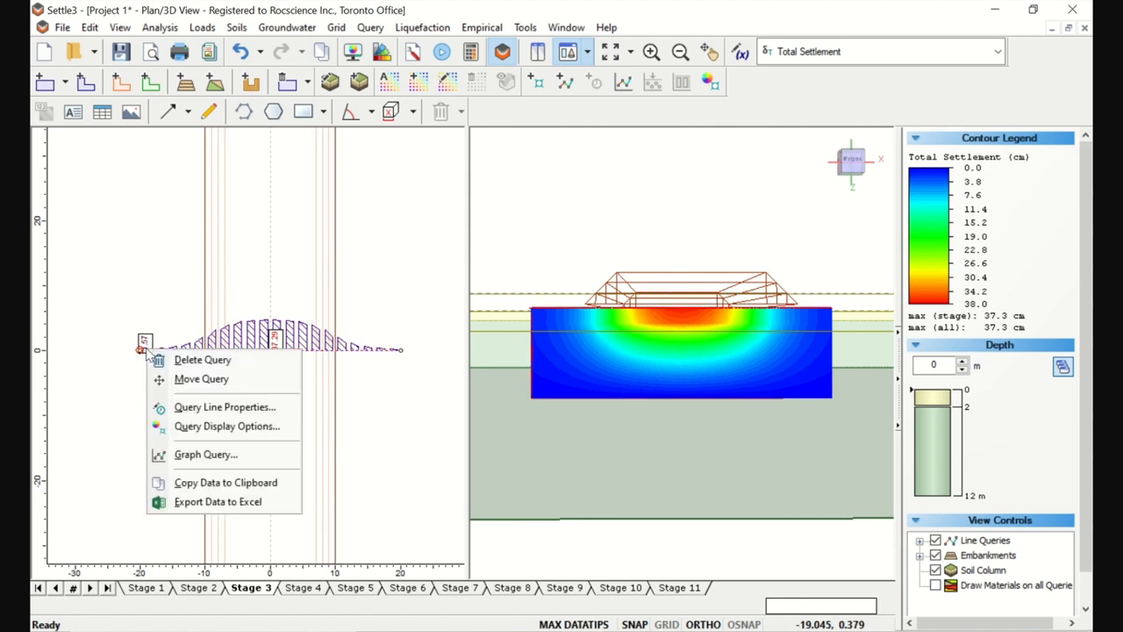
left_click(227, 426)
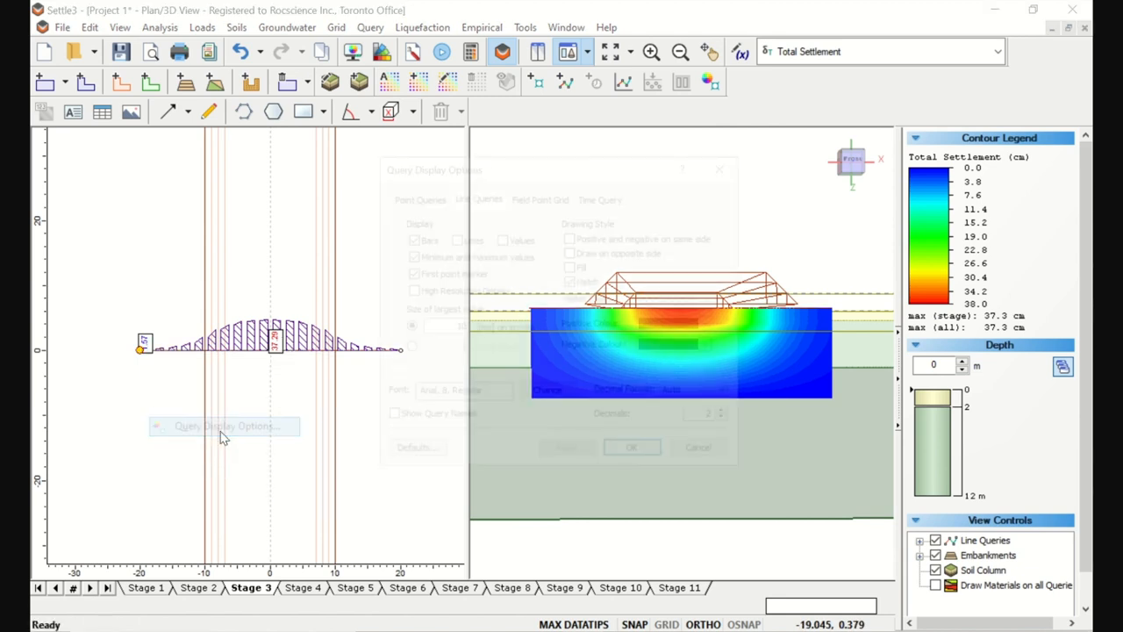
left_click(225, 426)
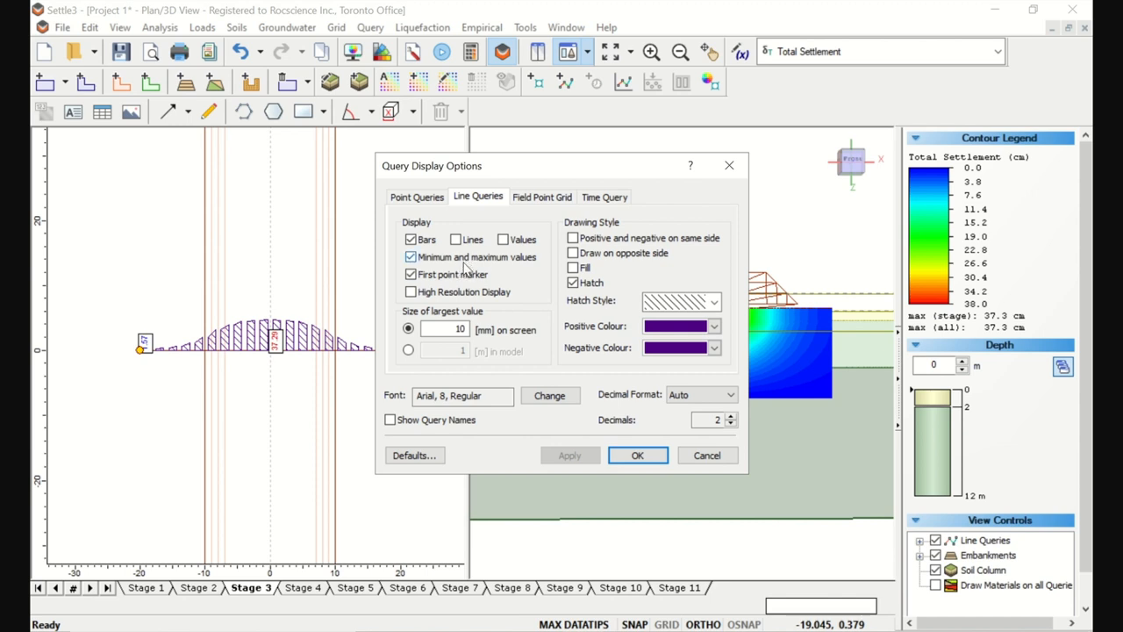
left_click(411, 256)
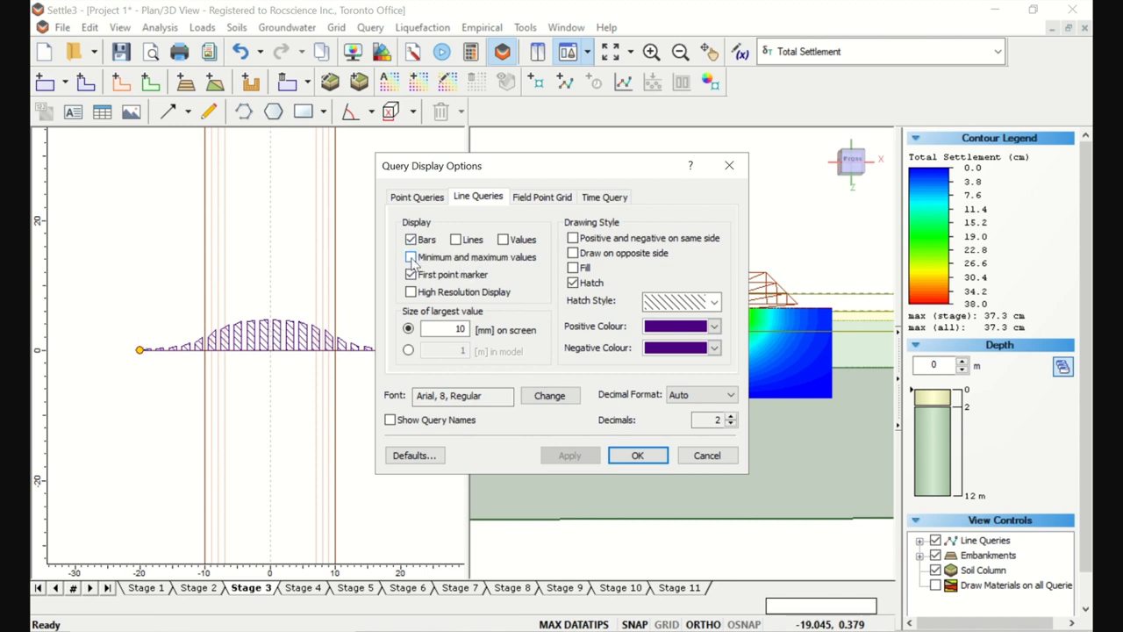
left_click(410, 257)
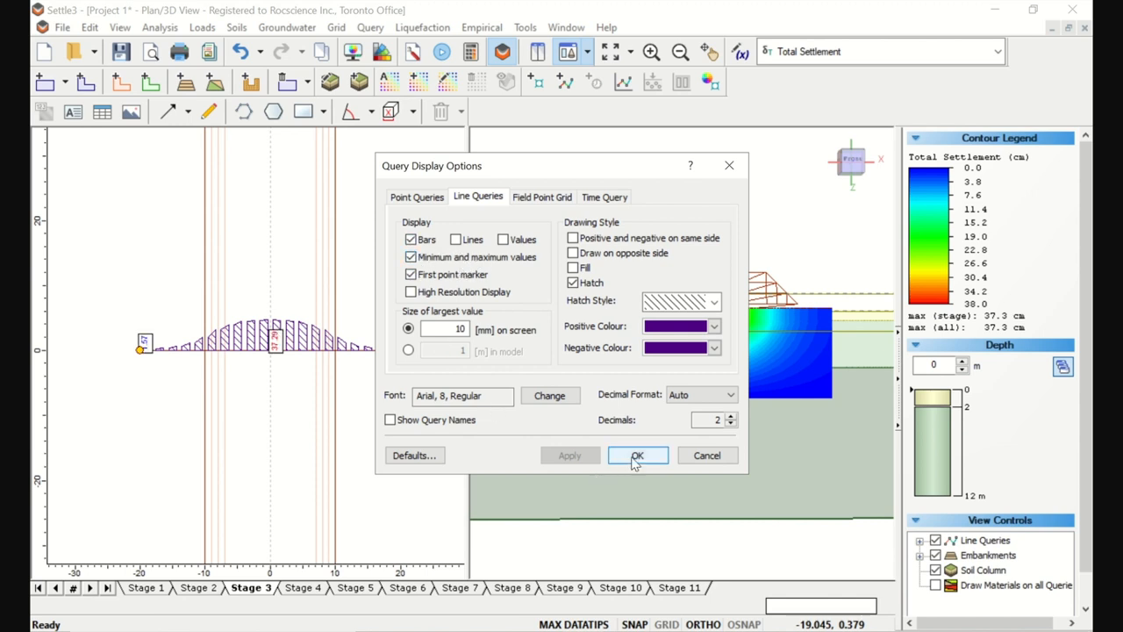
left_click(637, 455)
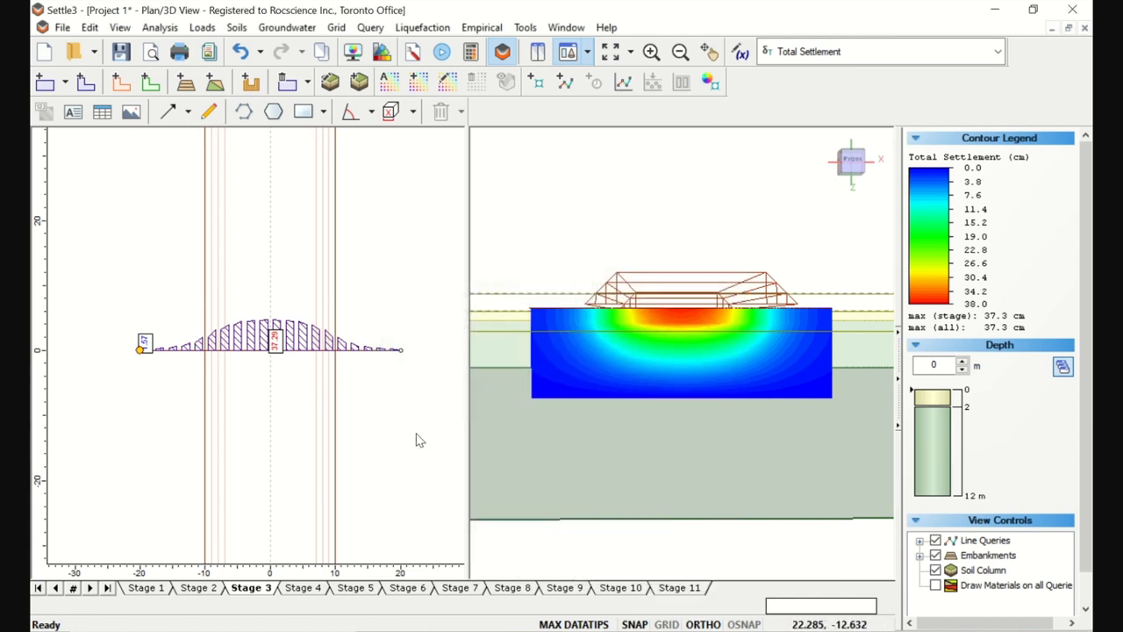
Save the project as 'Embankment test' in the Documents\Settle3 folder via Save As
left_click(64, 28)
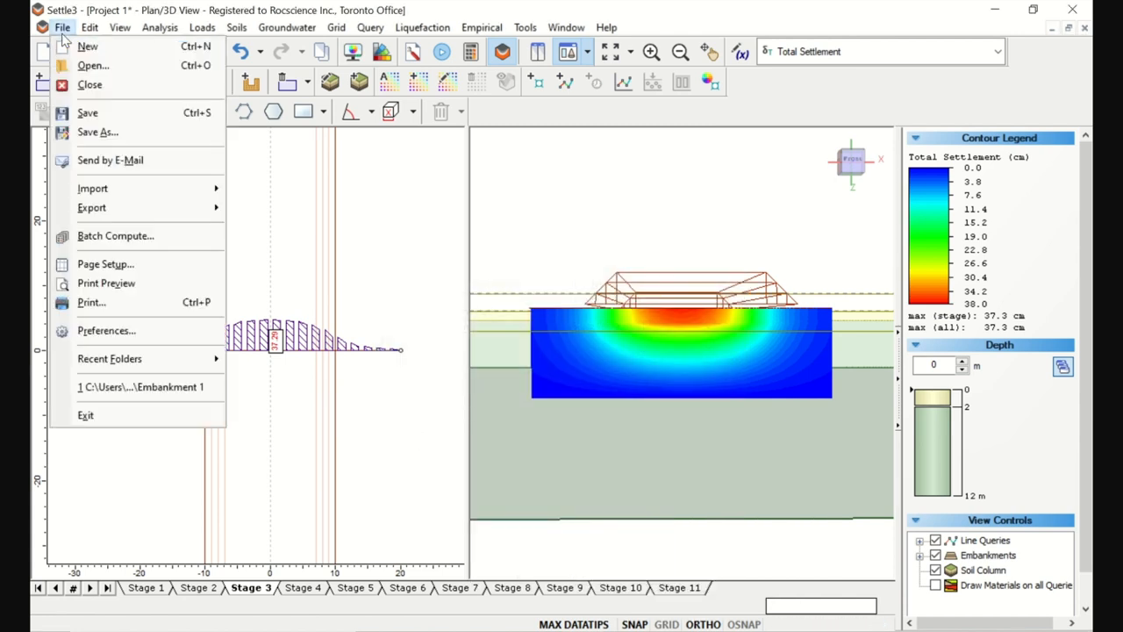
left_click(99, 132)
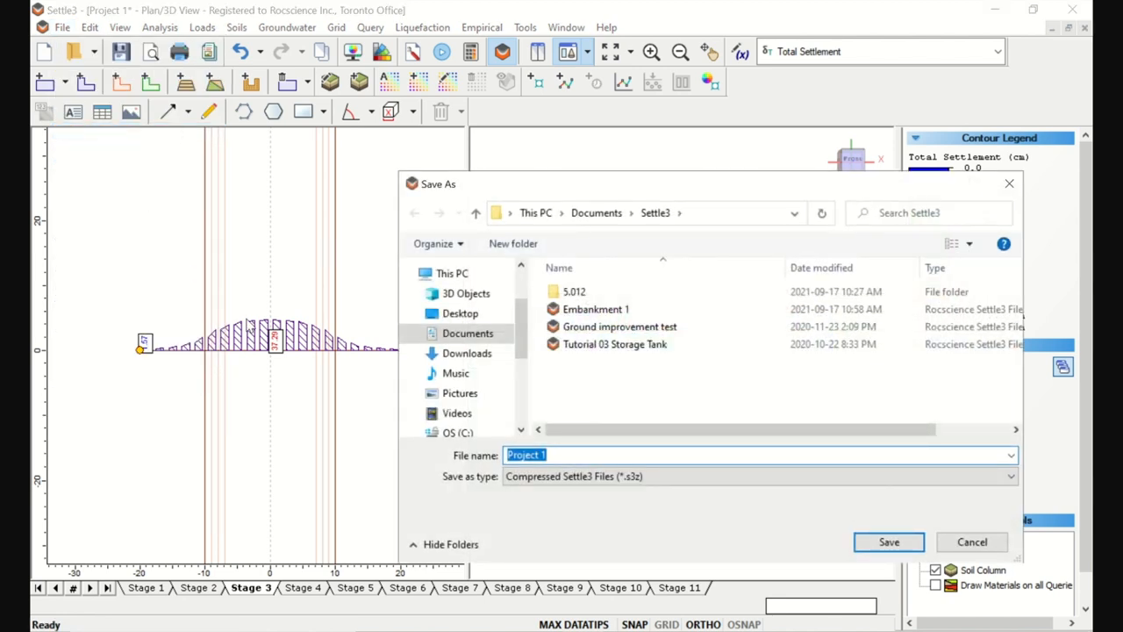
type("Ema")
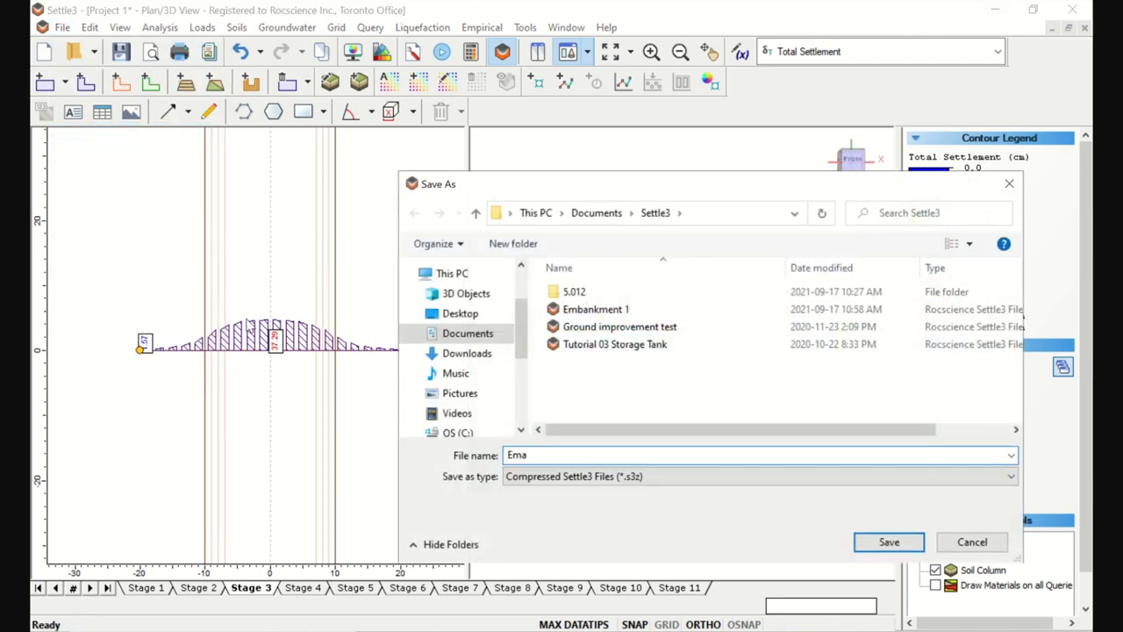
type("nbankment test")
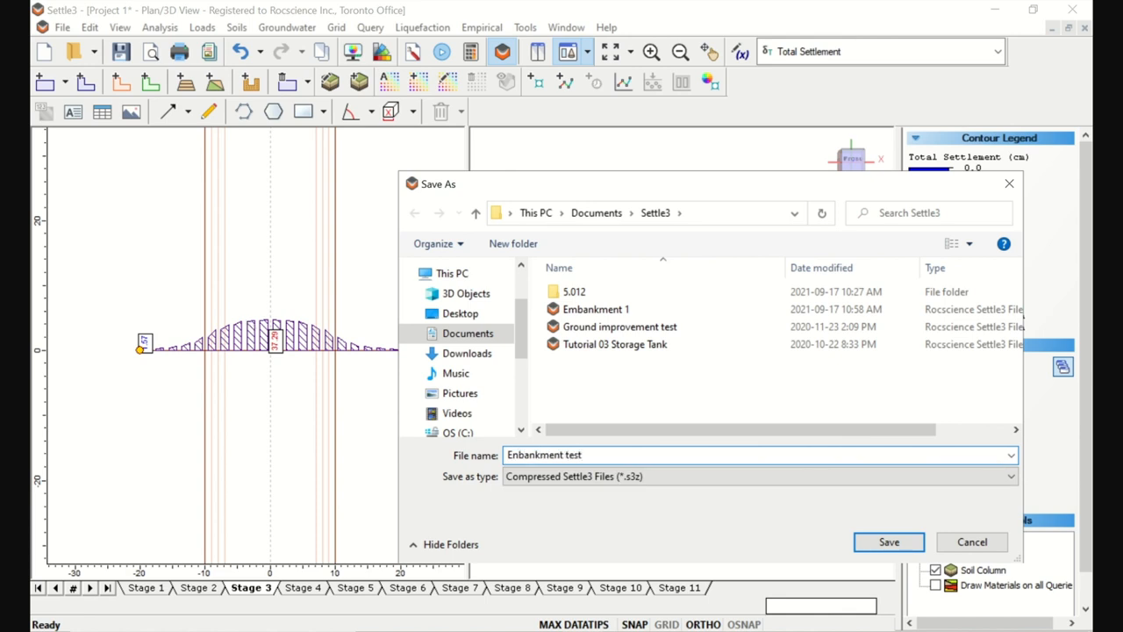
left_click(888, 541)
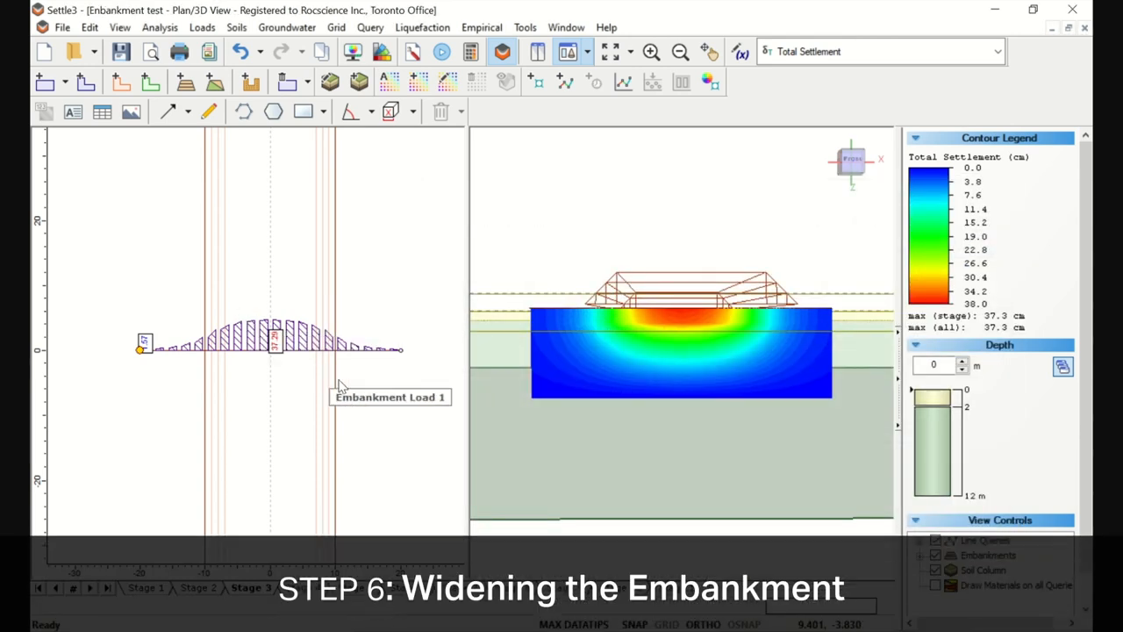
mouse_move(369, 400)
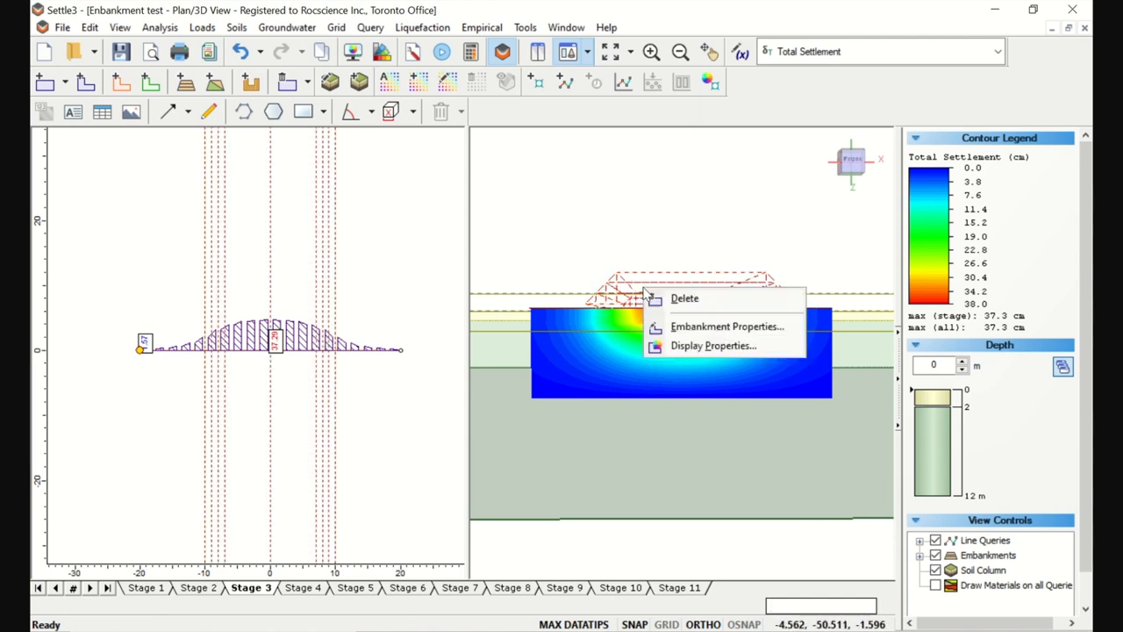
mouse_move(686, 331)
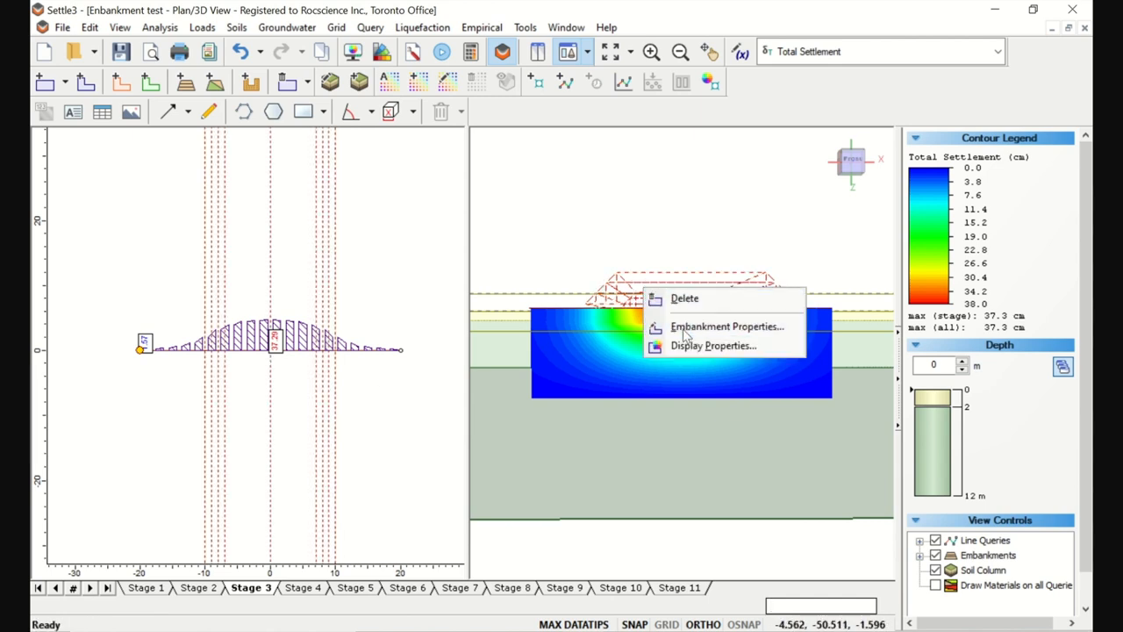
Reopen Embankment Load 1's designer and bring up its Advanced staging options
left_click(726, 326)
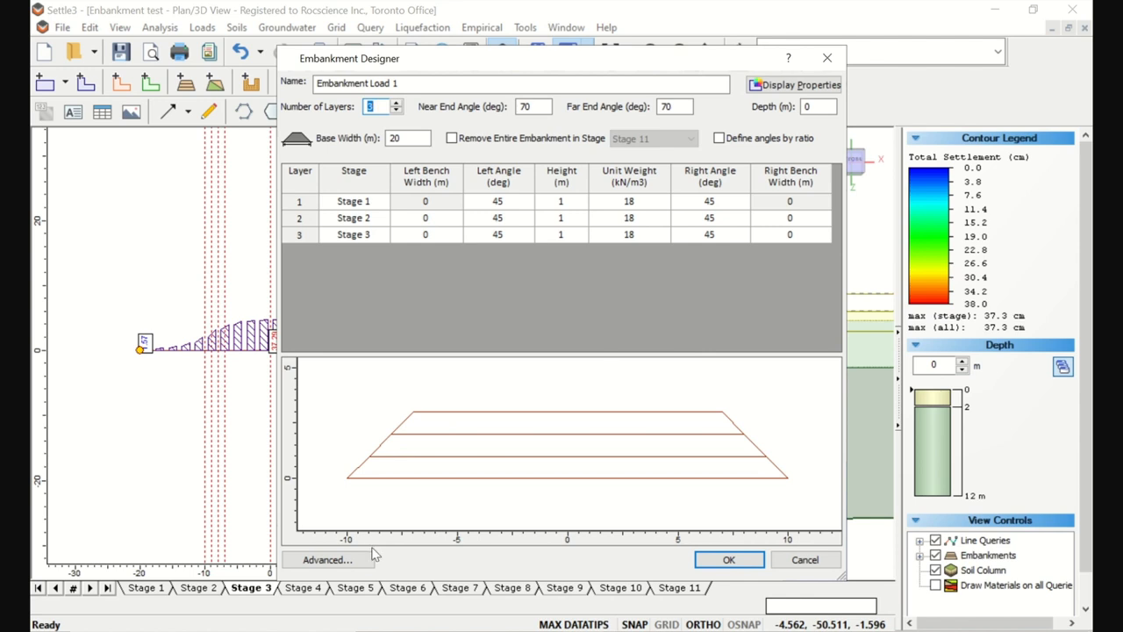
left_click(326, 559)
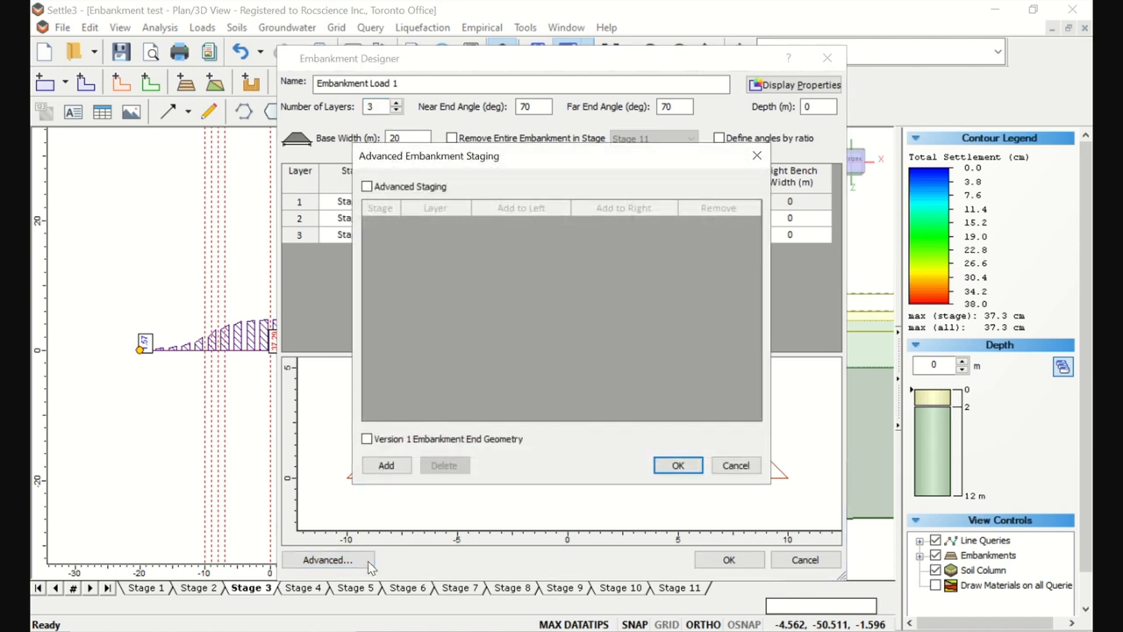
Enable Advanced Staging and add a Stage 4 row widening layer 1 by 5 m on the left, plus another row
left_click(366, 186)
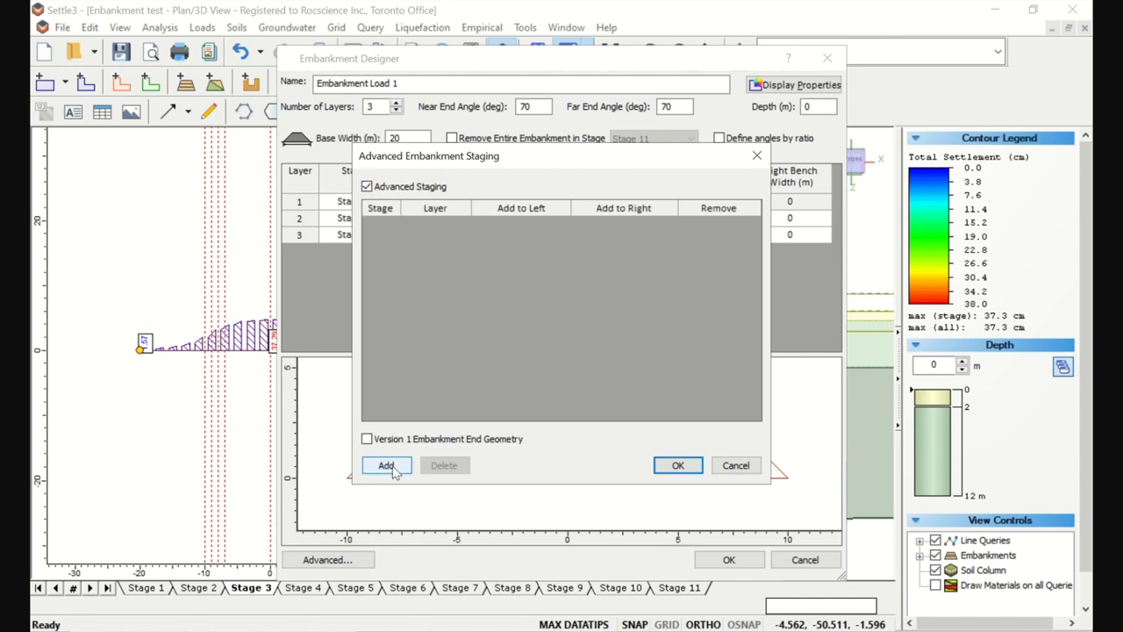
left_click(386, 465)
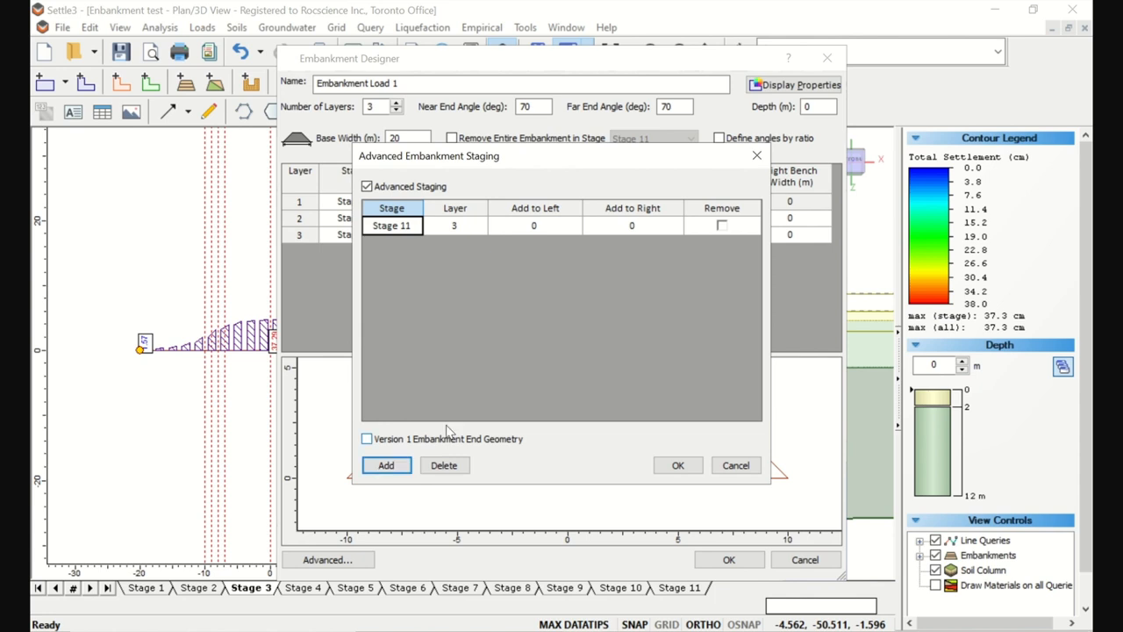
mouse_move(624, 216)
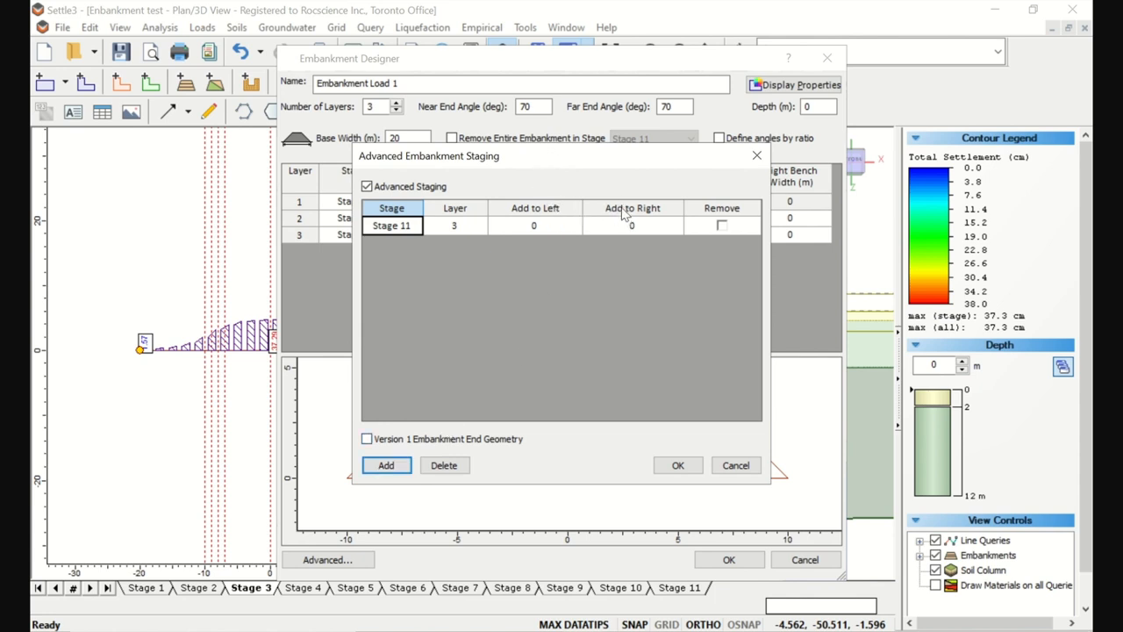
mouse_move(635, 263)
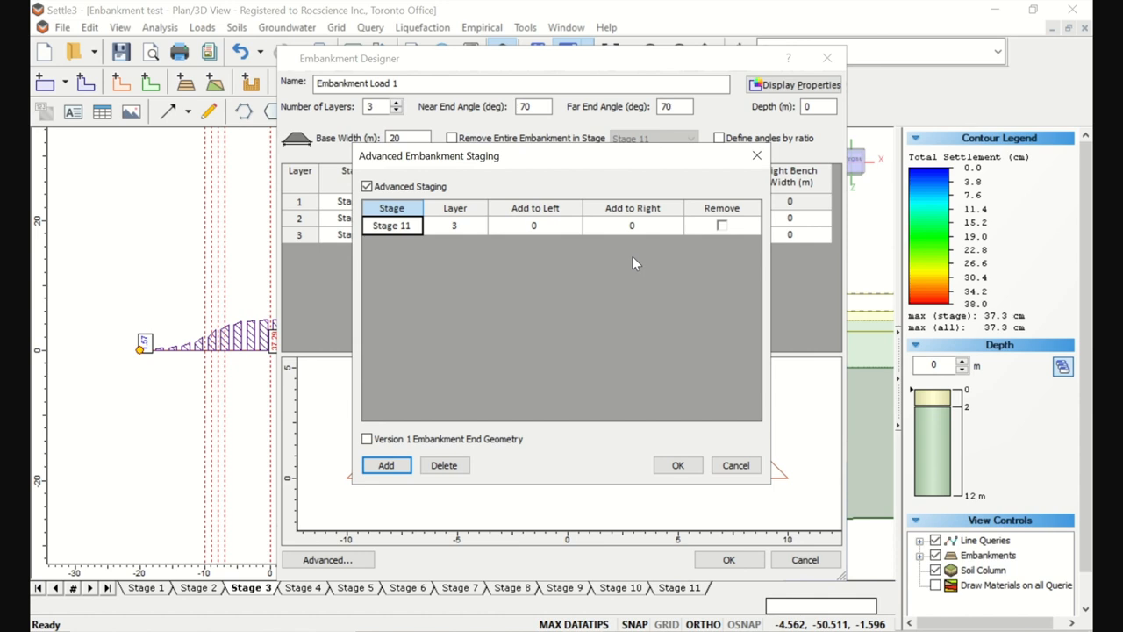
left_click(414, 224)
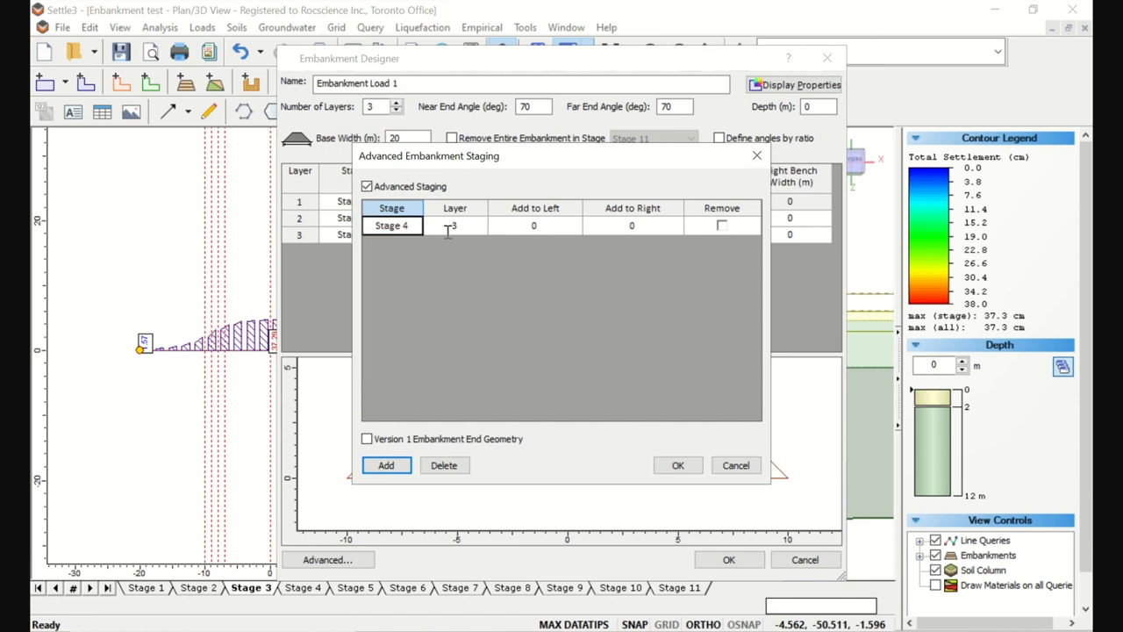
left_click(454, 224)
type("1")
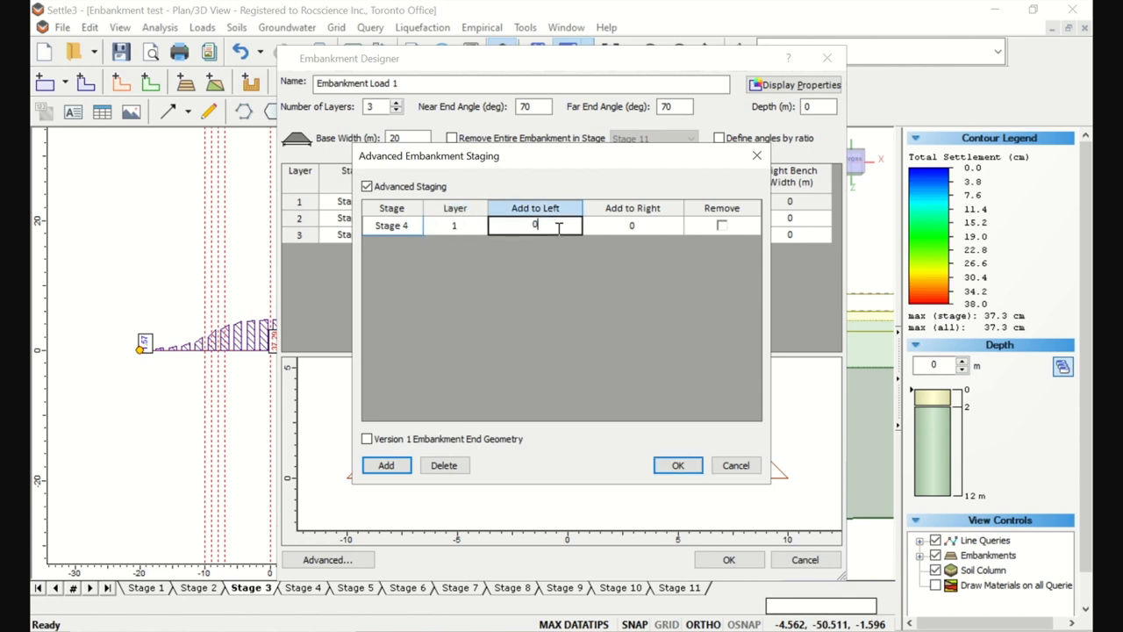
type("5")
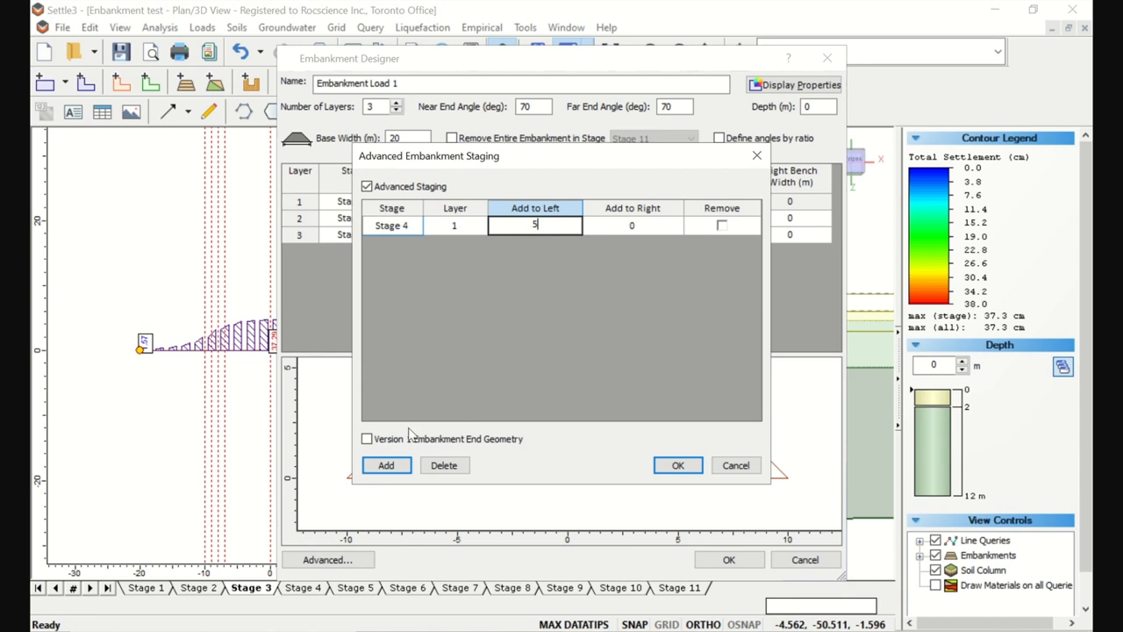
left_click(386, 465)
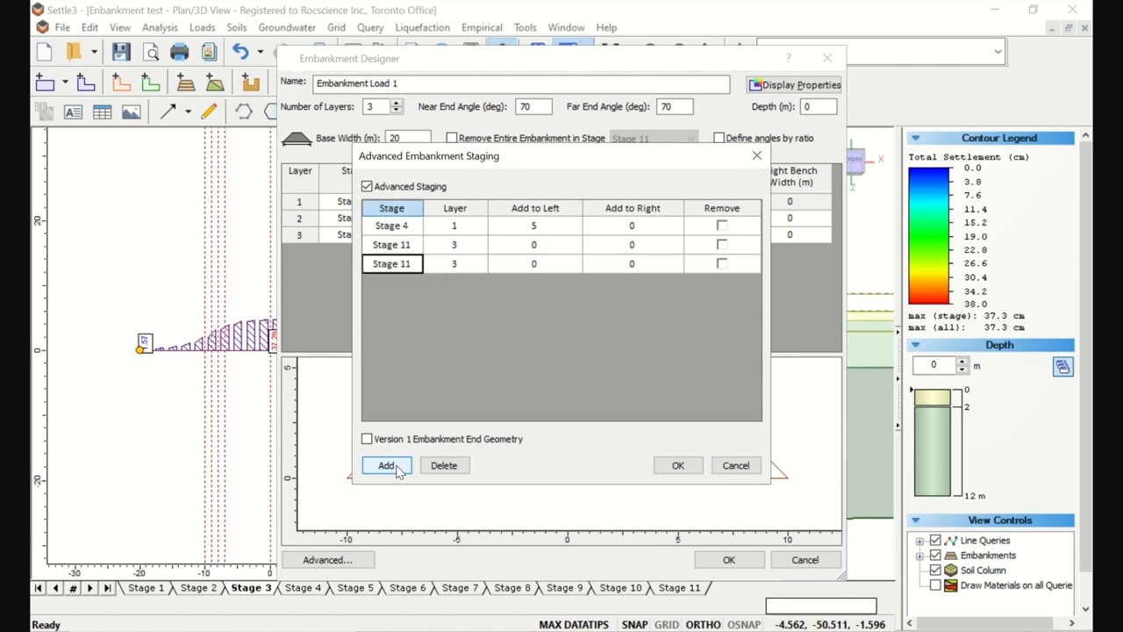
Set row 2 to Stage 5, layer 2 and row 3 to Stage 6, layer 3, each adding 5 m left, and accept
left_click(412, 244)
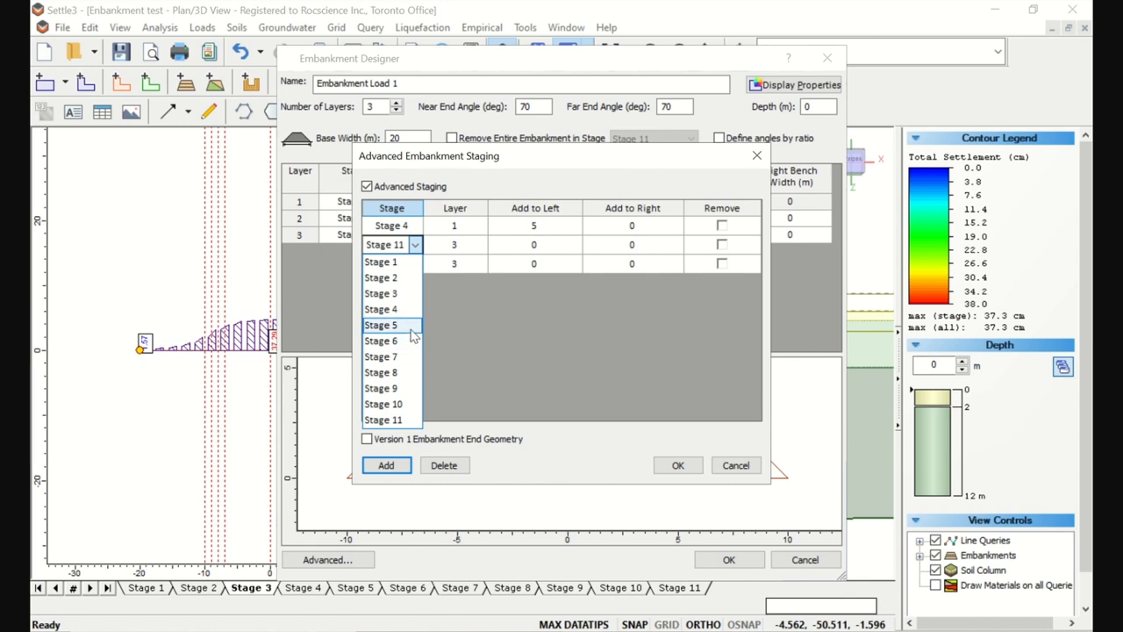
left_click(379, 324)
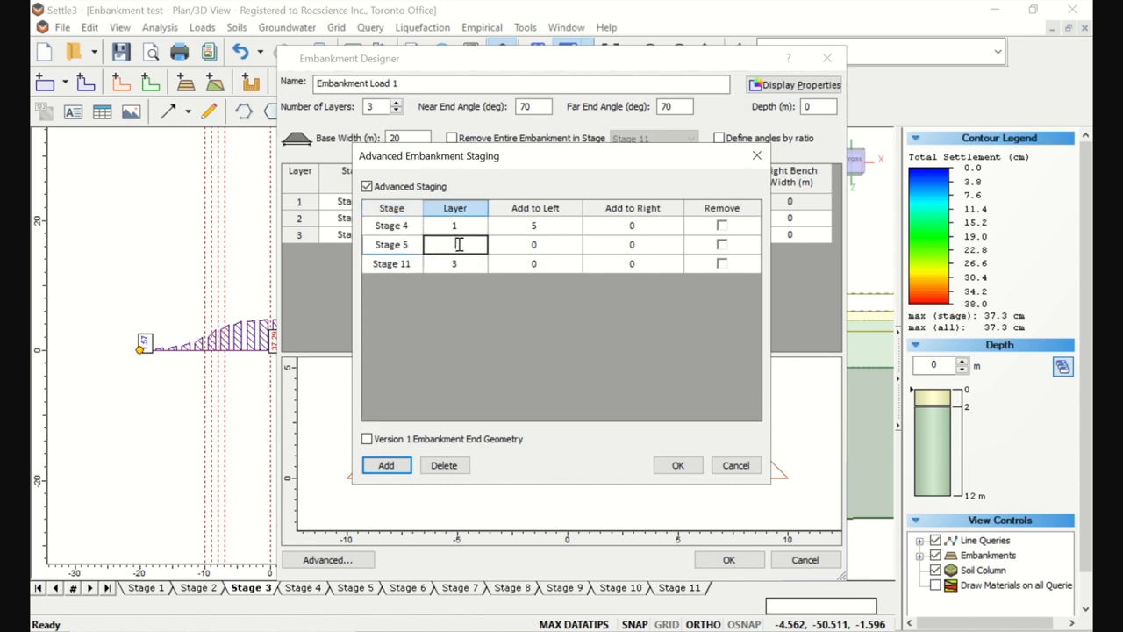
type("2")
left_click(535, 244)
type("5")
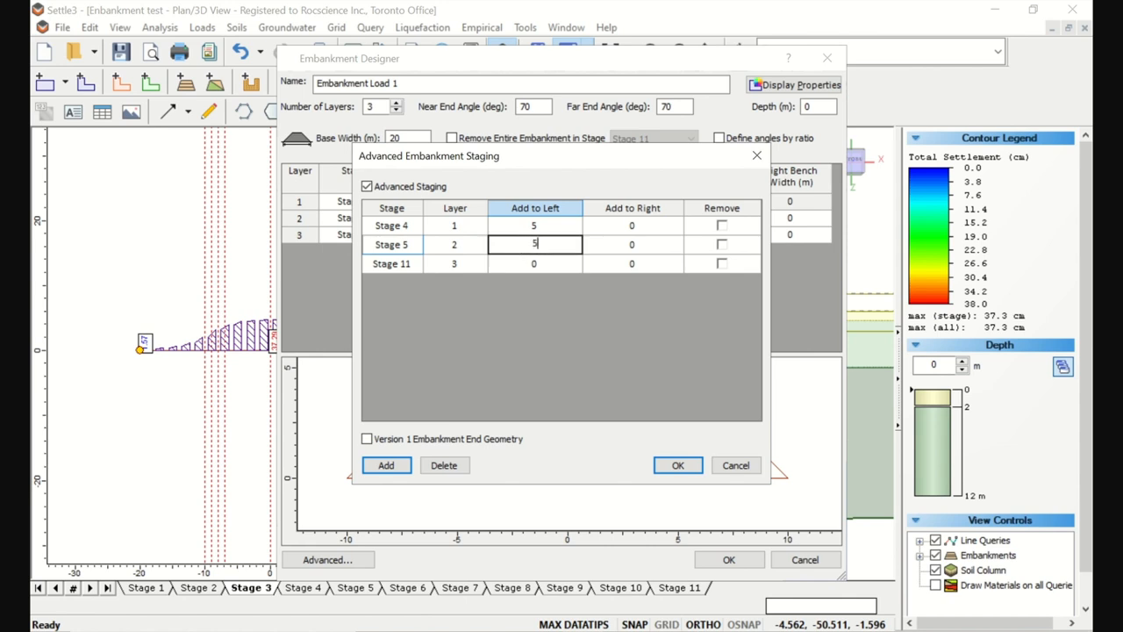
left_click(414, 263)
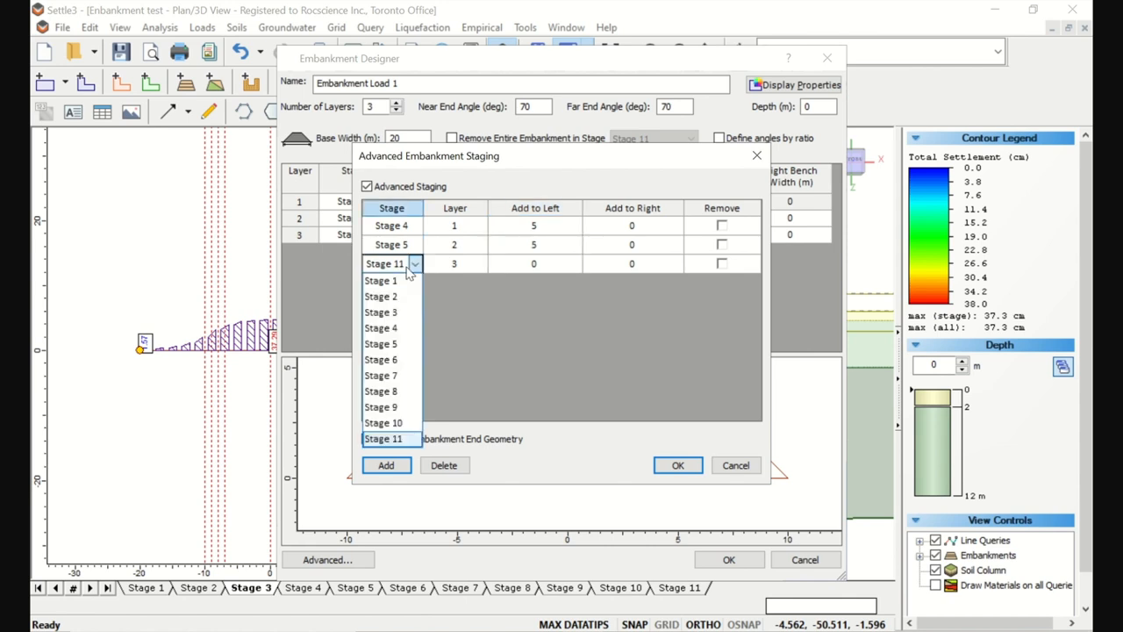
left_click(380, 358)
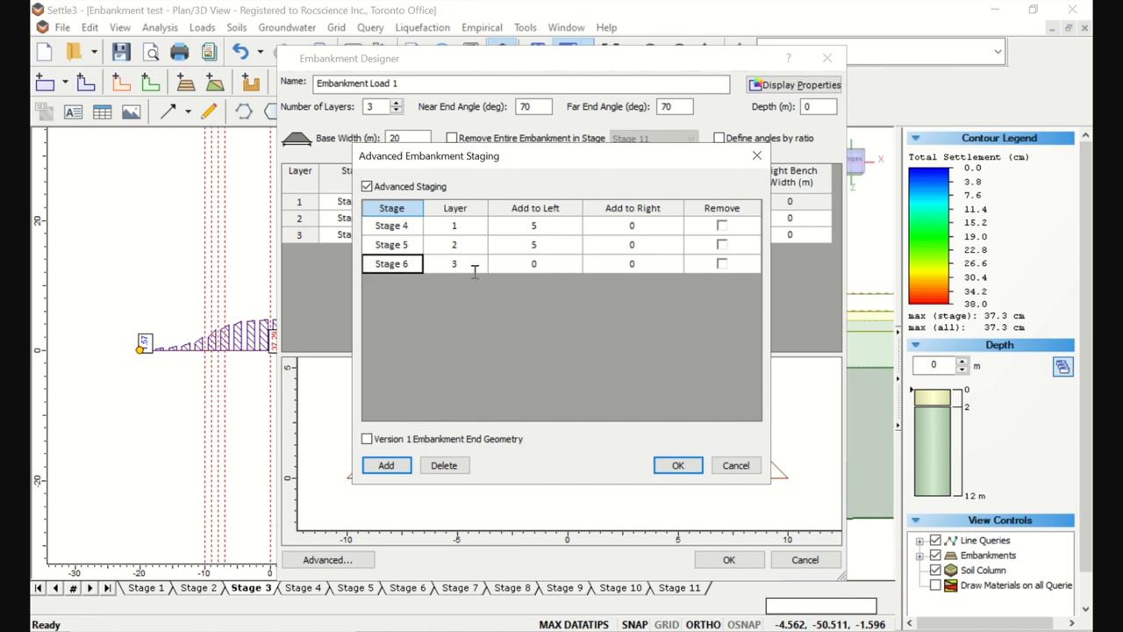
left_click(534, 264)
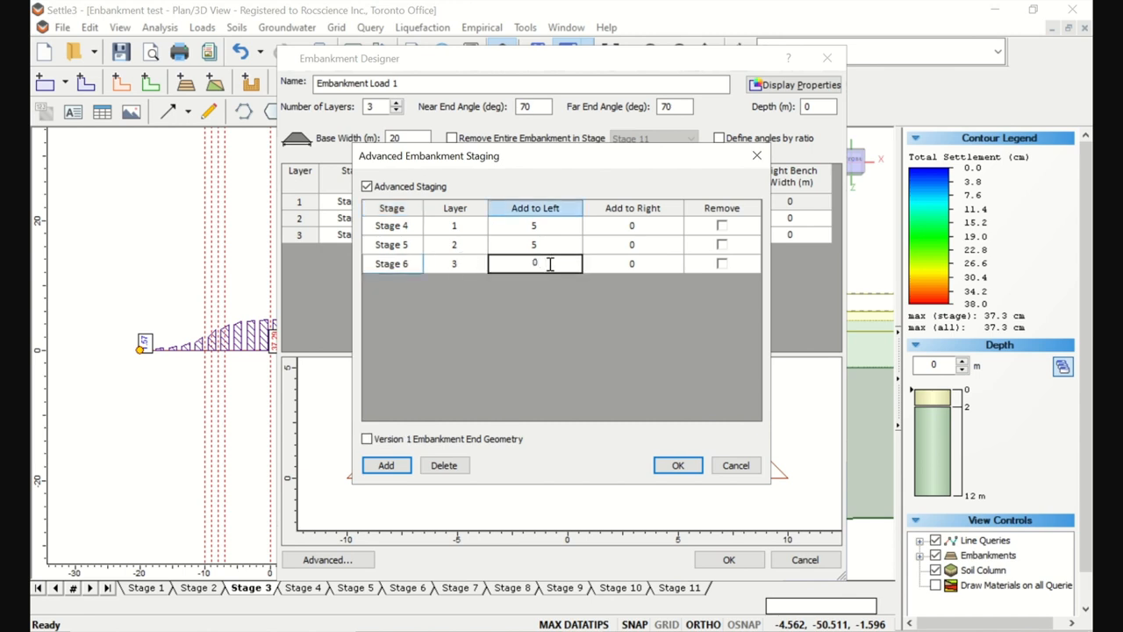
type("5")
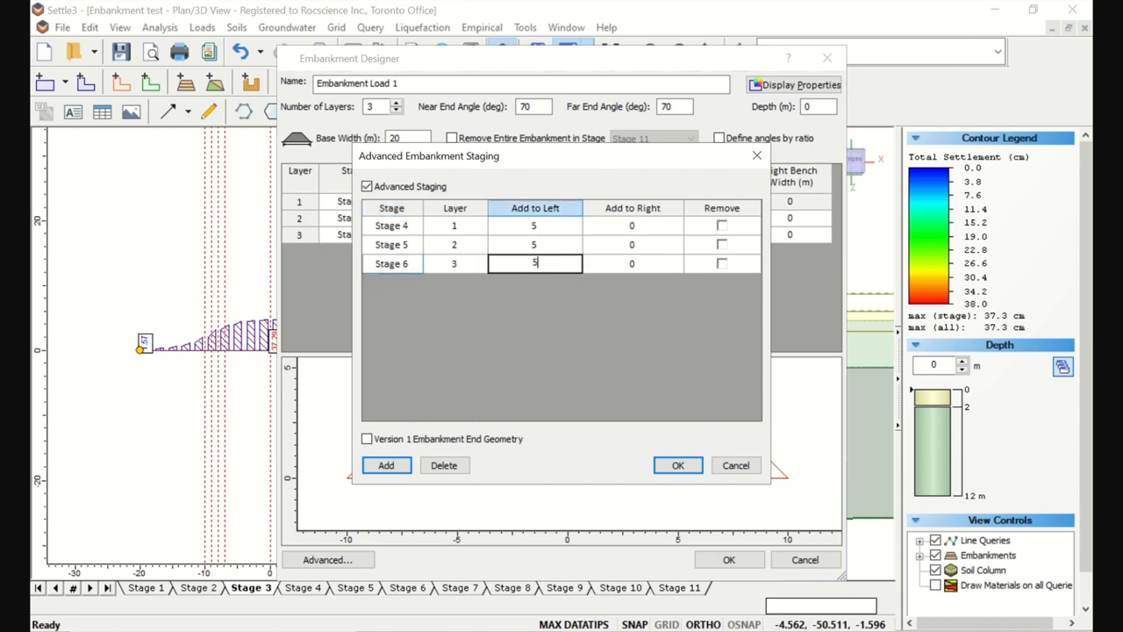
left_click(678, 465)
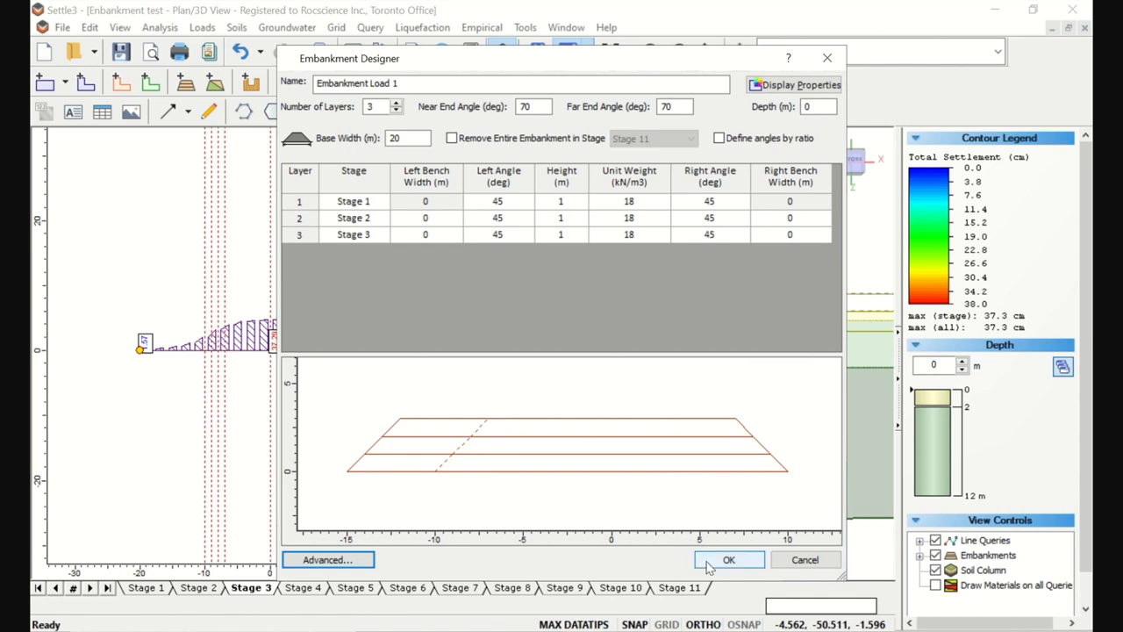
Apply the widened embankment and review Stage 4, 5 and 6 settlement results, peaking at 39 cm
left_click(729, 560)
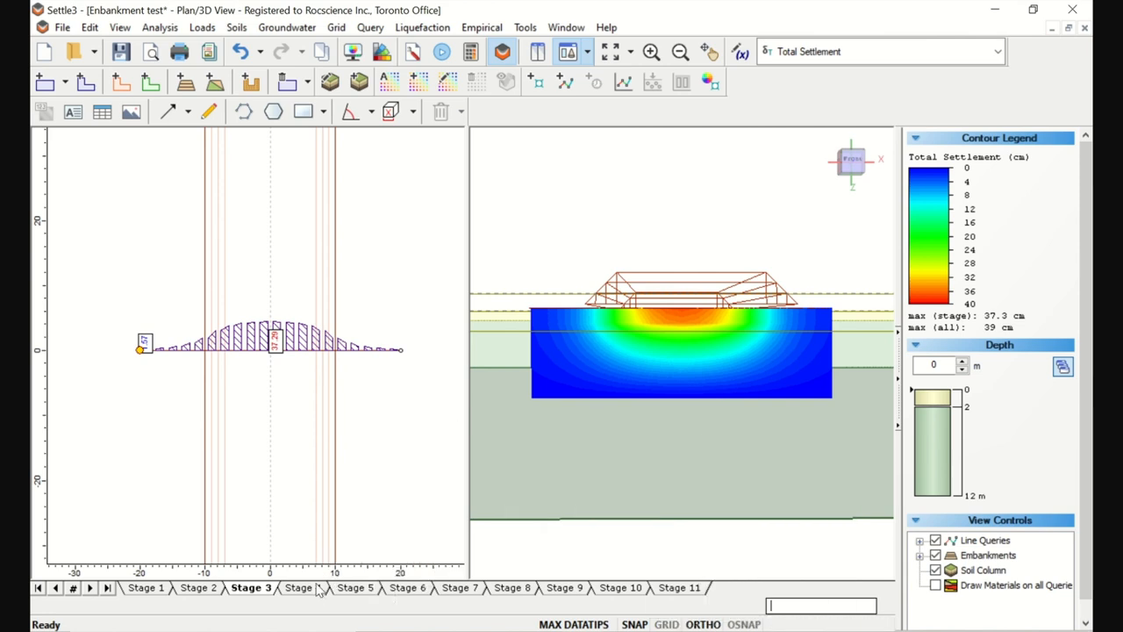
left_click(301, 586)
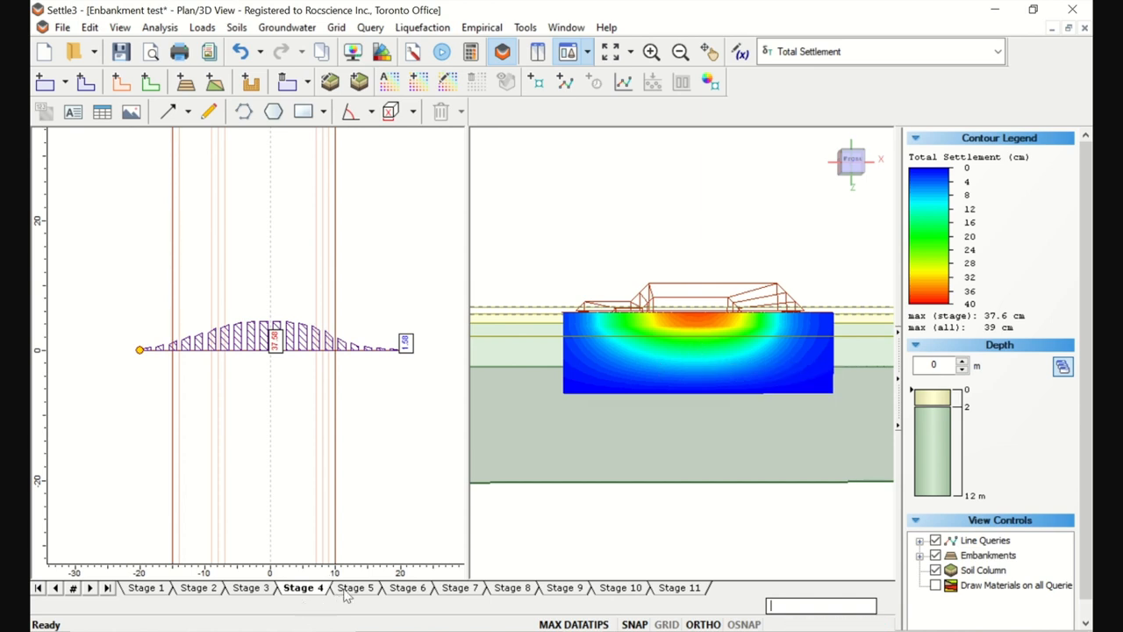
left_click(355, 586)
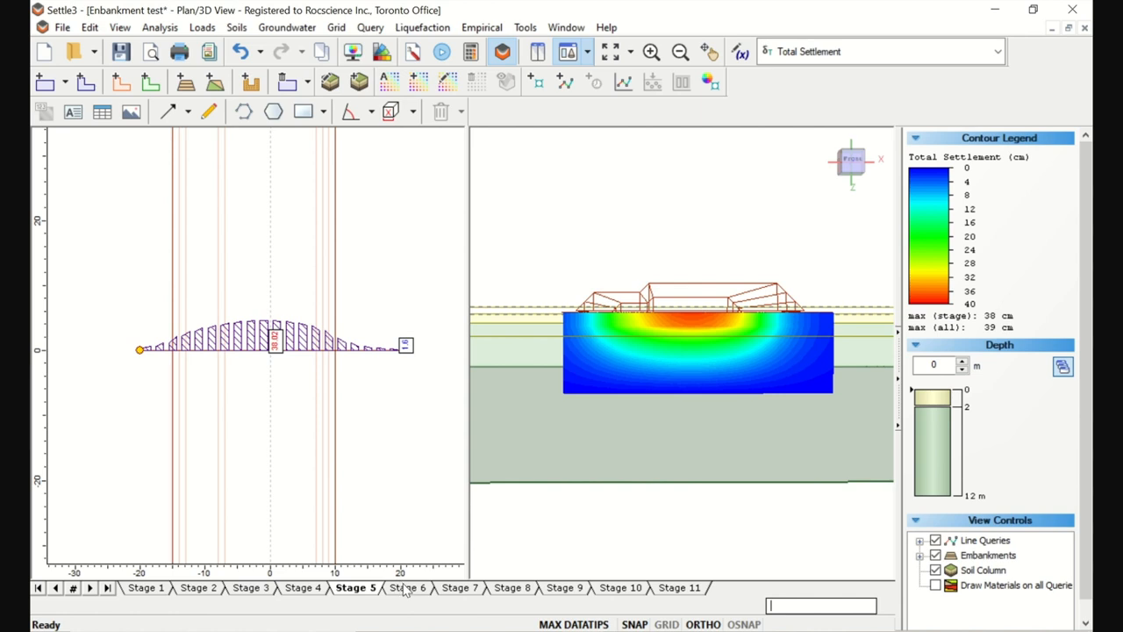
left_click(407, 586)
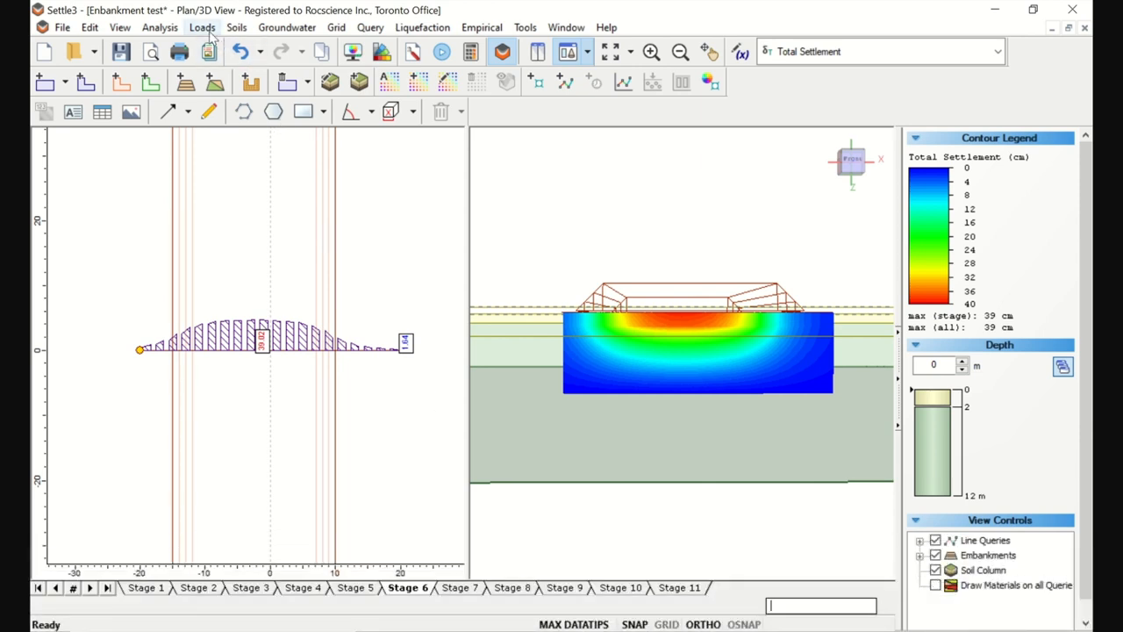
left_click(201, 28)
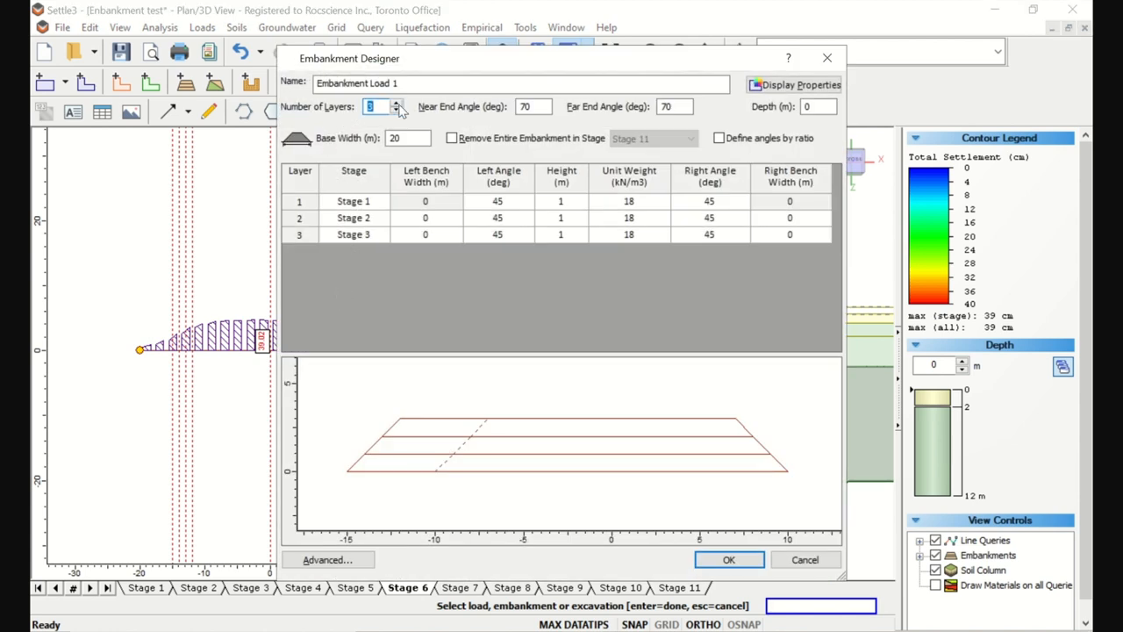
Increase the embankment to four layers with layer 4 placed in Stage 7 and confirm
left_click(396, 102)
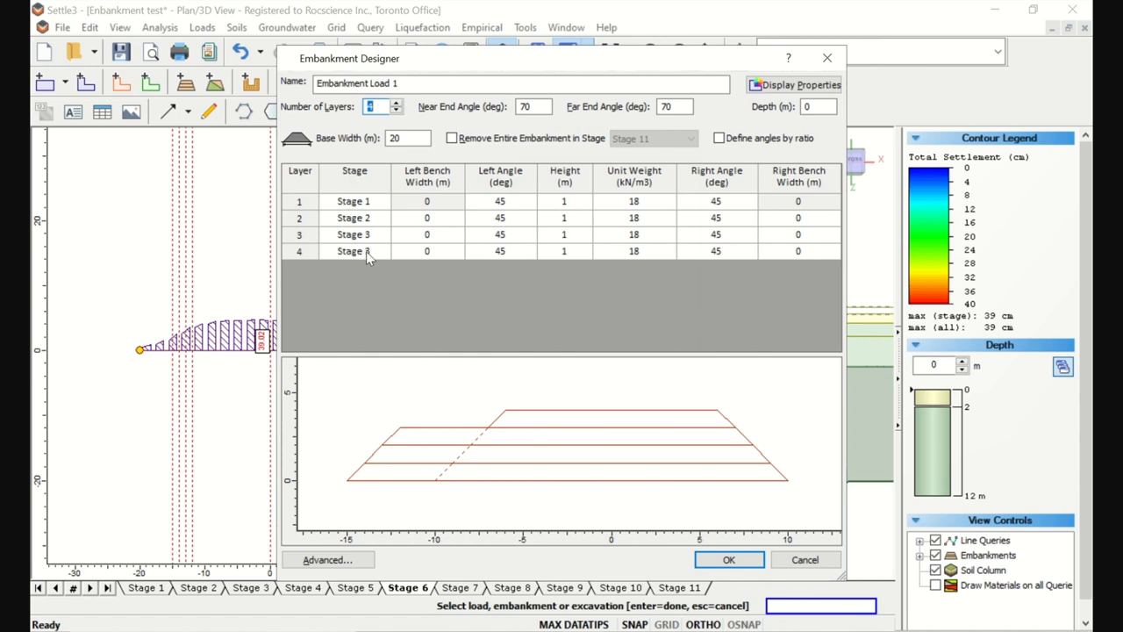
left_click(382, 251)
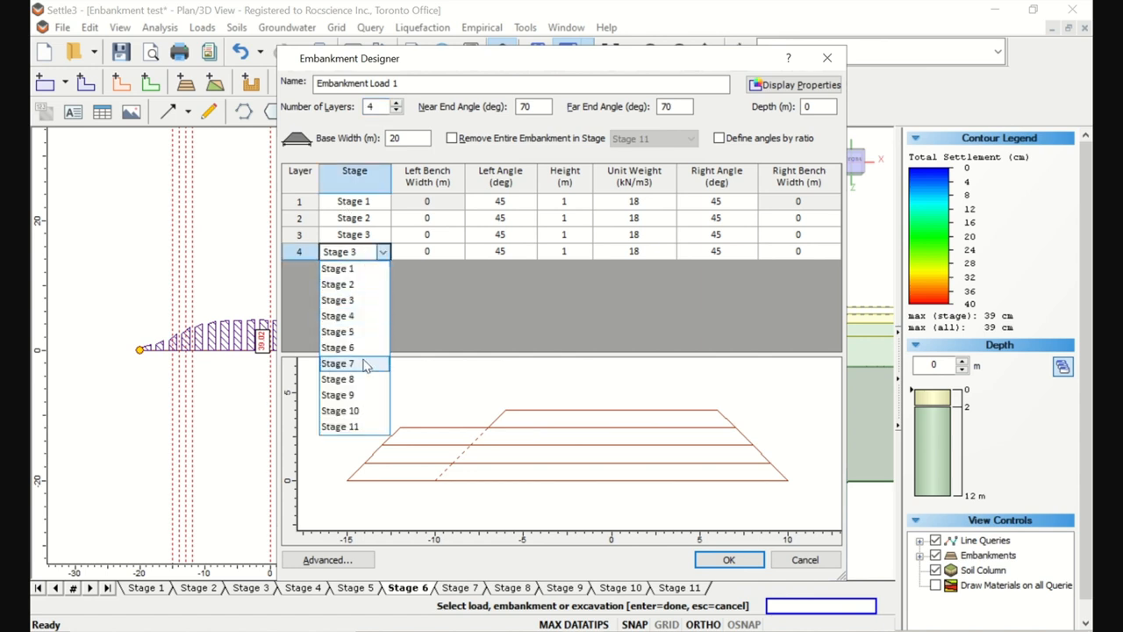
left_click(337, 363)
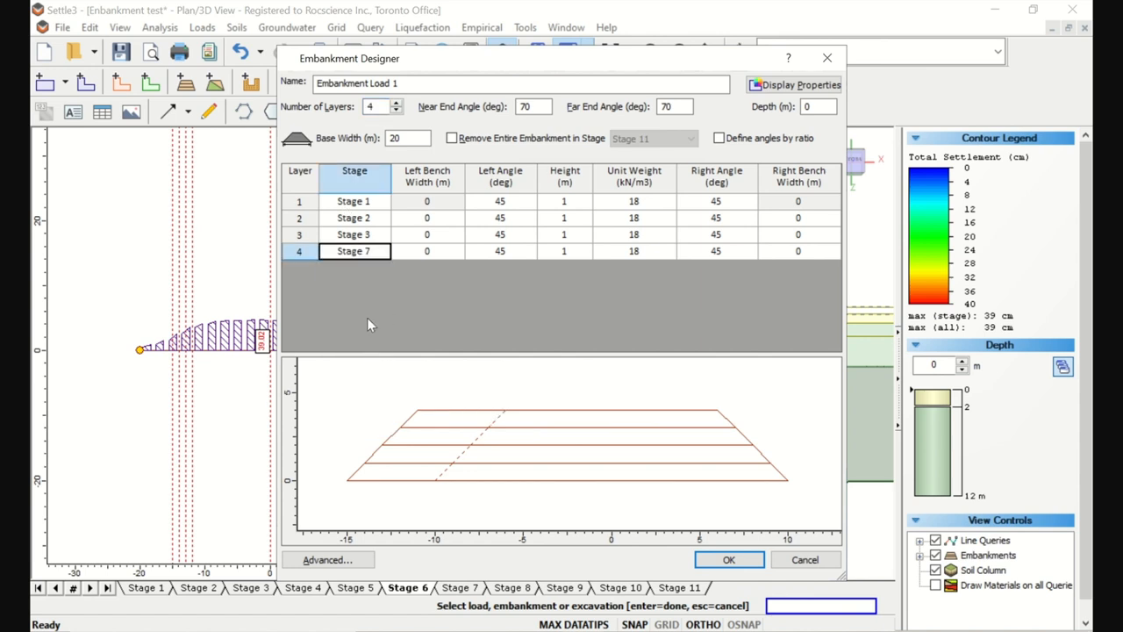
mouse_move(523, 400)
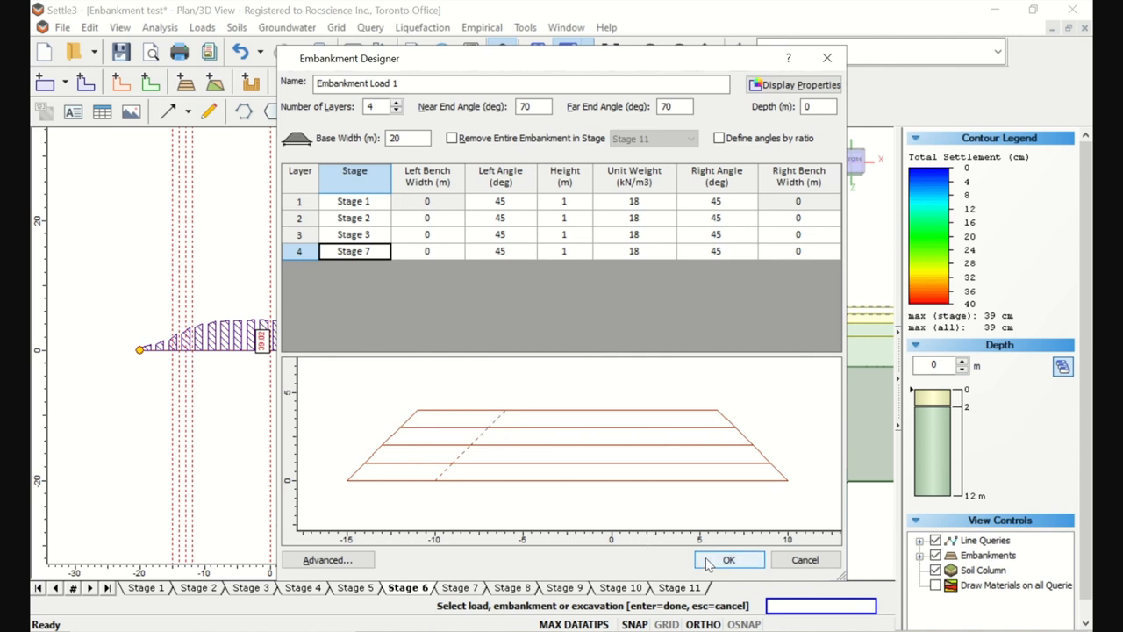
left_click(729, 559)
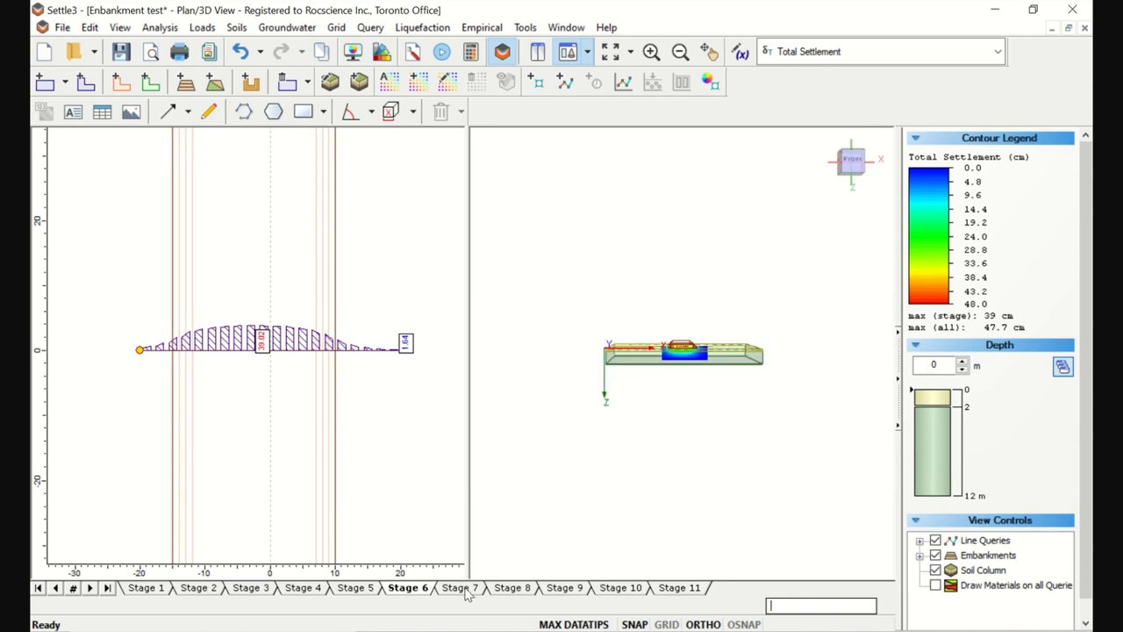
Show the Stage 7 results with the four-layer embankment giving 47.7 cm peak settlement
left_click(460, 586)
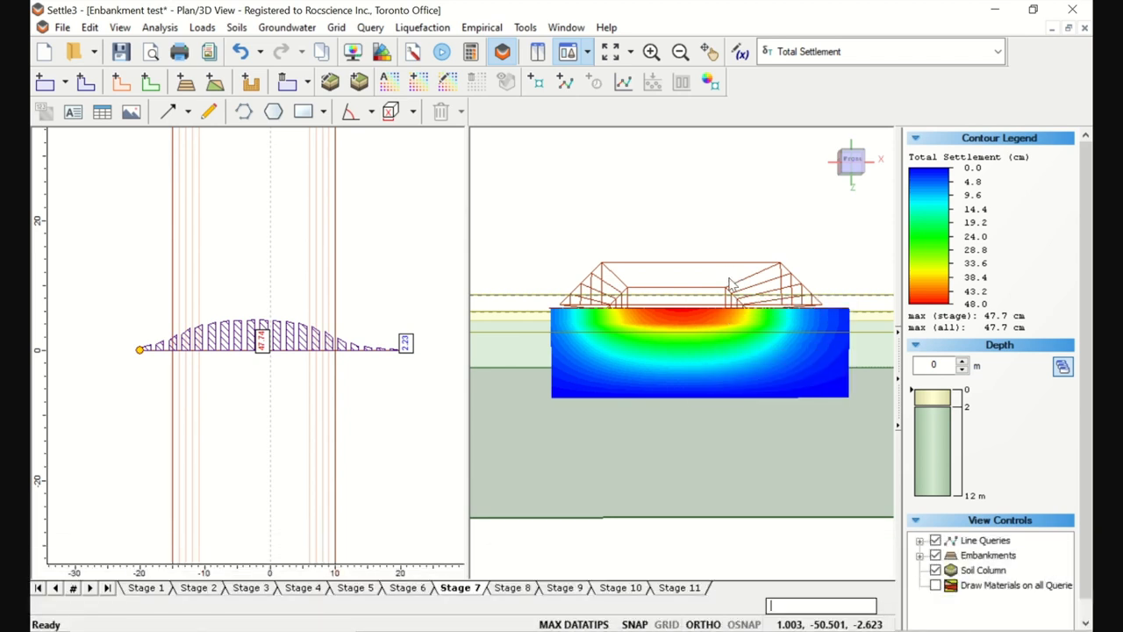
Reopen Embankment Load 1's designer from the embankment's right-click menu
right_click(734, 285)
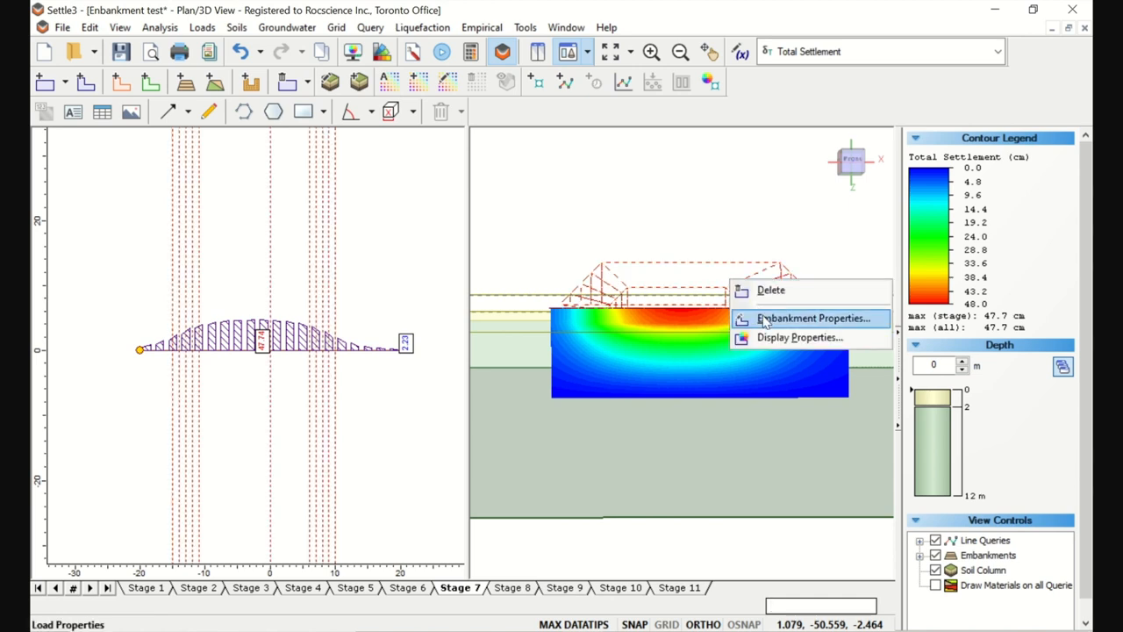
left_click(810, 317)
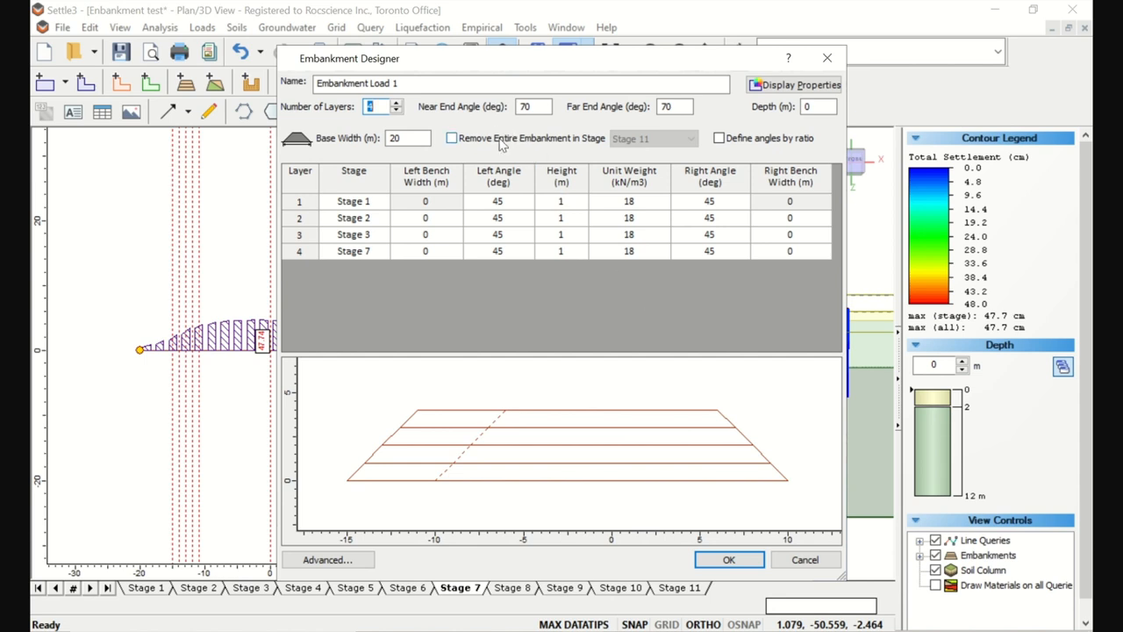
mouse_move(535, 151)
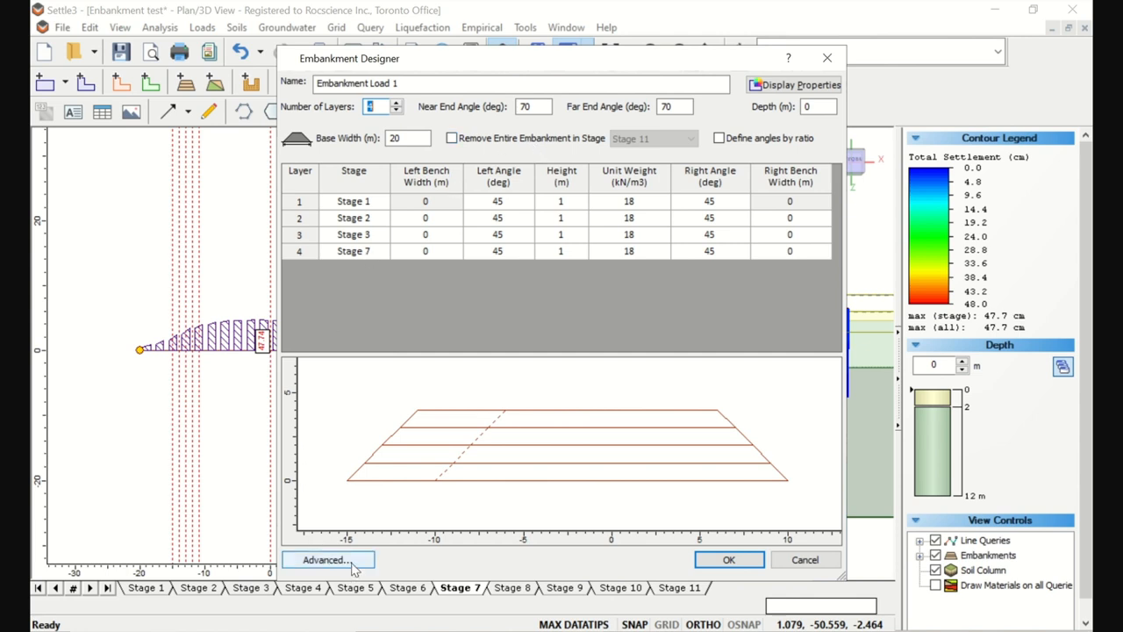
In advanced staging, add a Stage 8 row removing layer 4
left_click(326, 559)
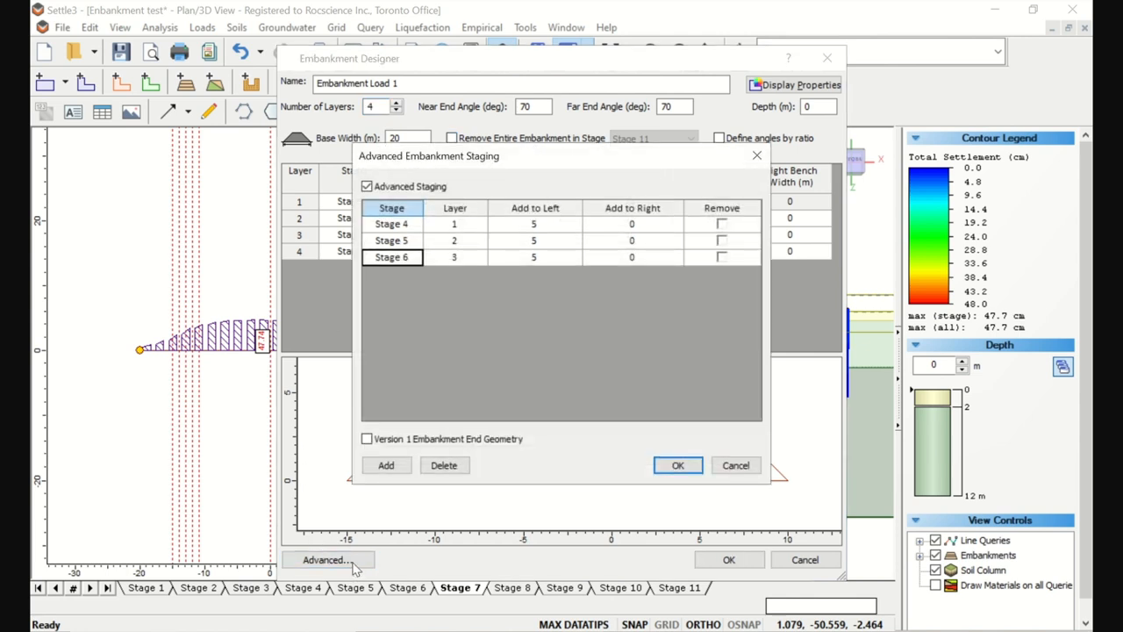
mouse_move(307, 502)
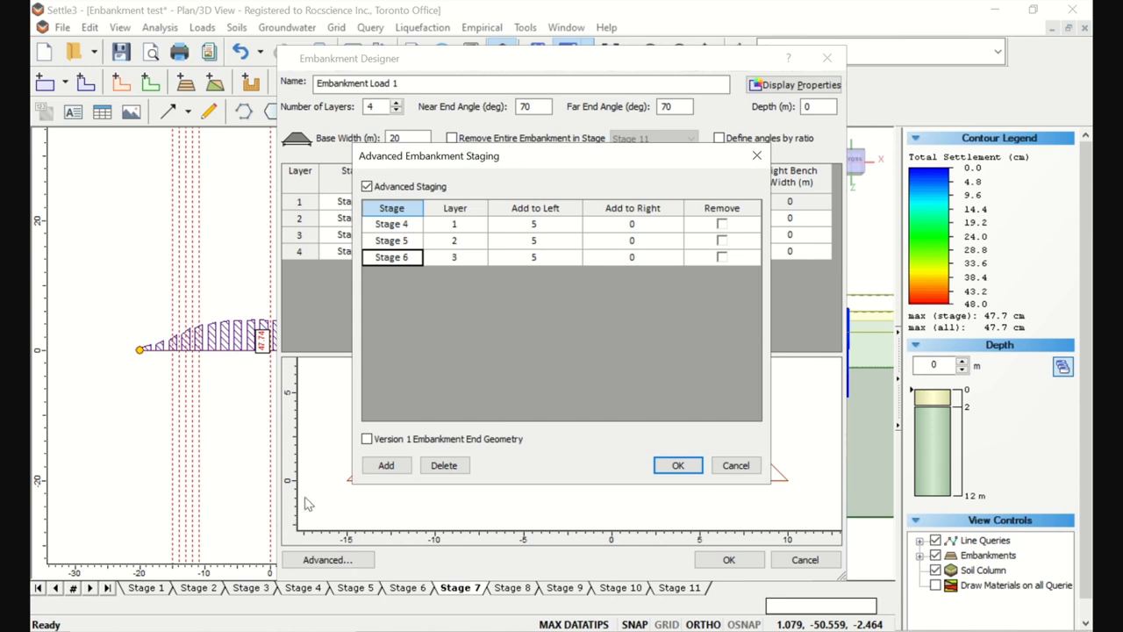
left_click(386, 465)
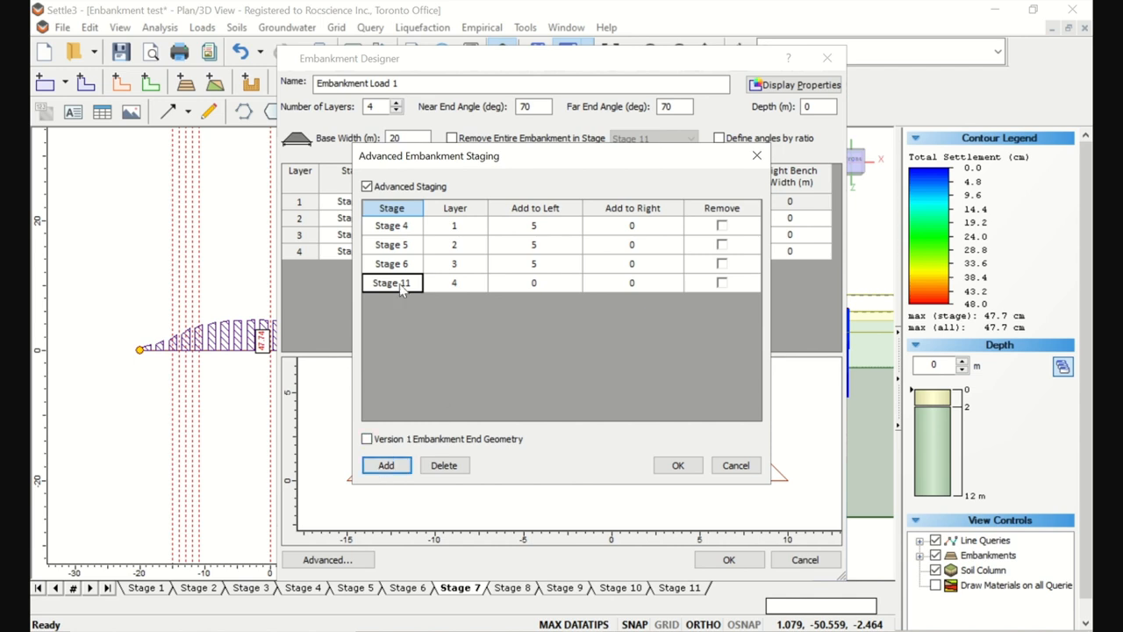
left_click(414, 282)
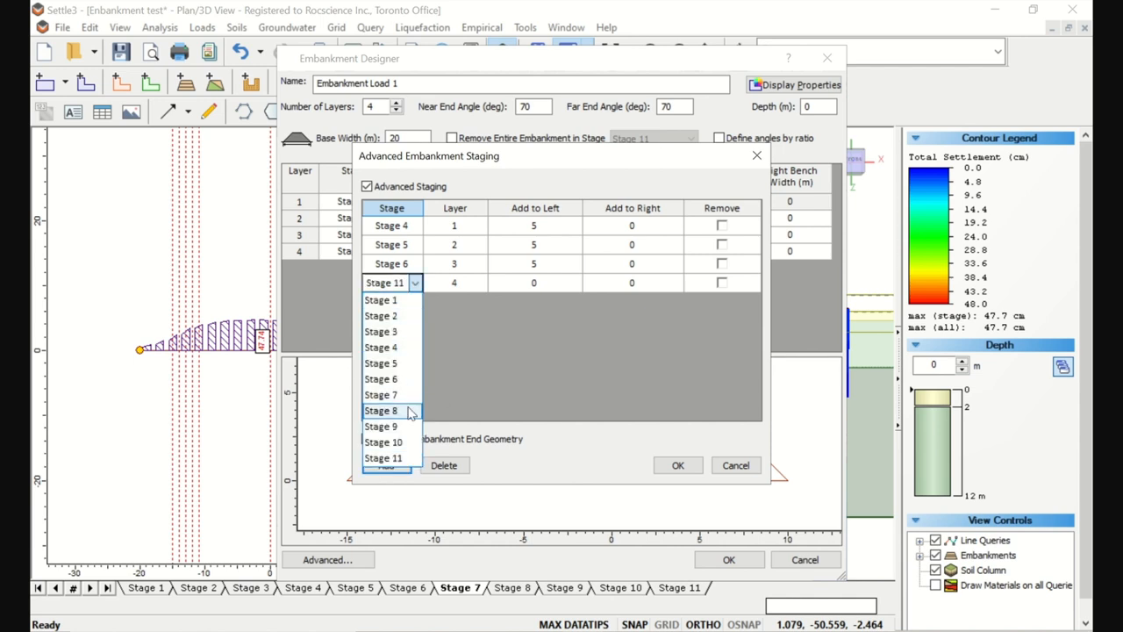
left_click(381, 411)
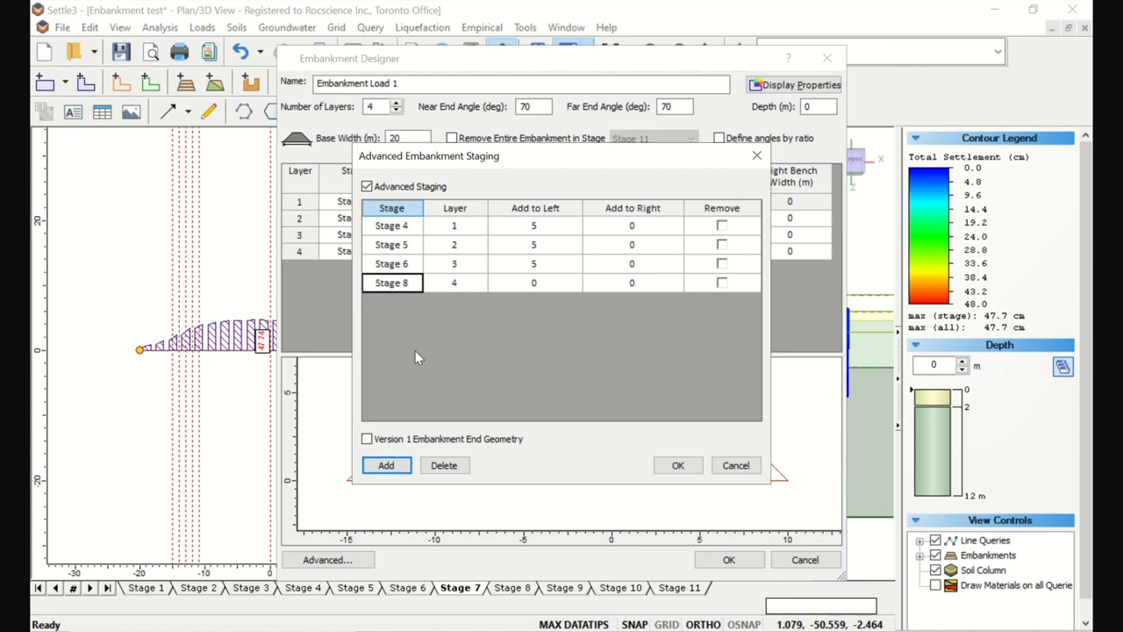
left_click(721, 280)
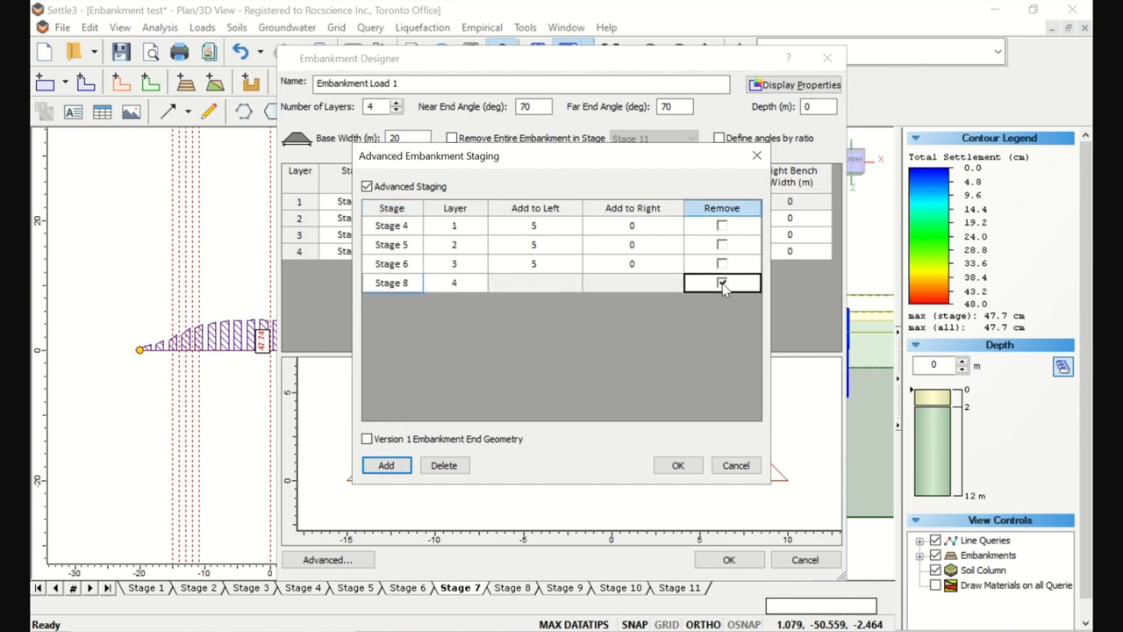
mouse_move(726, 290)
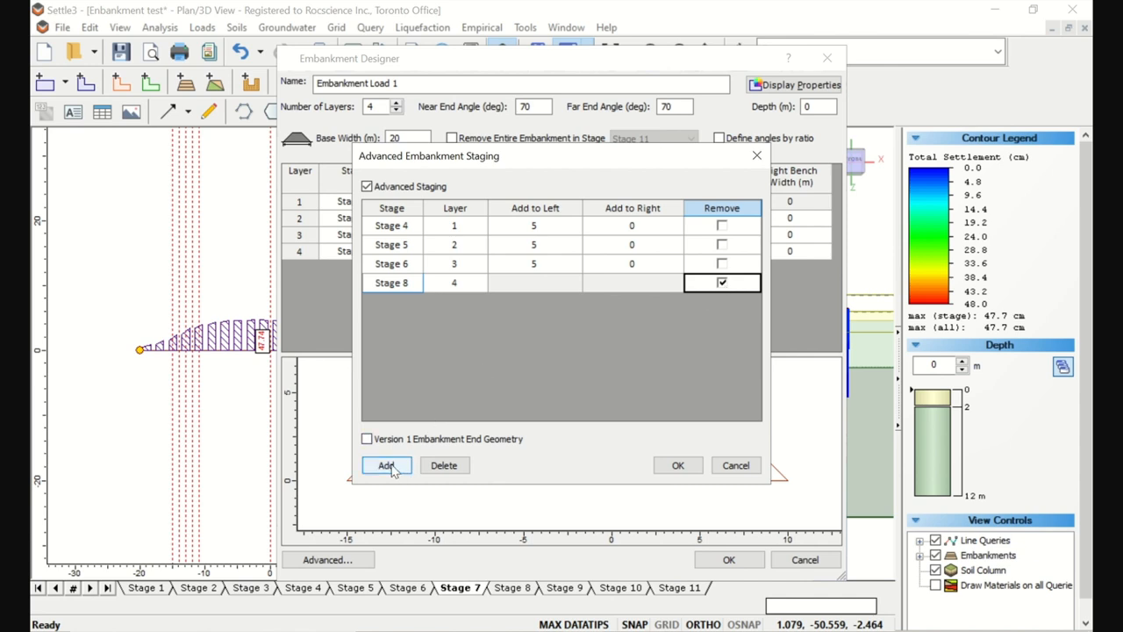
Add rows removing layers 3, 2 and 1 in Stages 9, 10 and 11 and confirm the staging
left_click(386, 465)
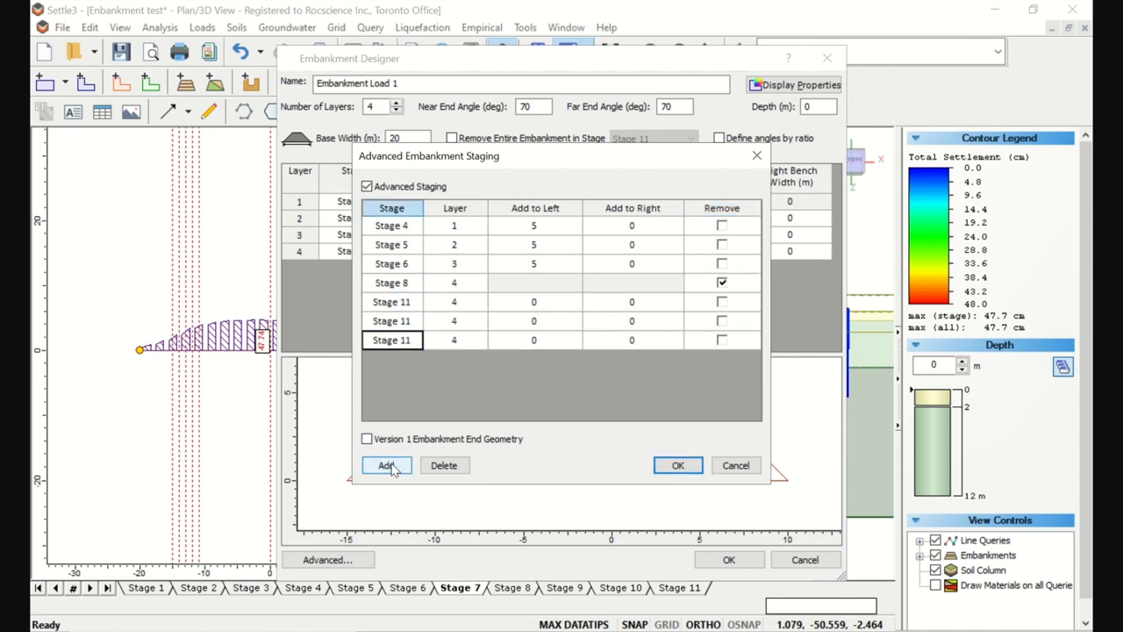
left_click(391, 301)
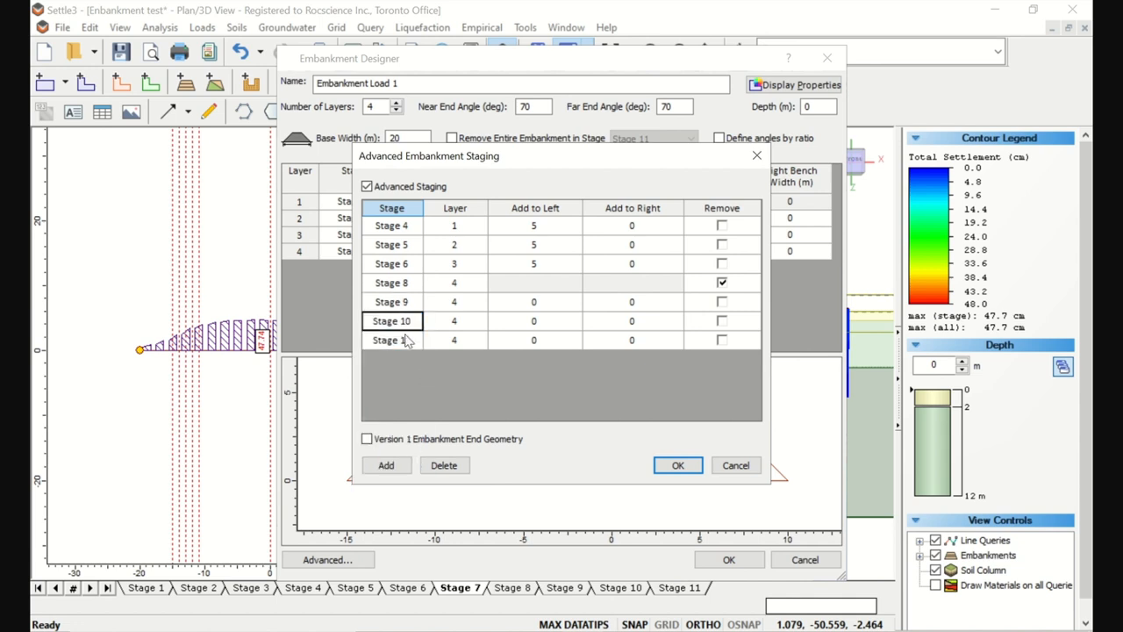
left_click(454, 302)
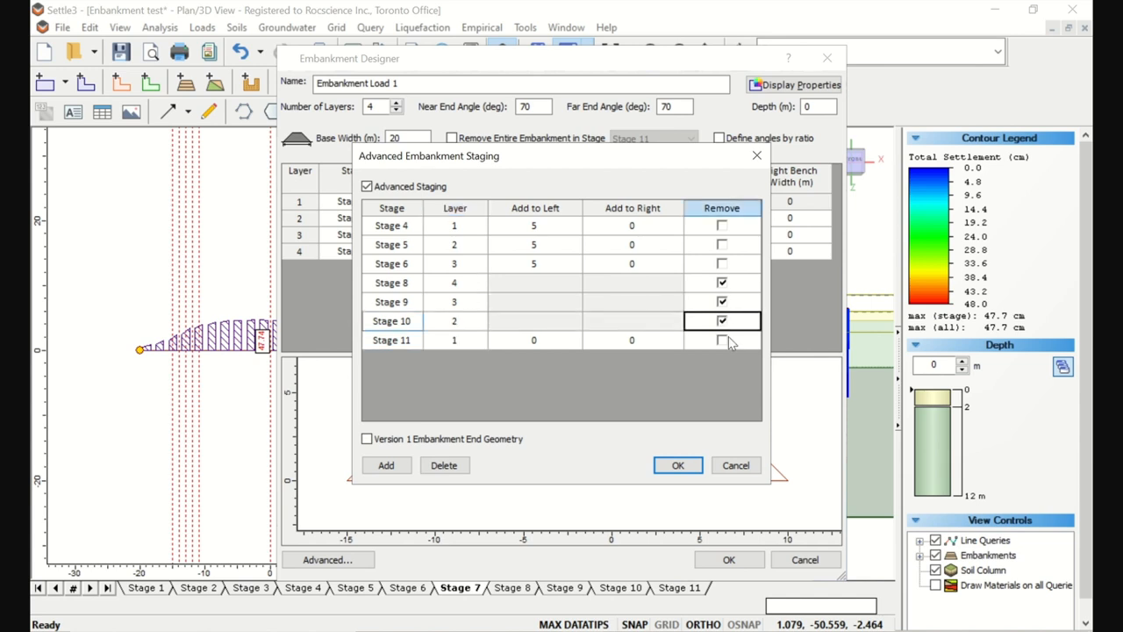
left_click(721, 341)
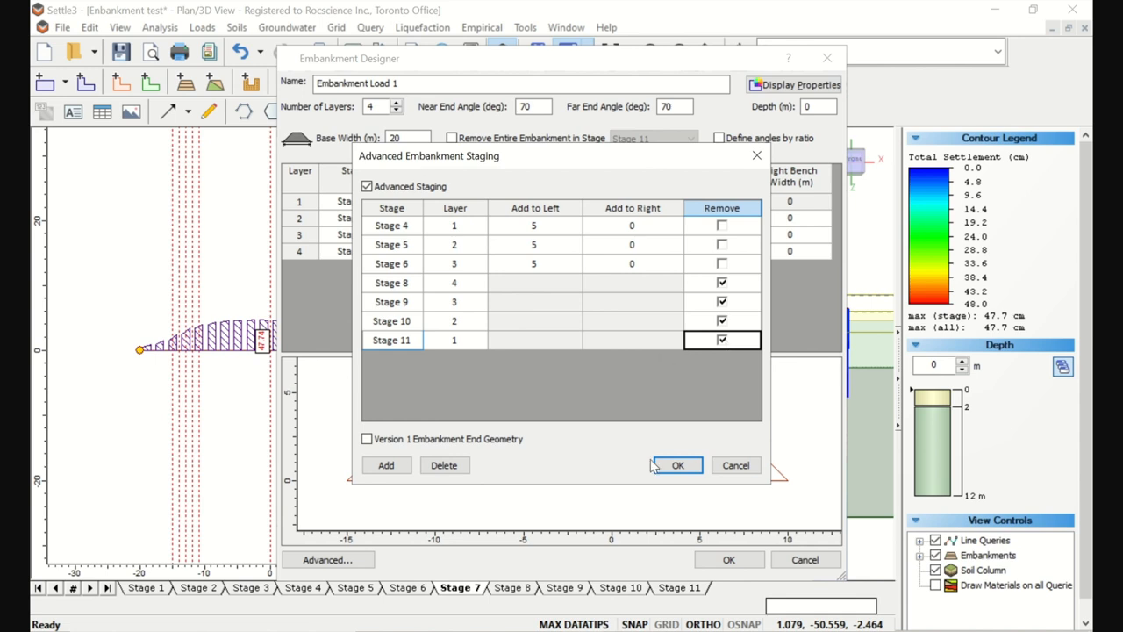
left_click(677, 465)
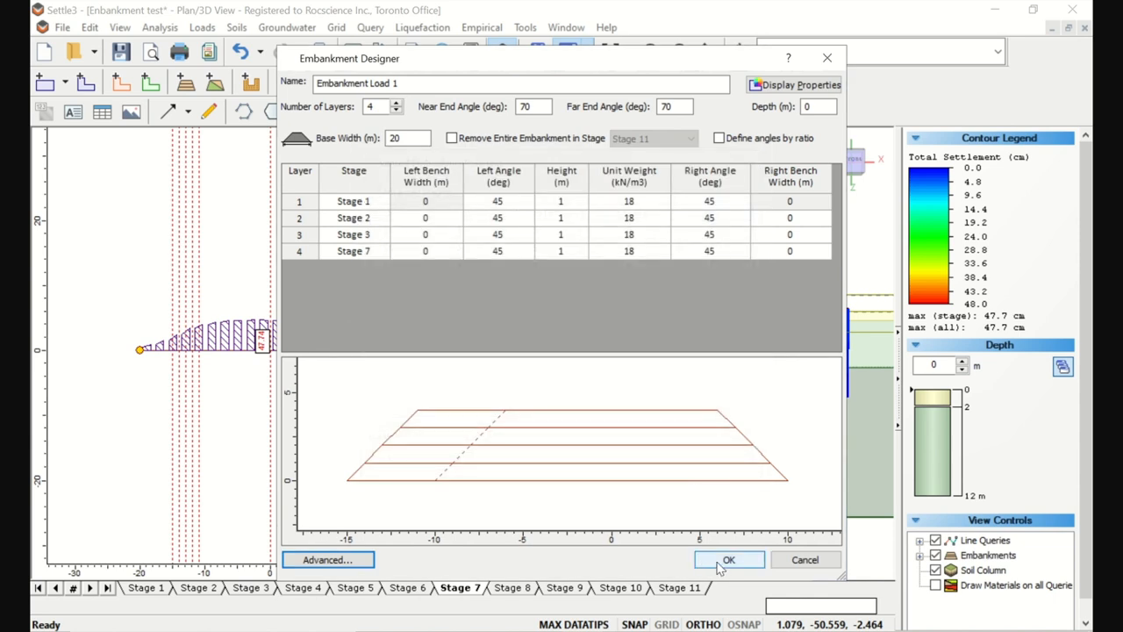
Apply the staged removal and review Stages 8–11, settlement peaks falling from 44.8 to 32.1 cm
left_click(728, 560)
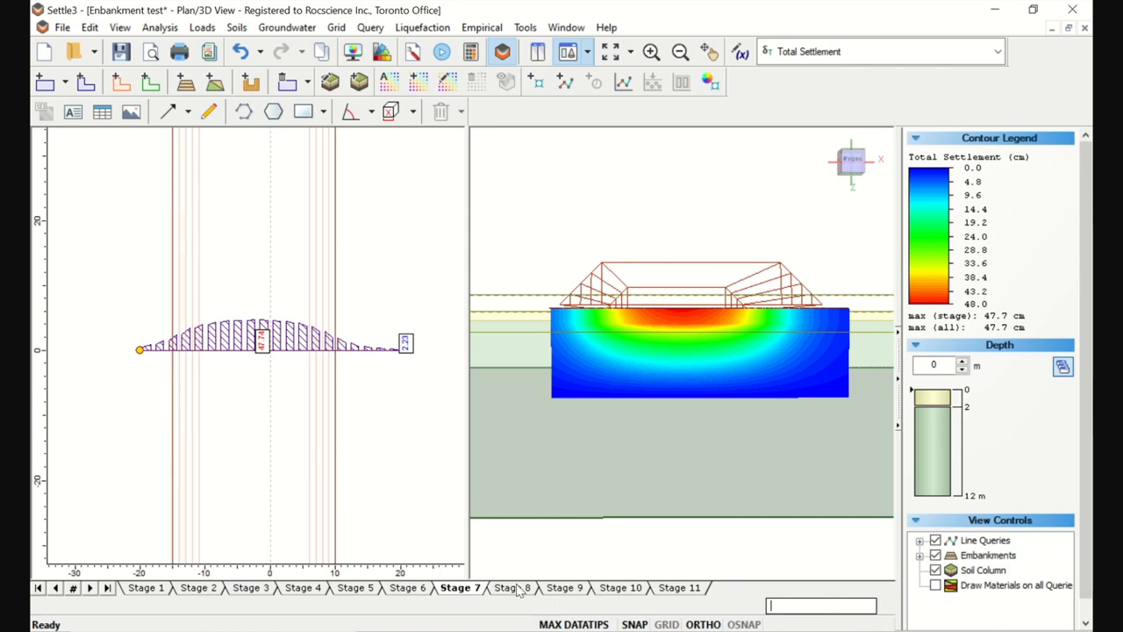
left_click(512, 586)
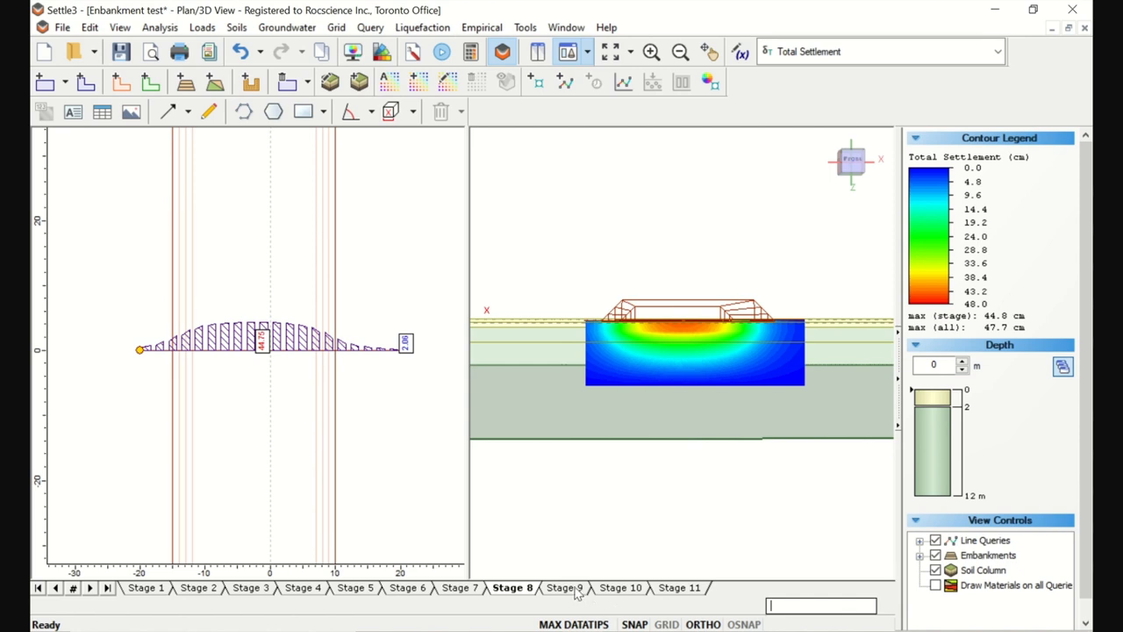
left_click(565, 586)
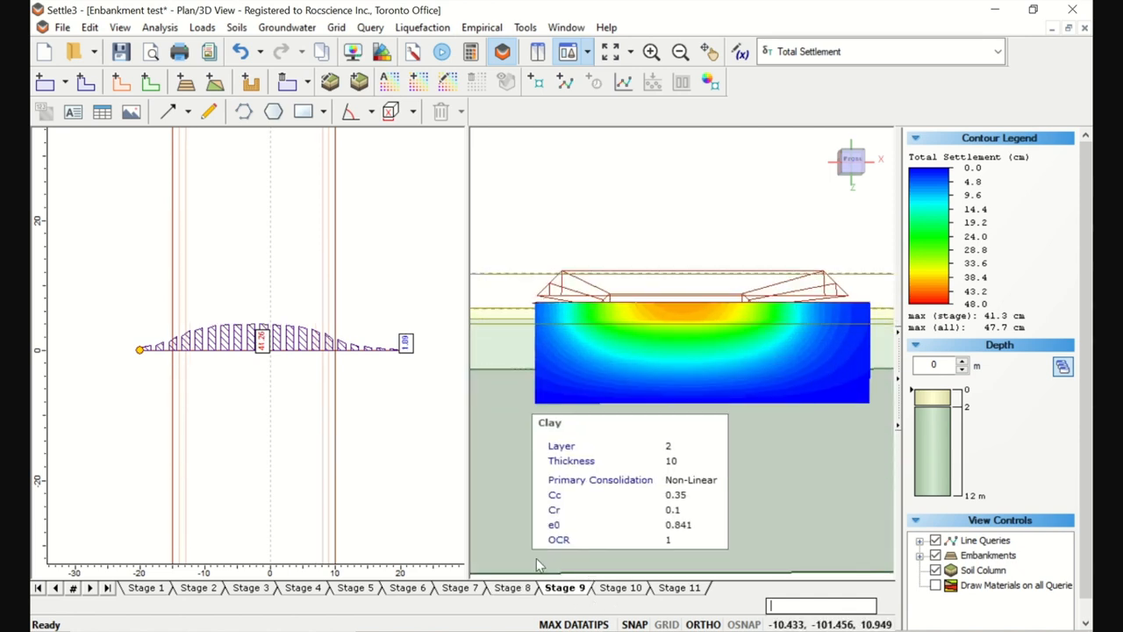
left_click(620, 586)
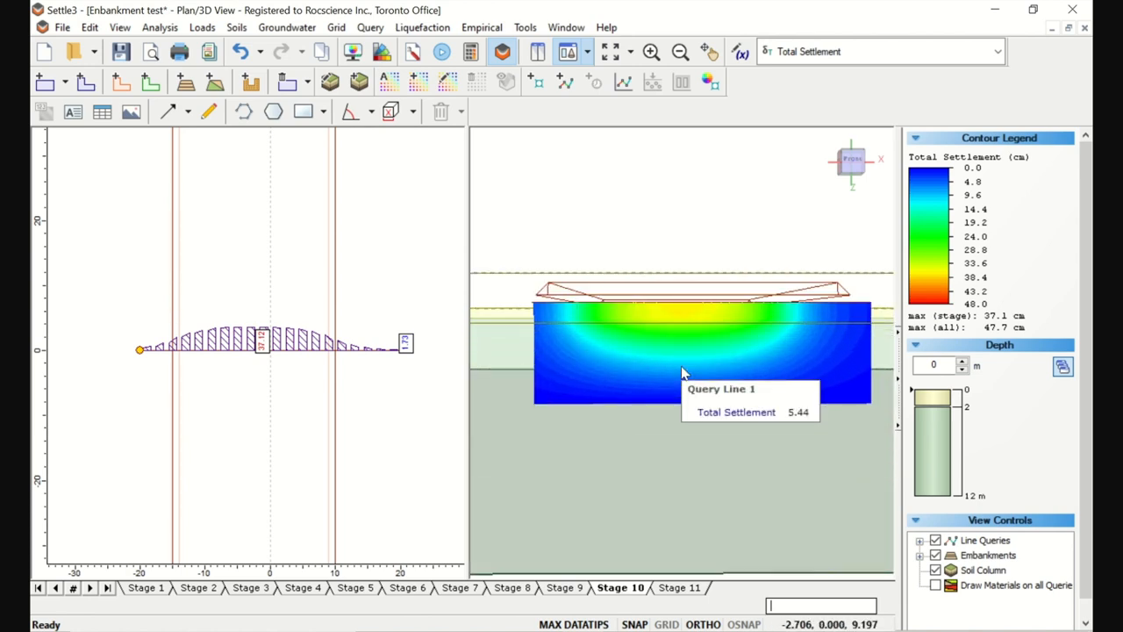
left_click(679, 586)
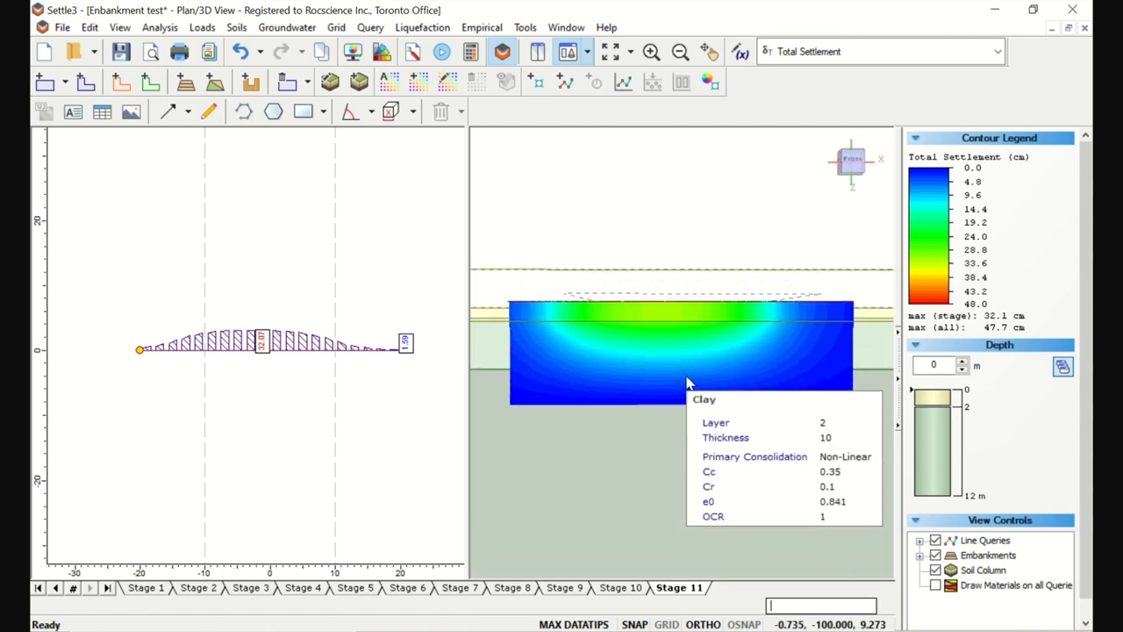
mouse_move(997, 320)
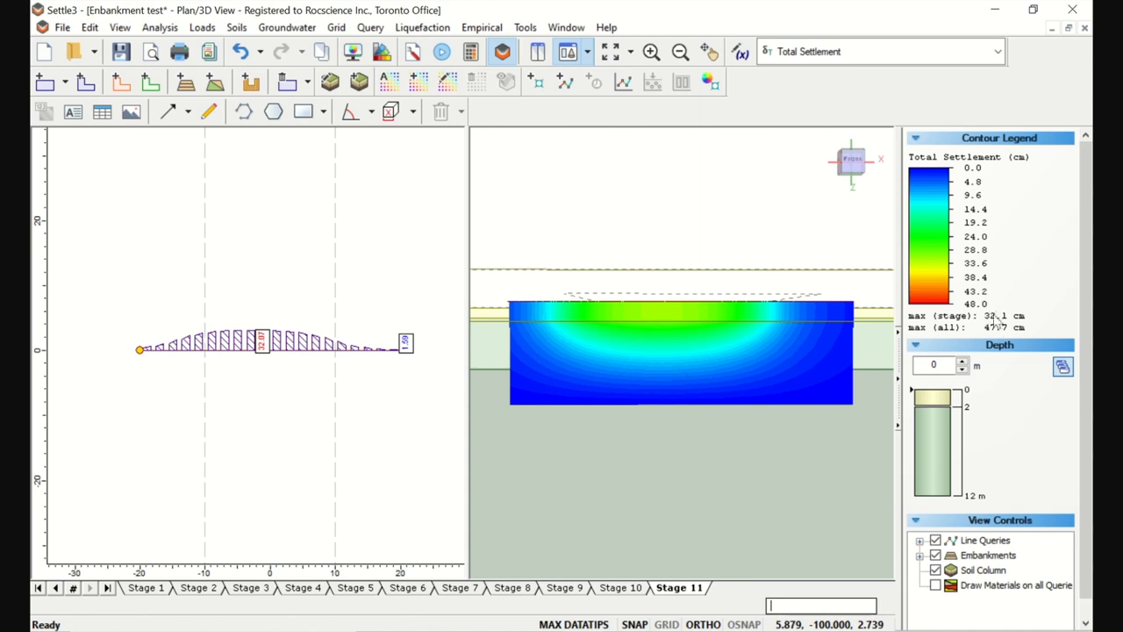
mouse_move(876, 348)
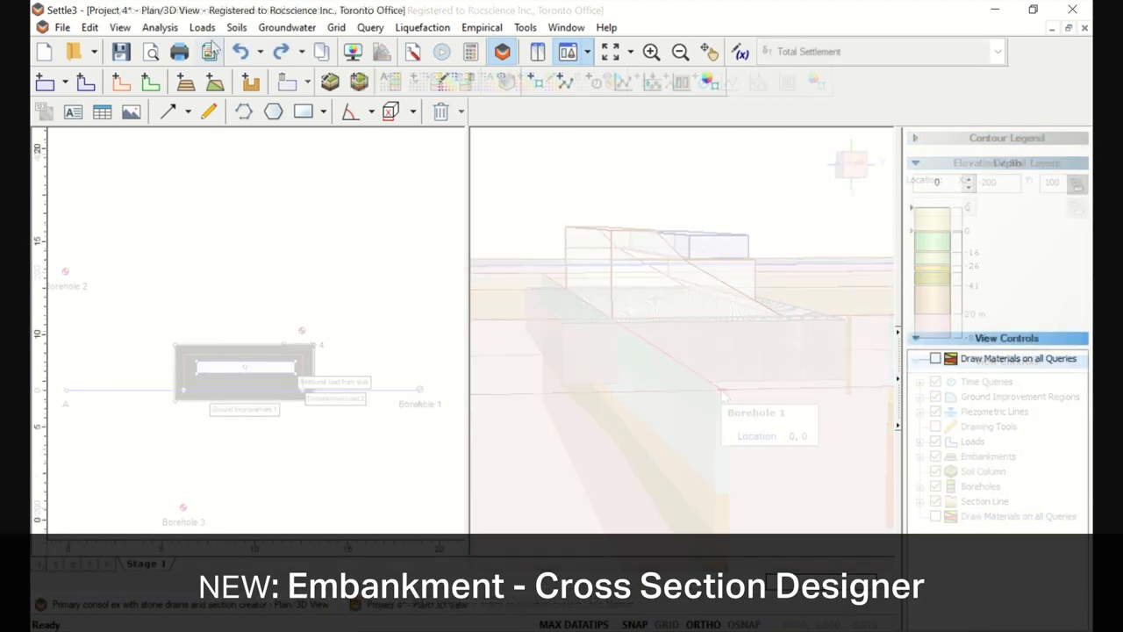
Add a cross-section embankment from Loads with one layer (unit weight 18, Stage 1) and accept it
left_click(201, 28)
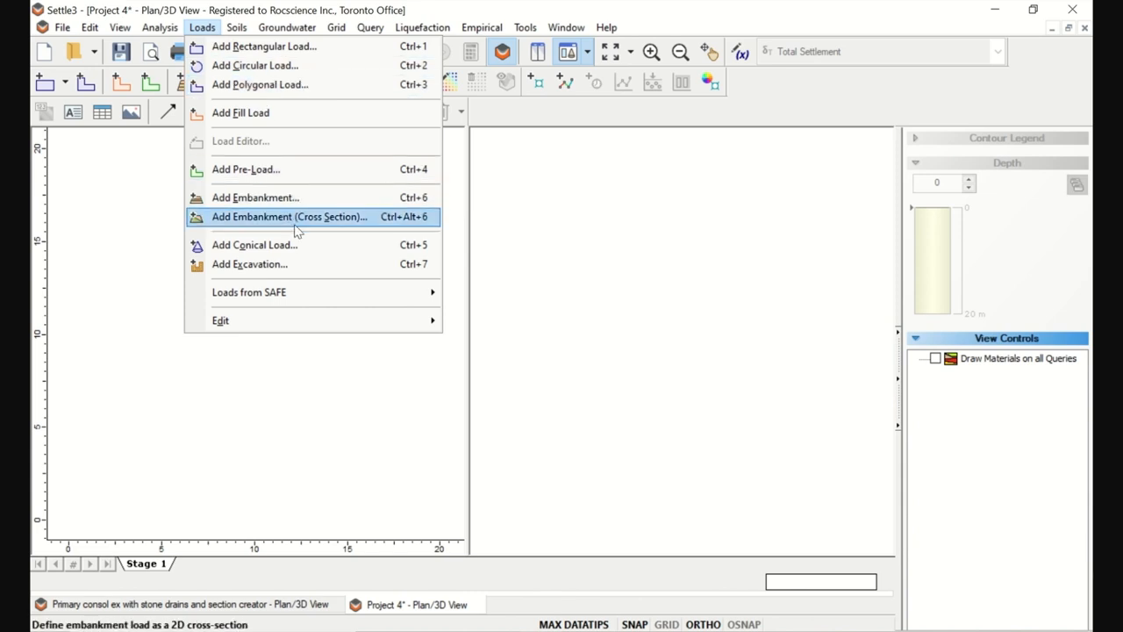
left_click(289, 217)
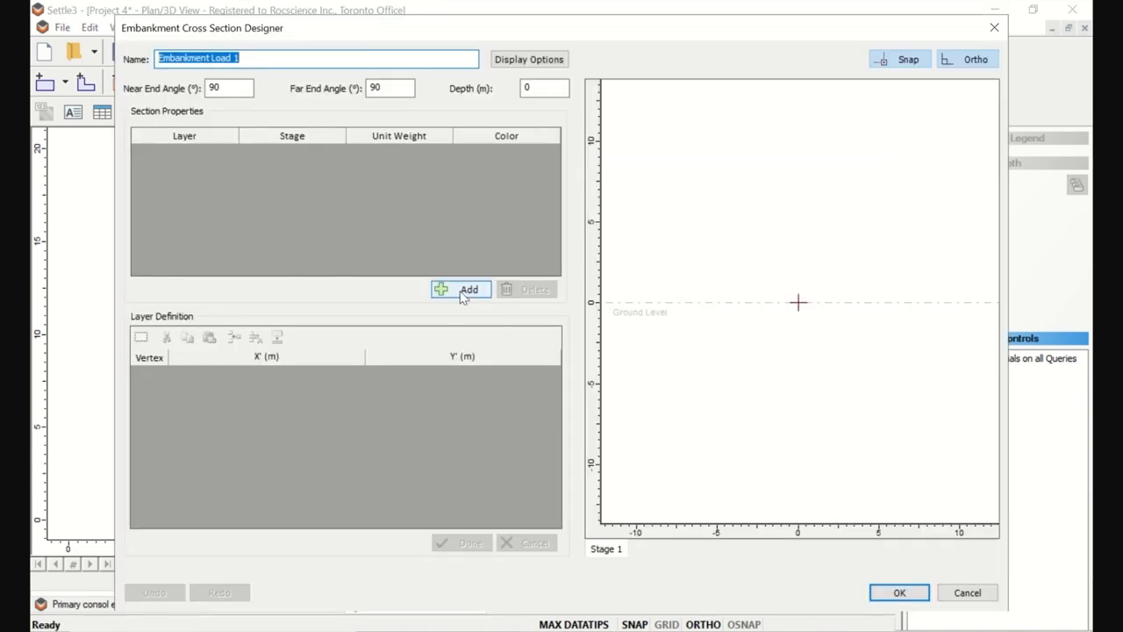
left_click(460, 290)
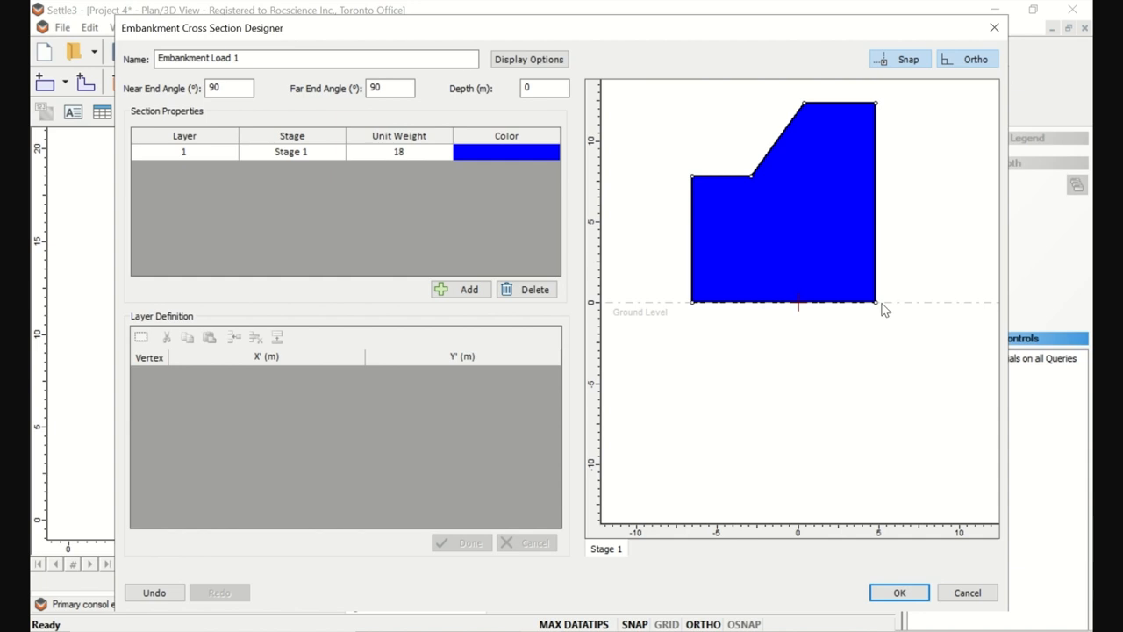
left_click(899, 593)
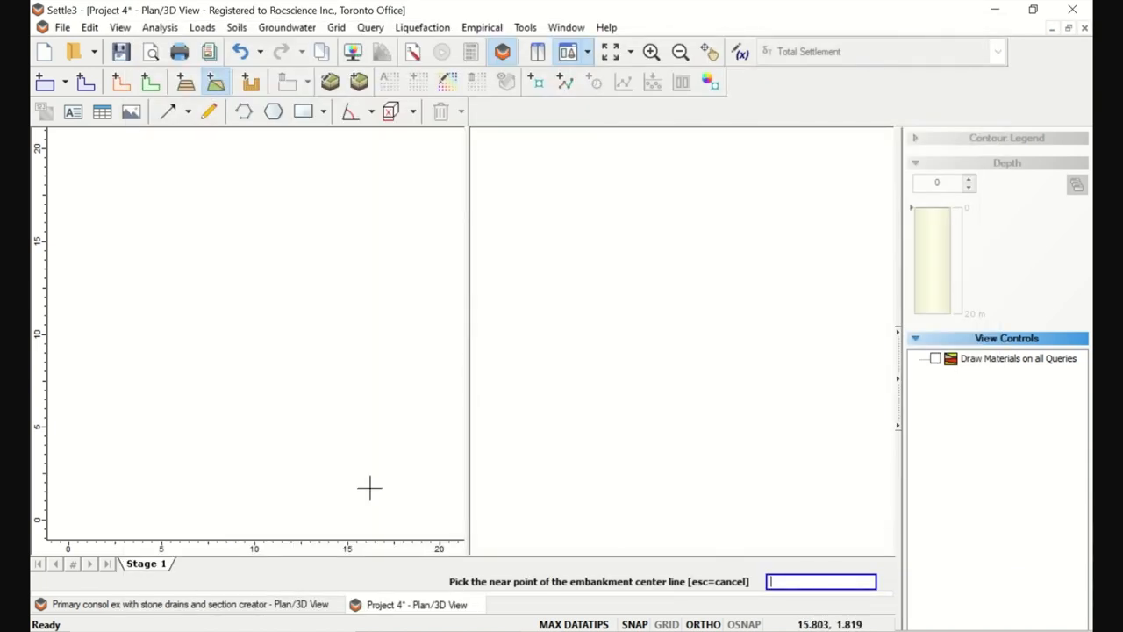